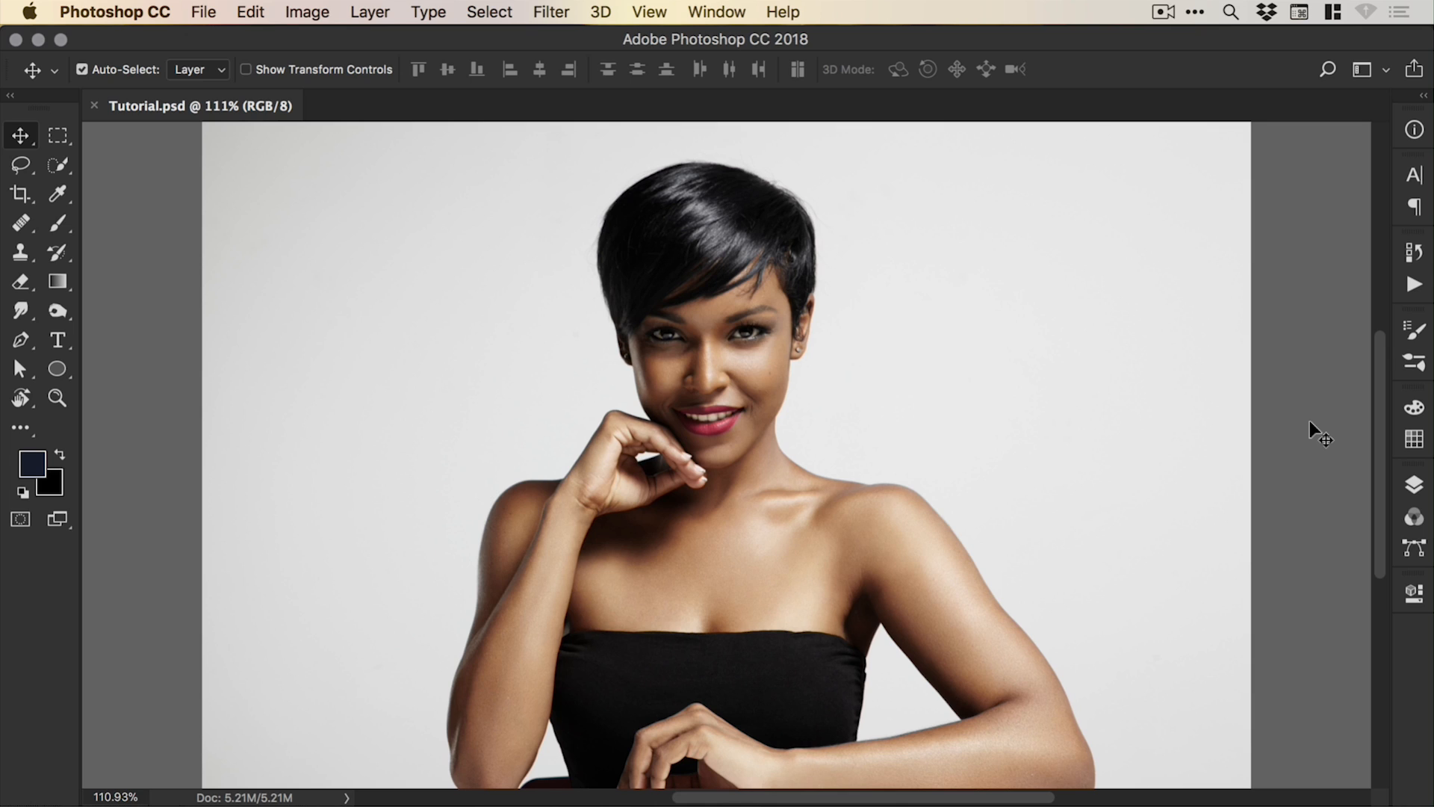
Step: Quick-select the woman, zooming in to refine the edges along her arm and between her fingers
left_click(56, 164)
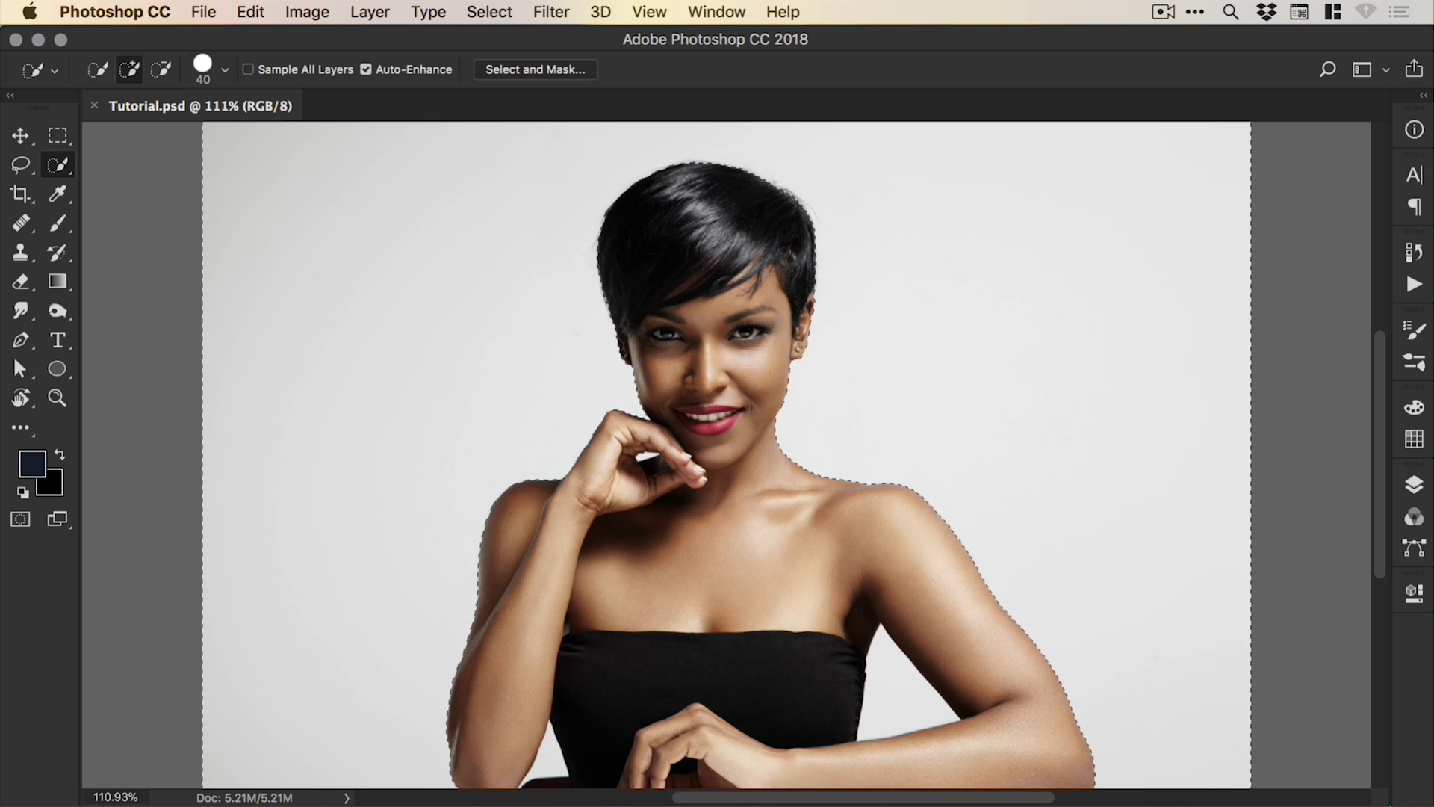
left_click(56, 398)
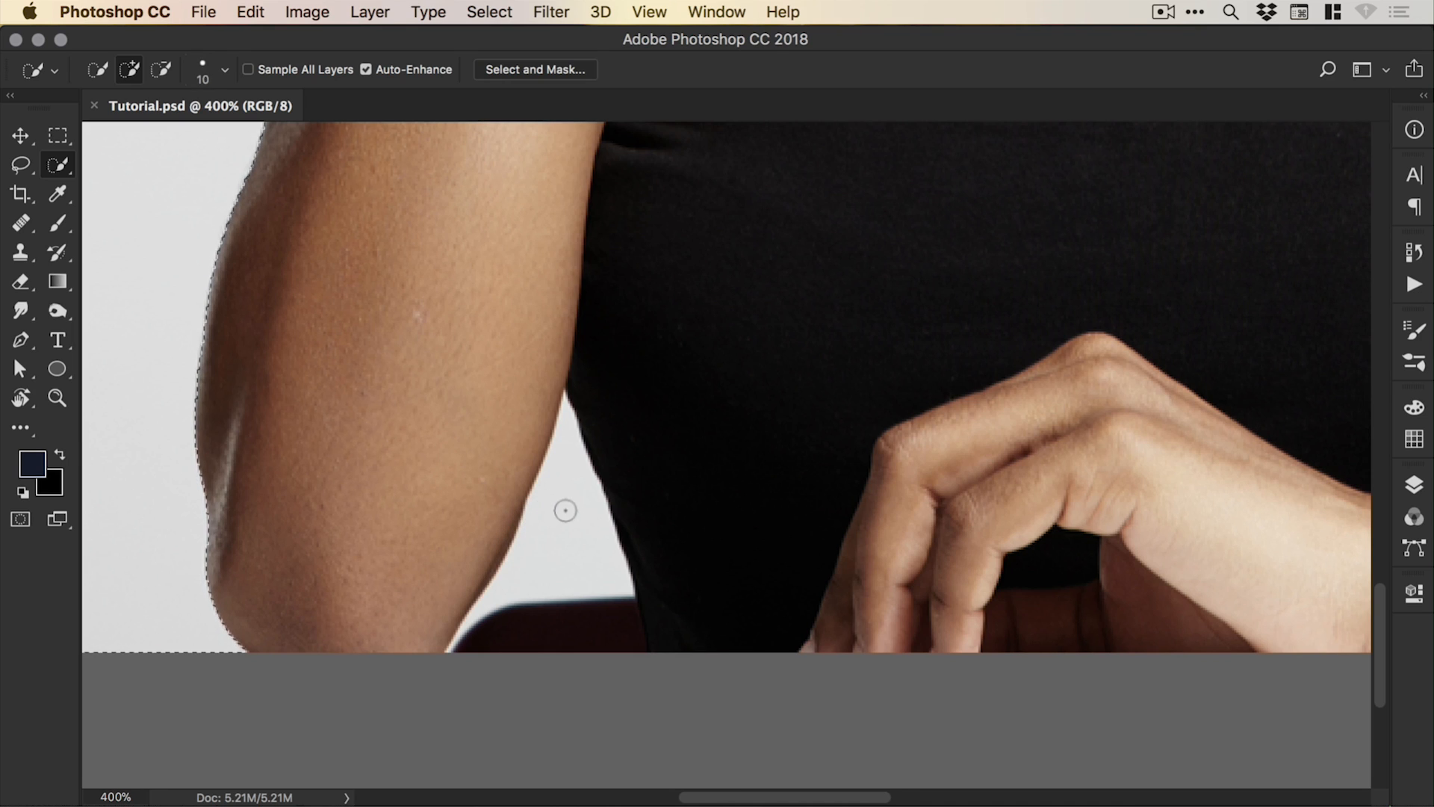
left_click(56, 398)
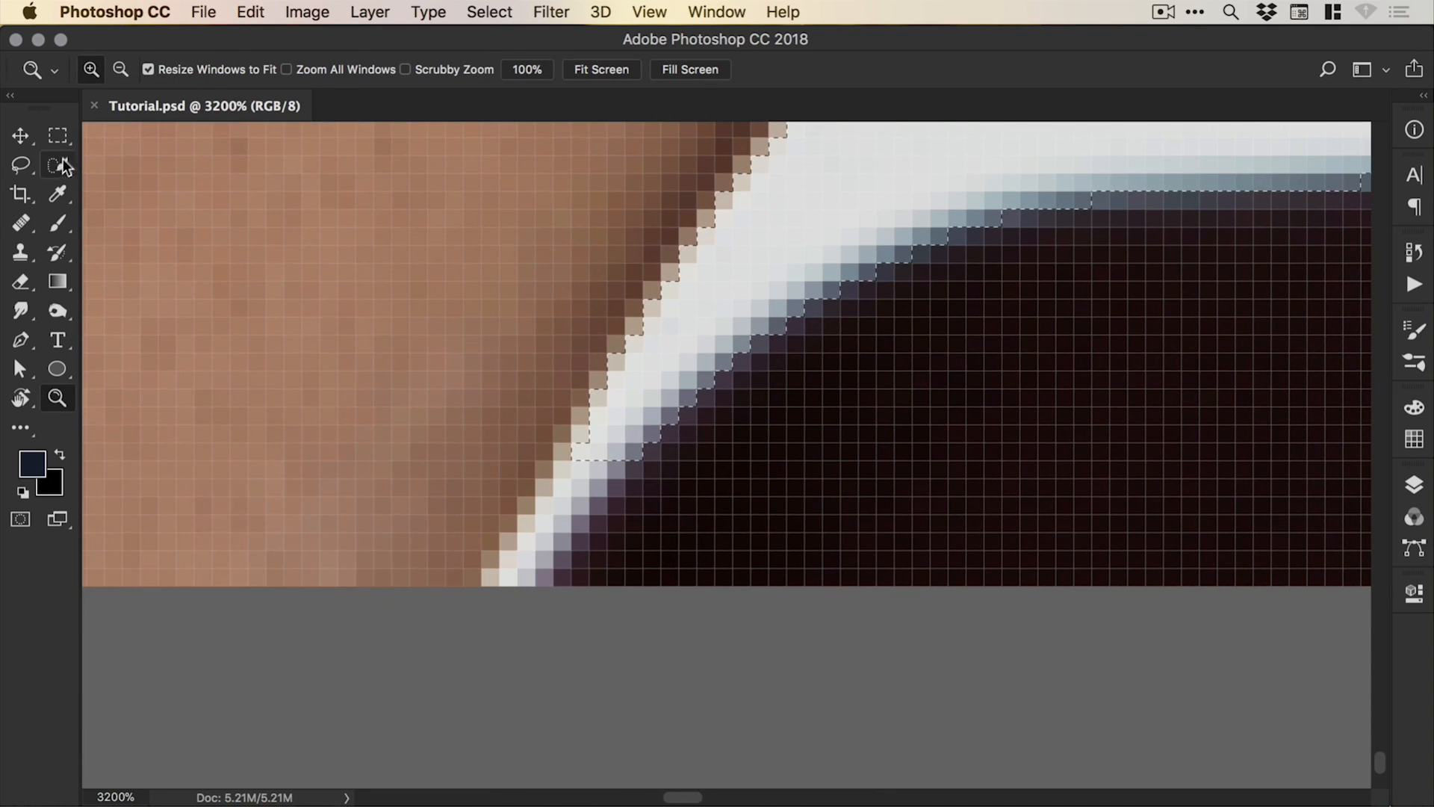
left_click(57, 166)
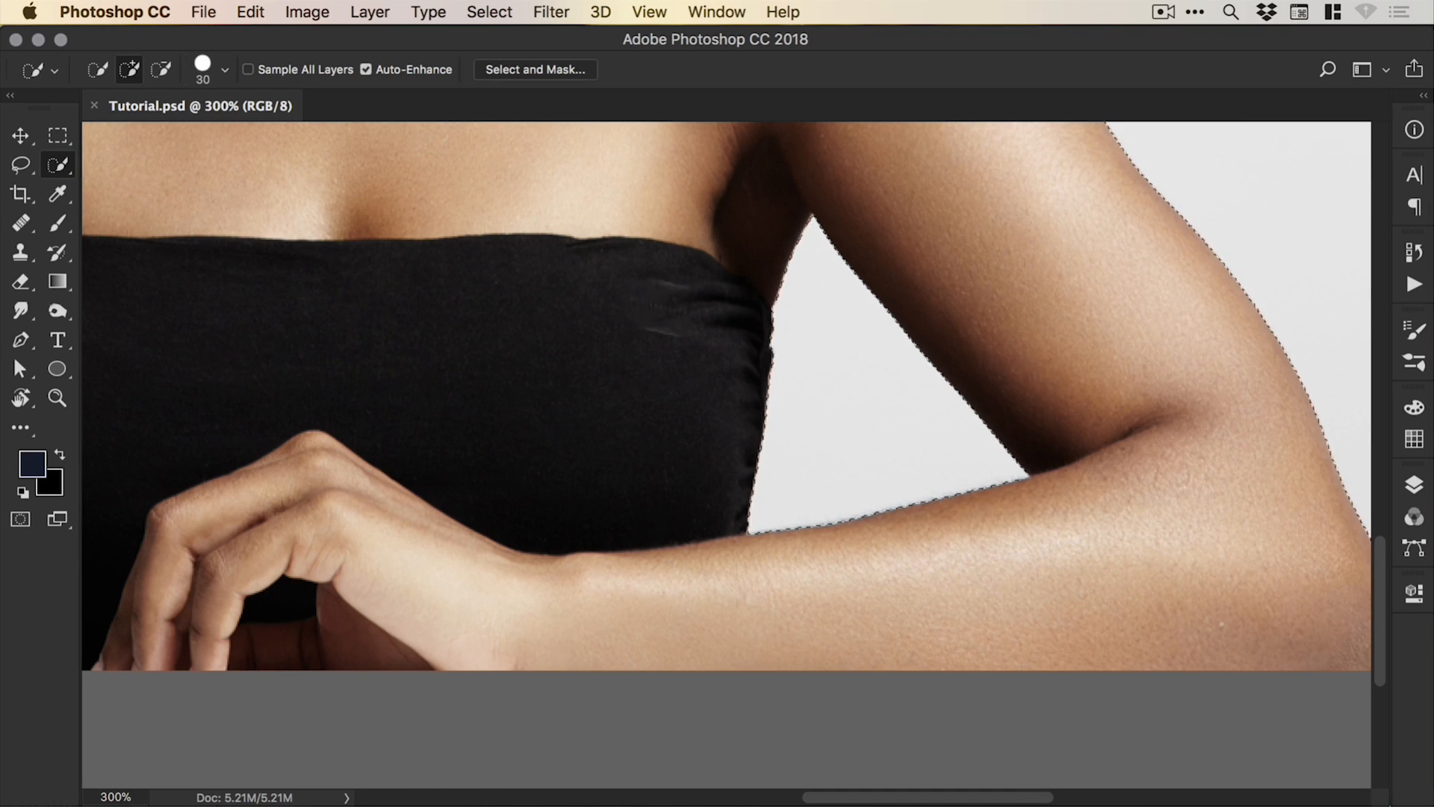
left_click(56, 398)
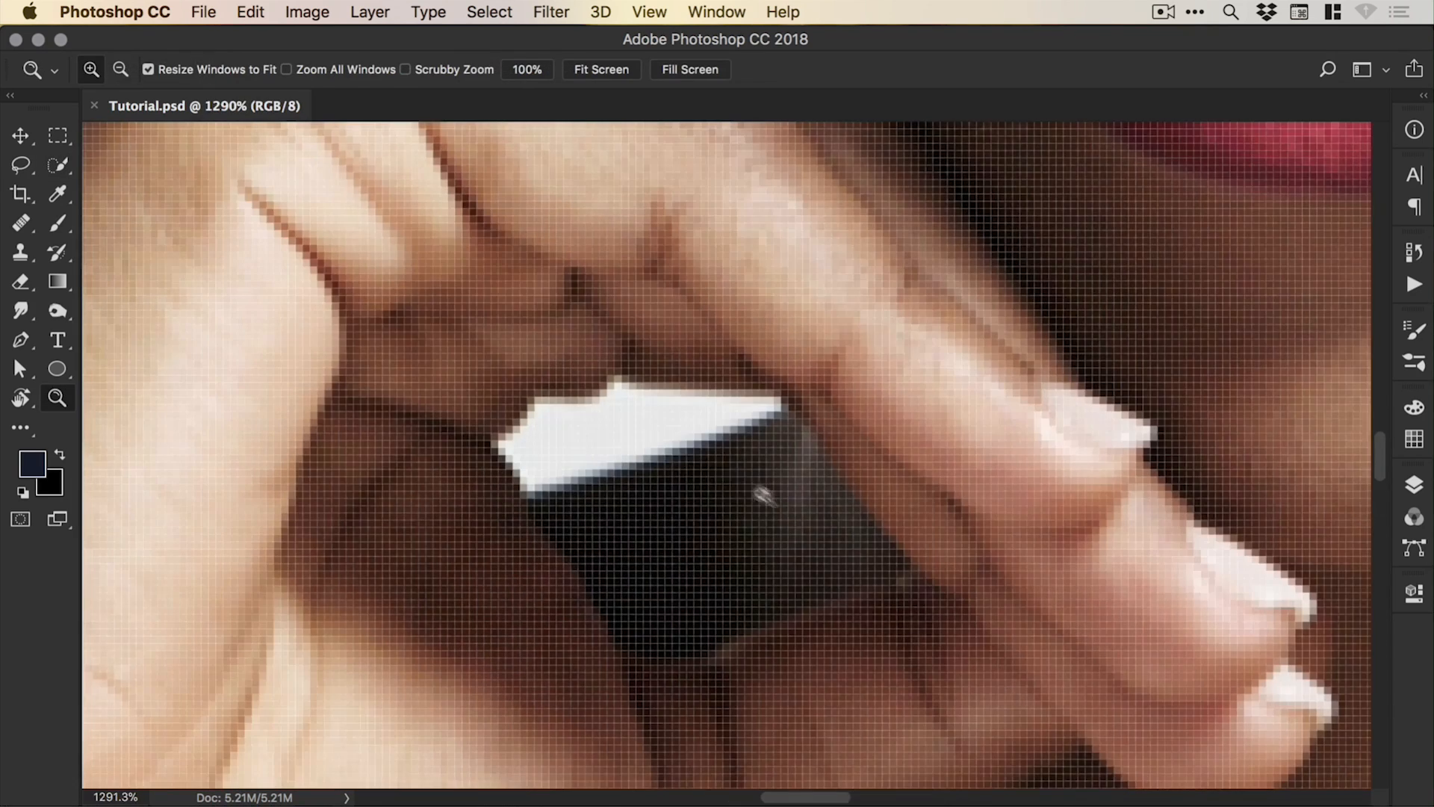
left_click(56, 164)
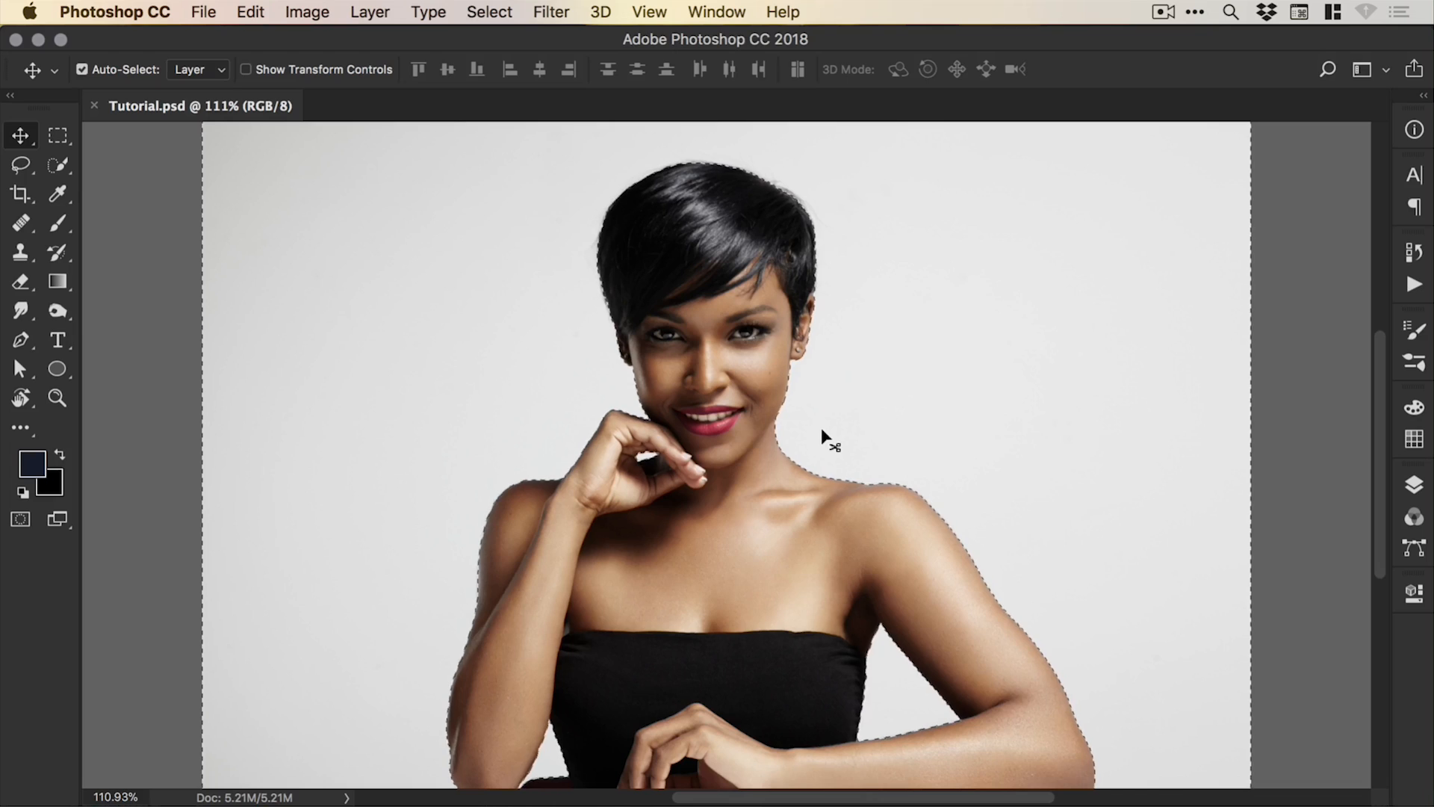
mouse_move(1308, 444)
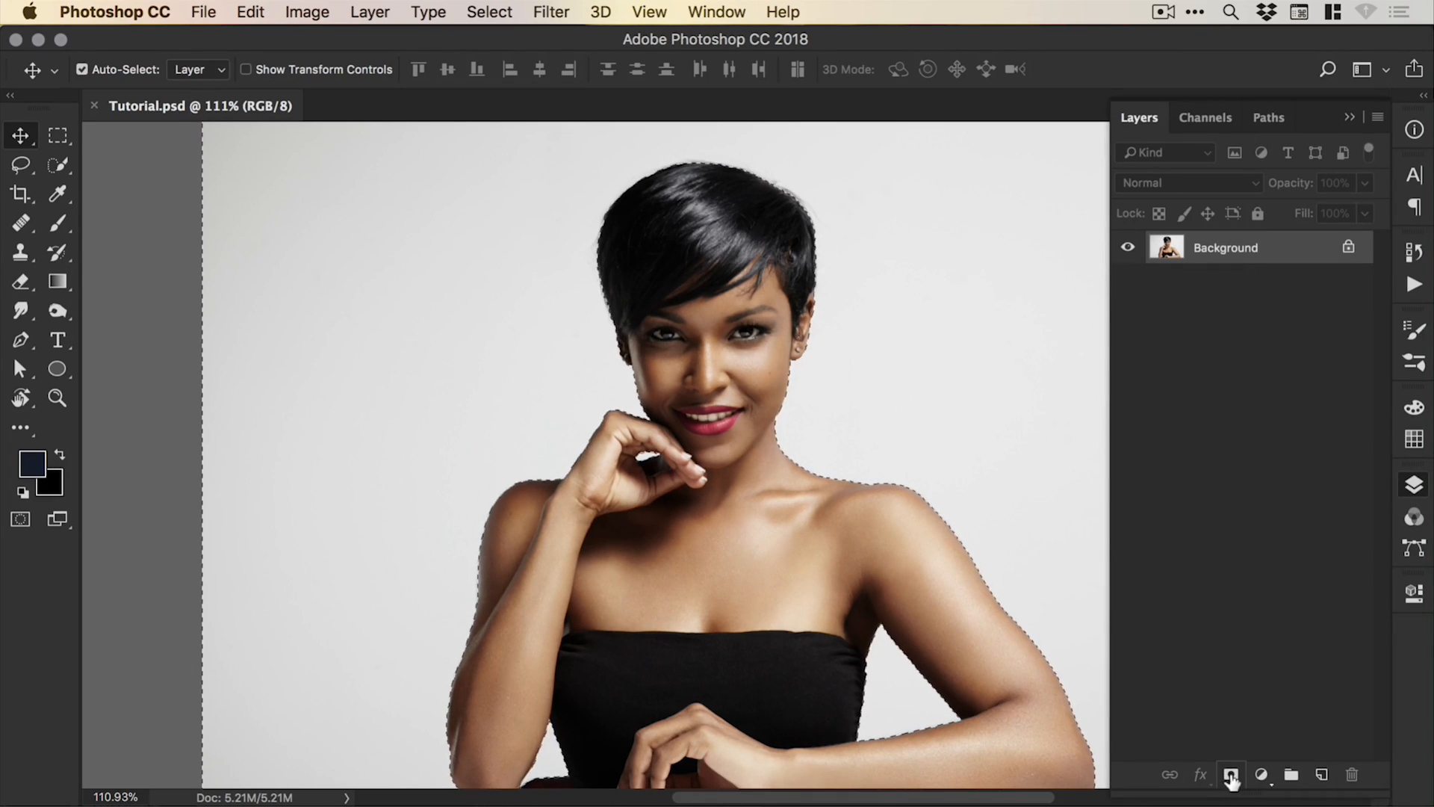
Step: Add a layer mask from the selection, invert it, and rename the layer 'Subject'
left_click(1229, 774)
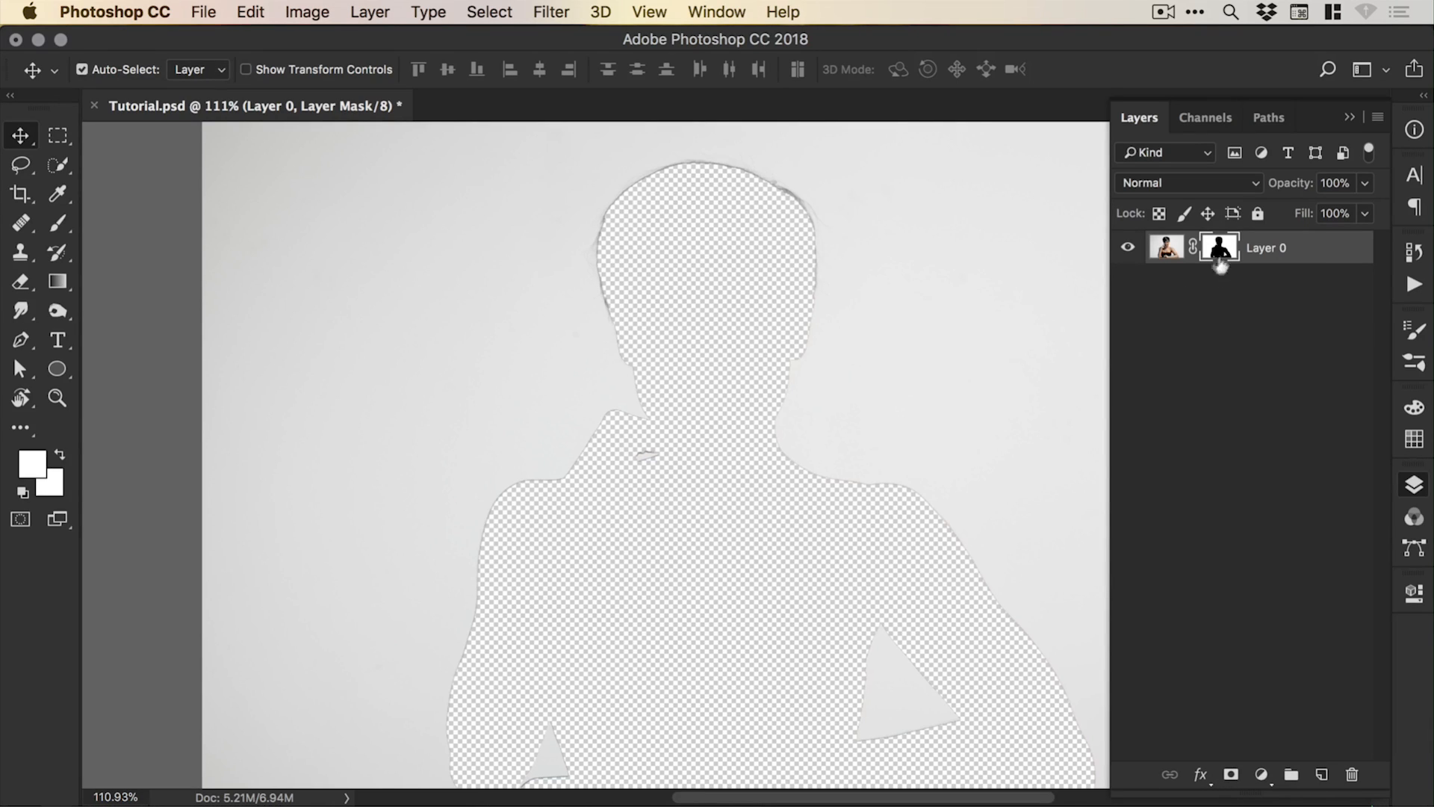
left_click(306, 12)
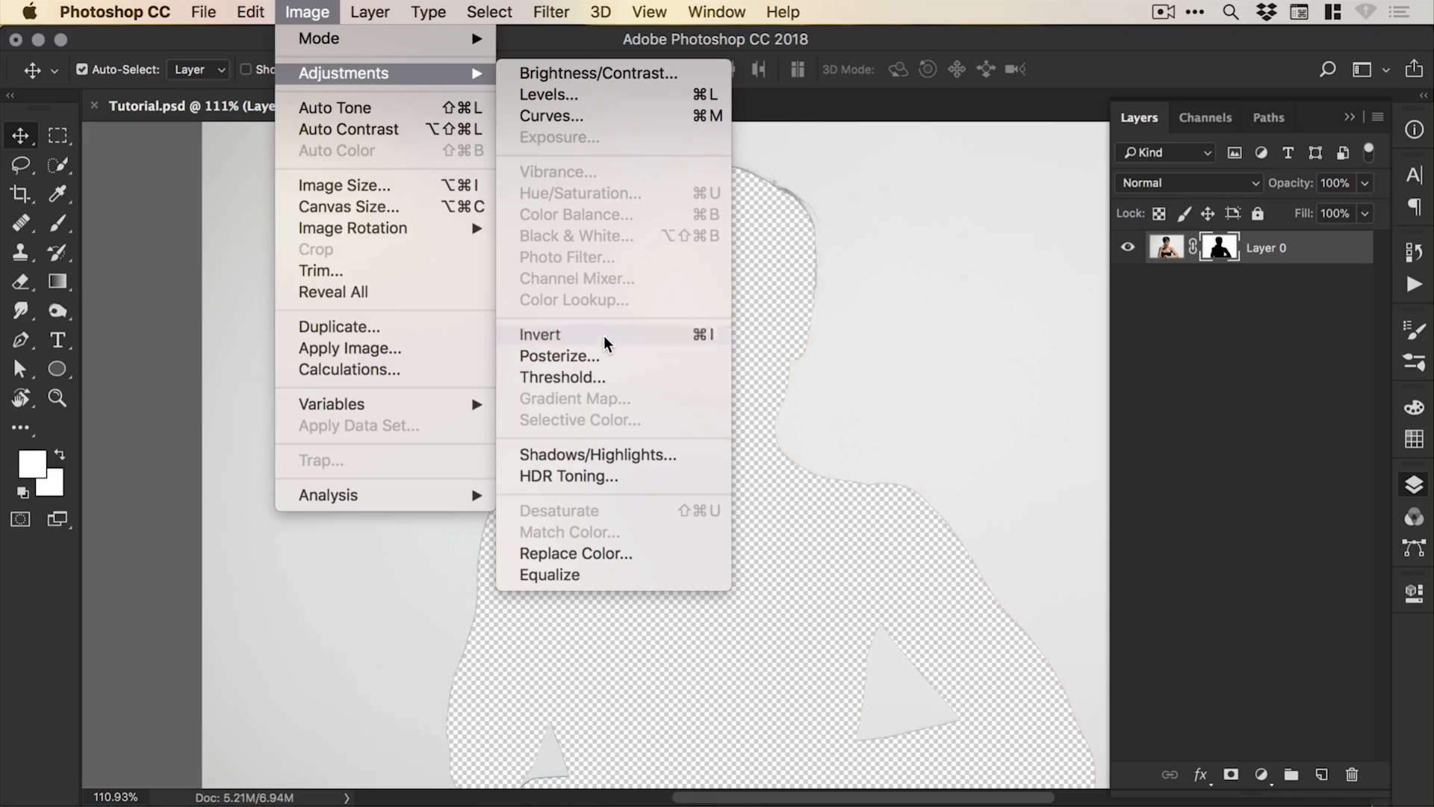
left_click(539, 334)
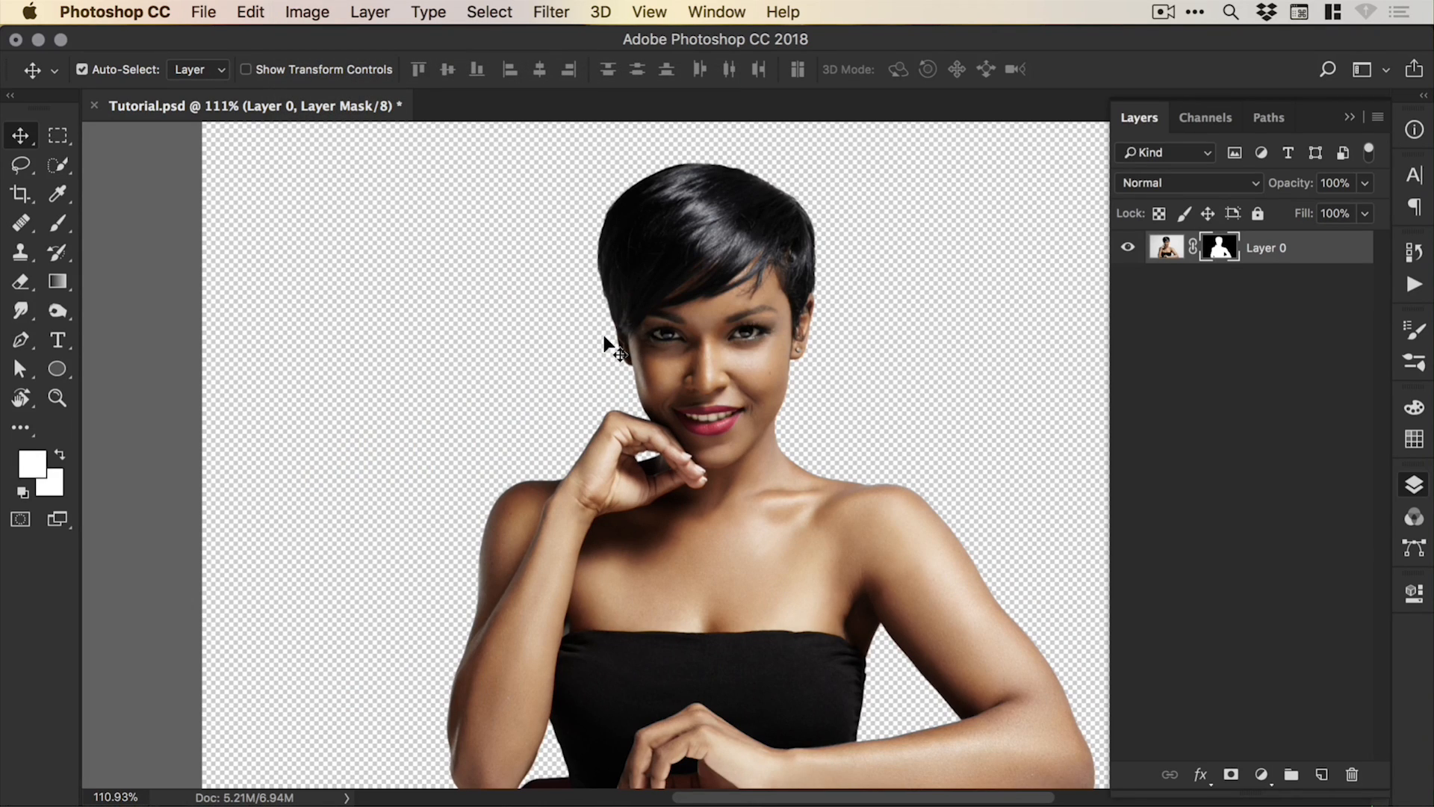
double_click(1266, 248)
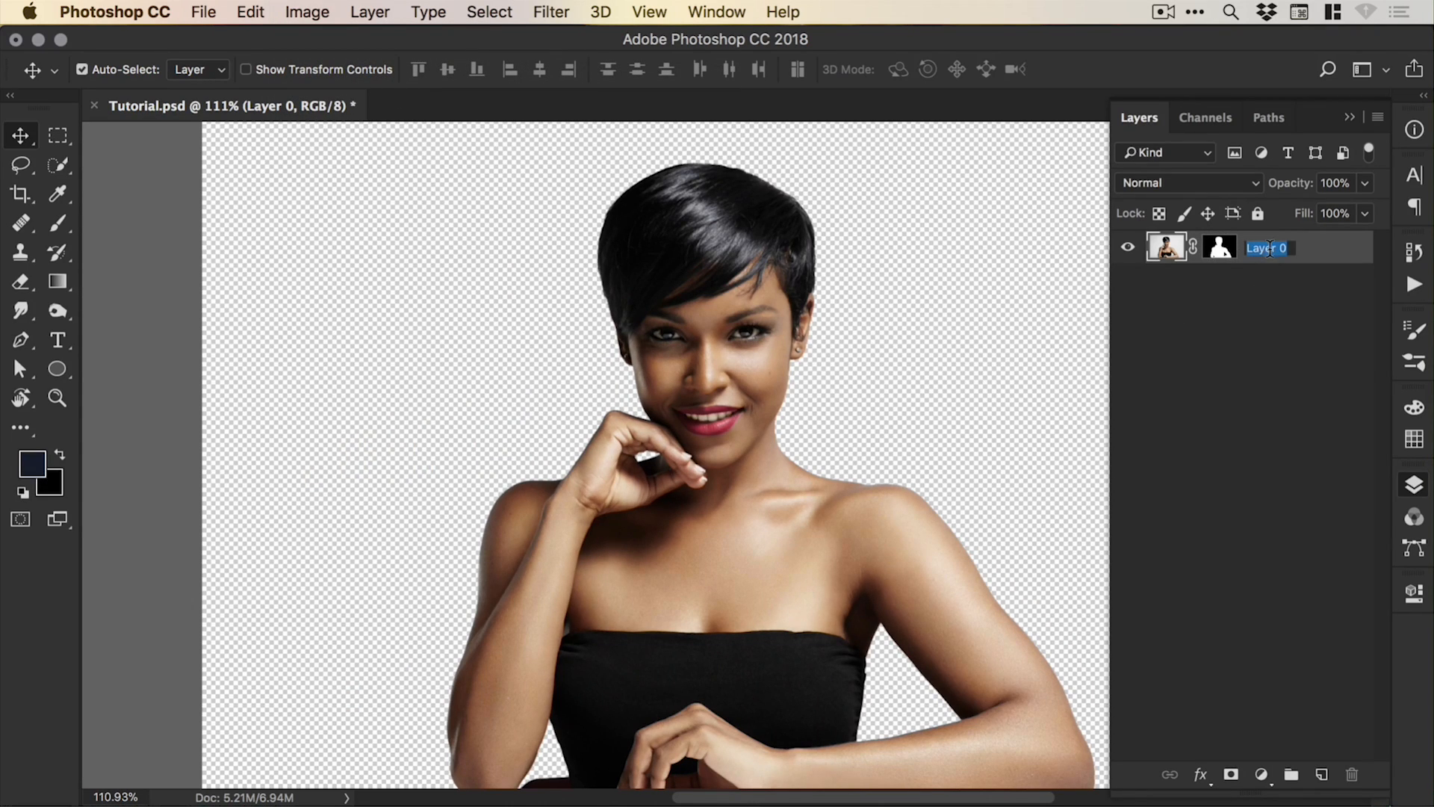
type("Subject")
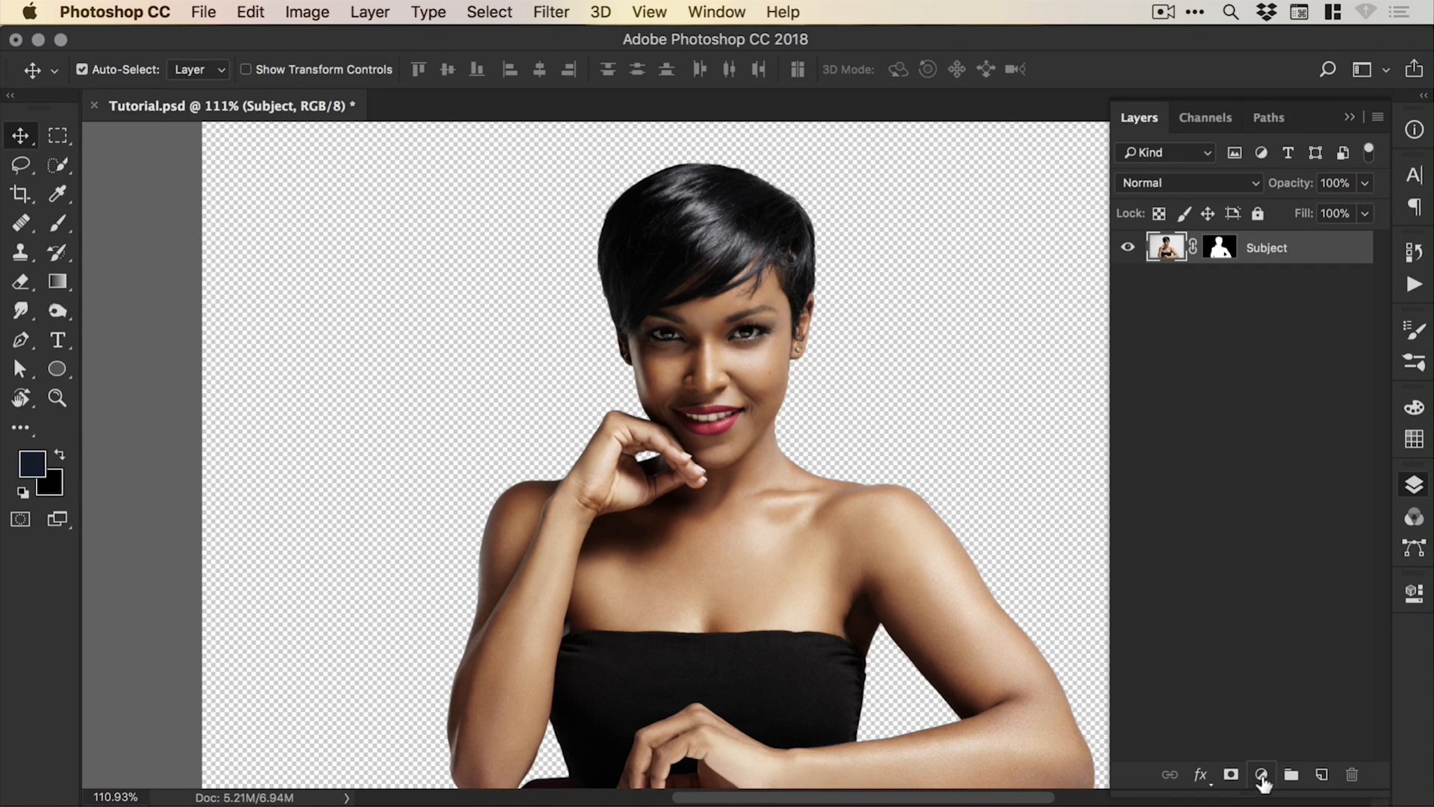
Step: Add a #000000 Solid Color fill layer below Subject and rename it 'Background'
left_click(1260, 774)
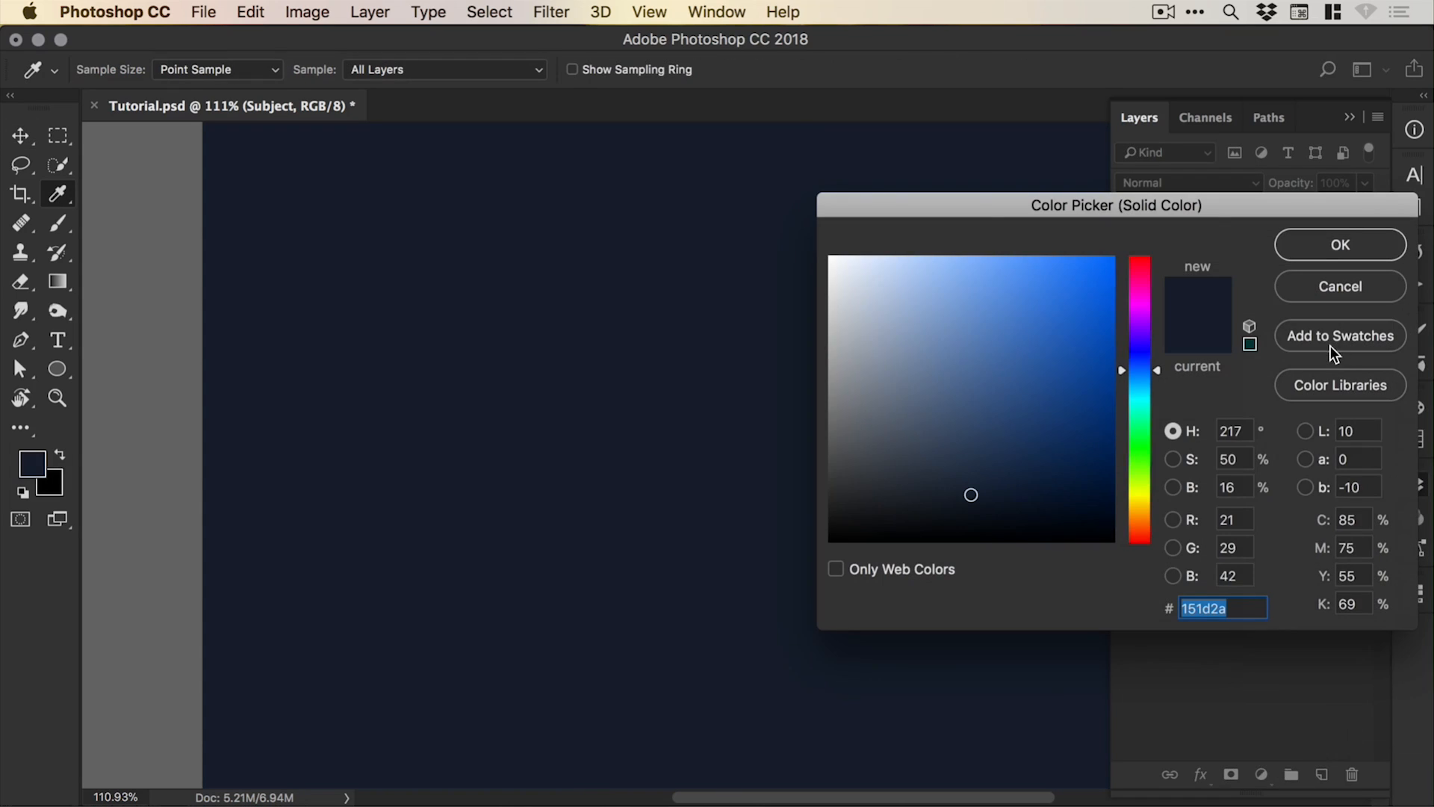
left_click(1063, 305)
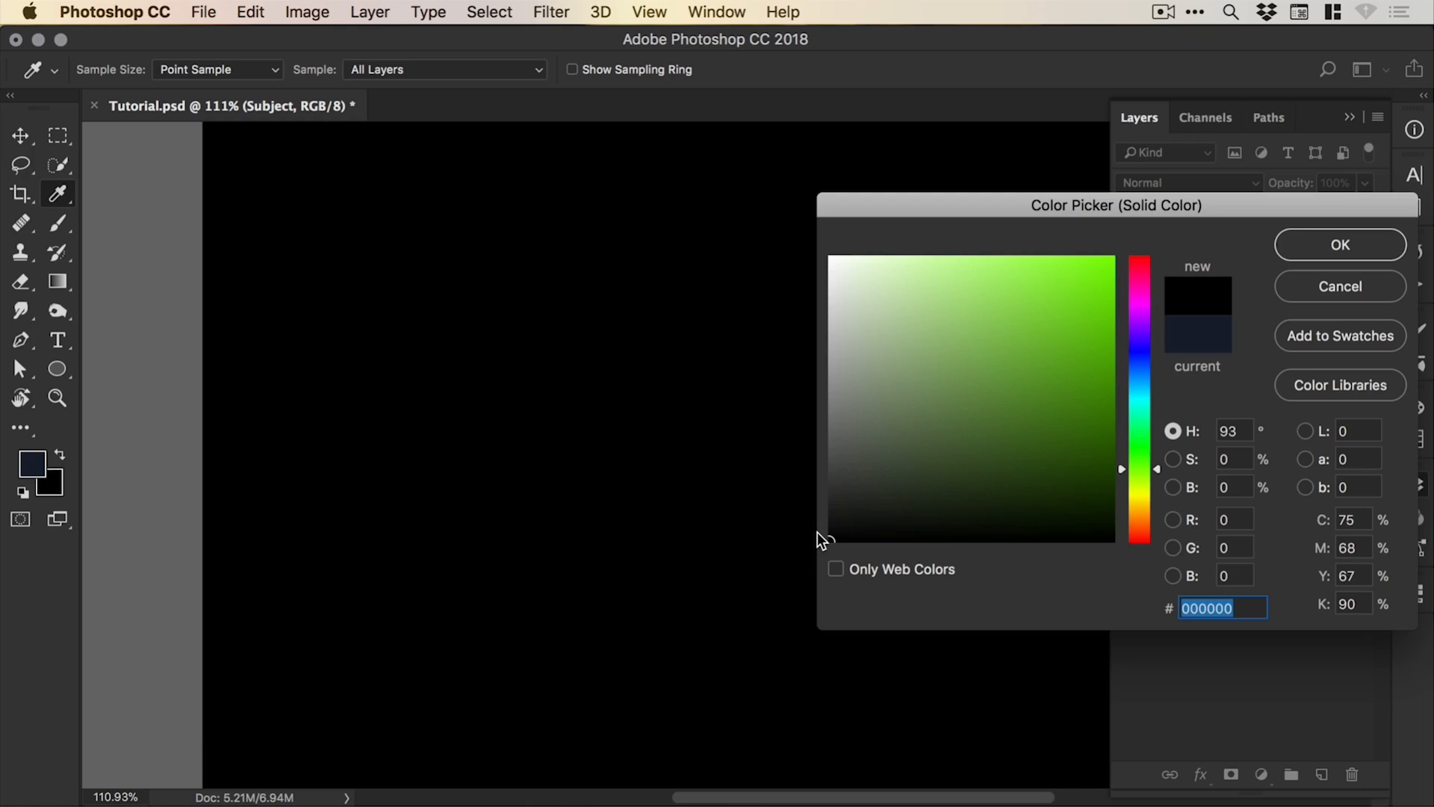
left_click(1339, 244)
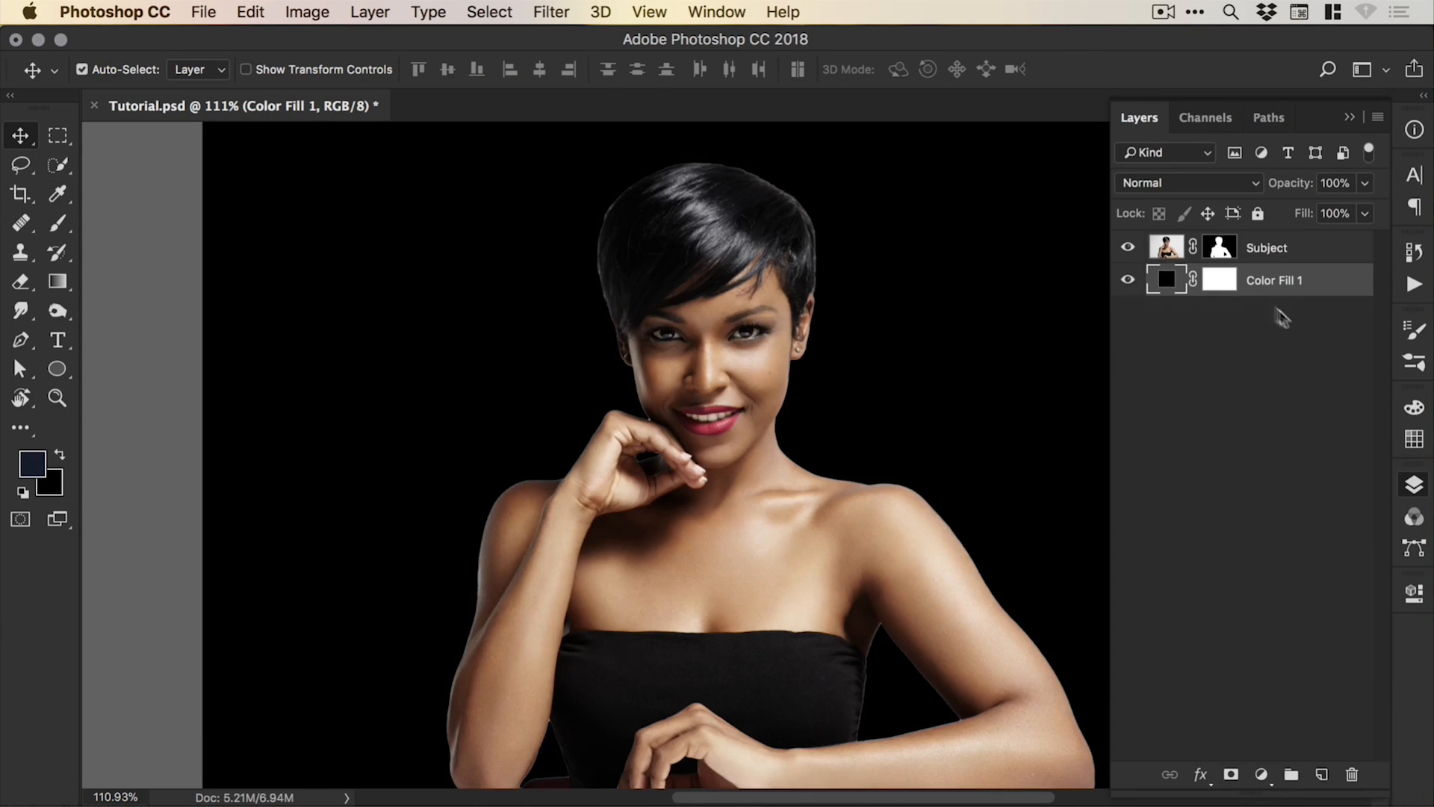
double_click(1273, 281)
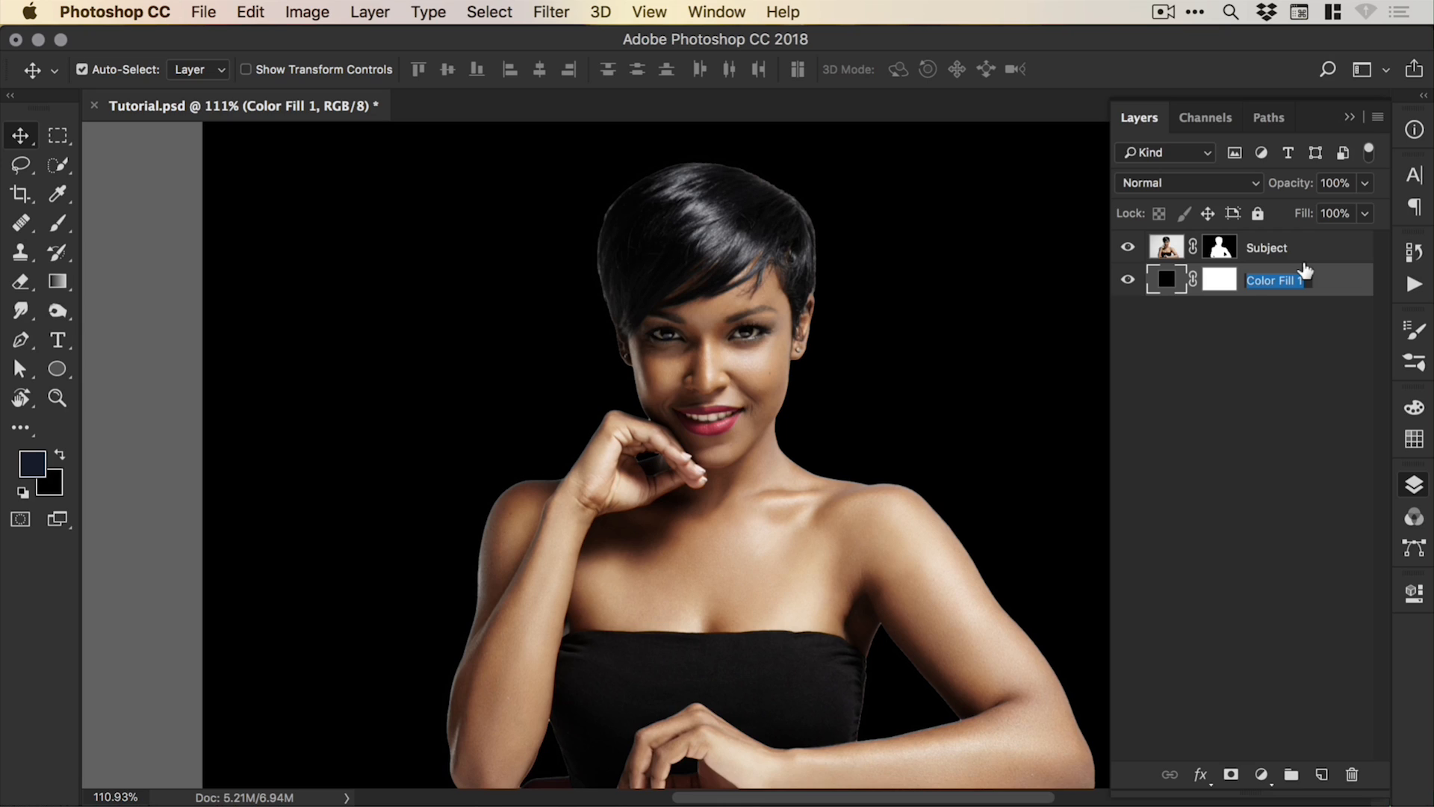
type("Background")
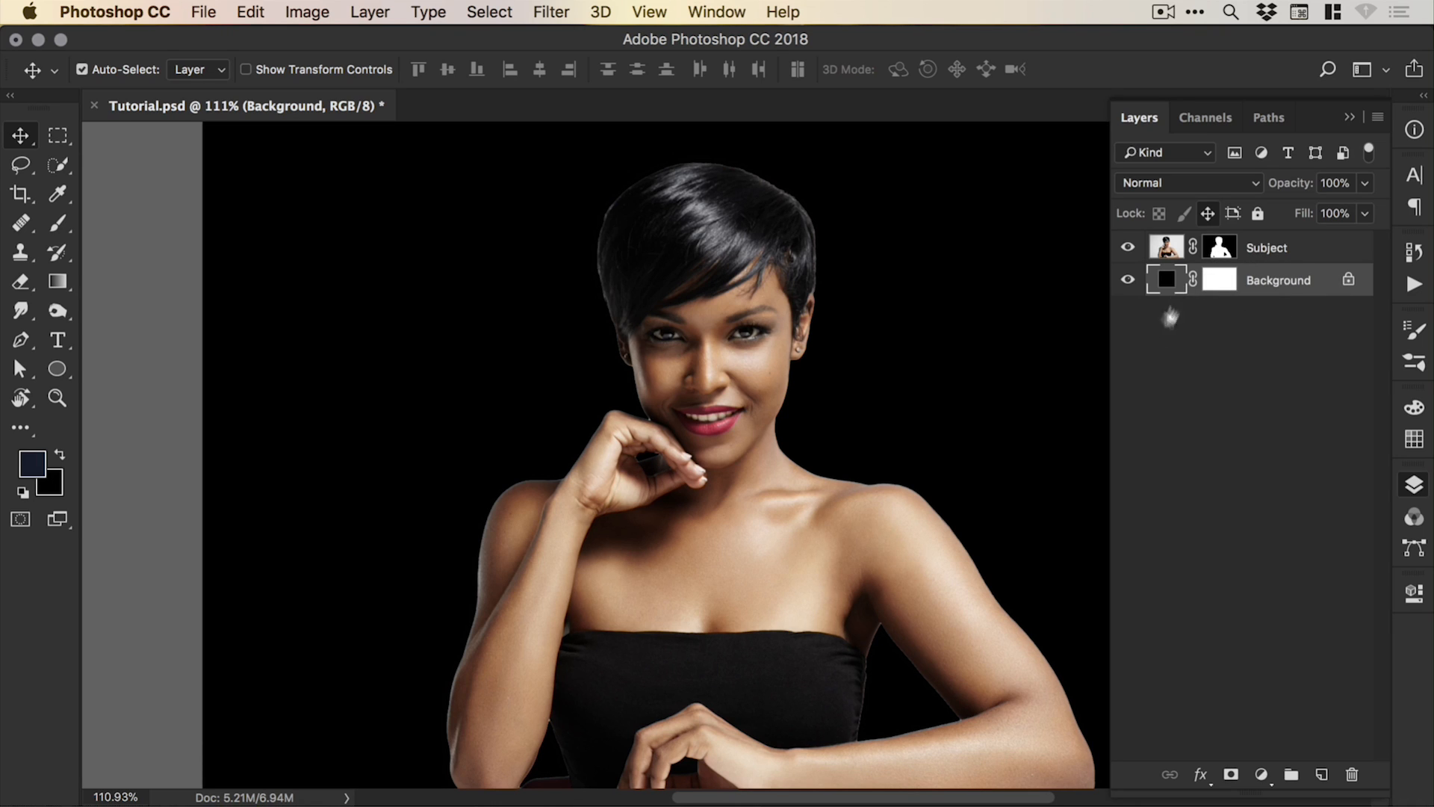
left_click(56, 398)
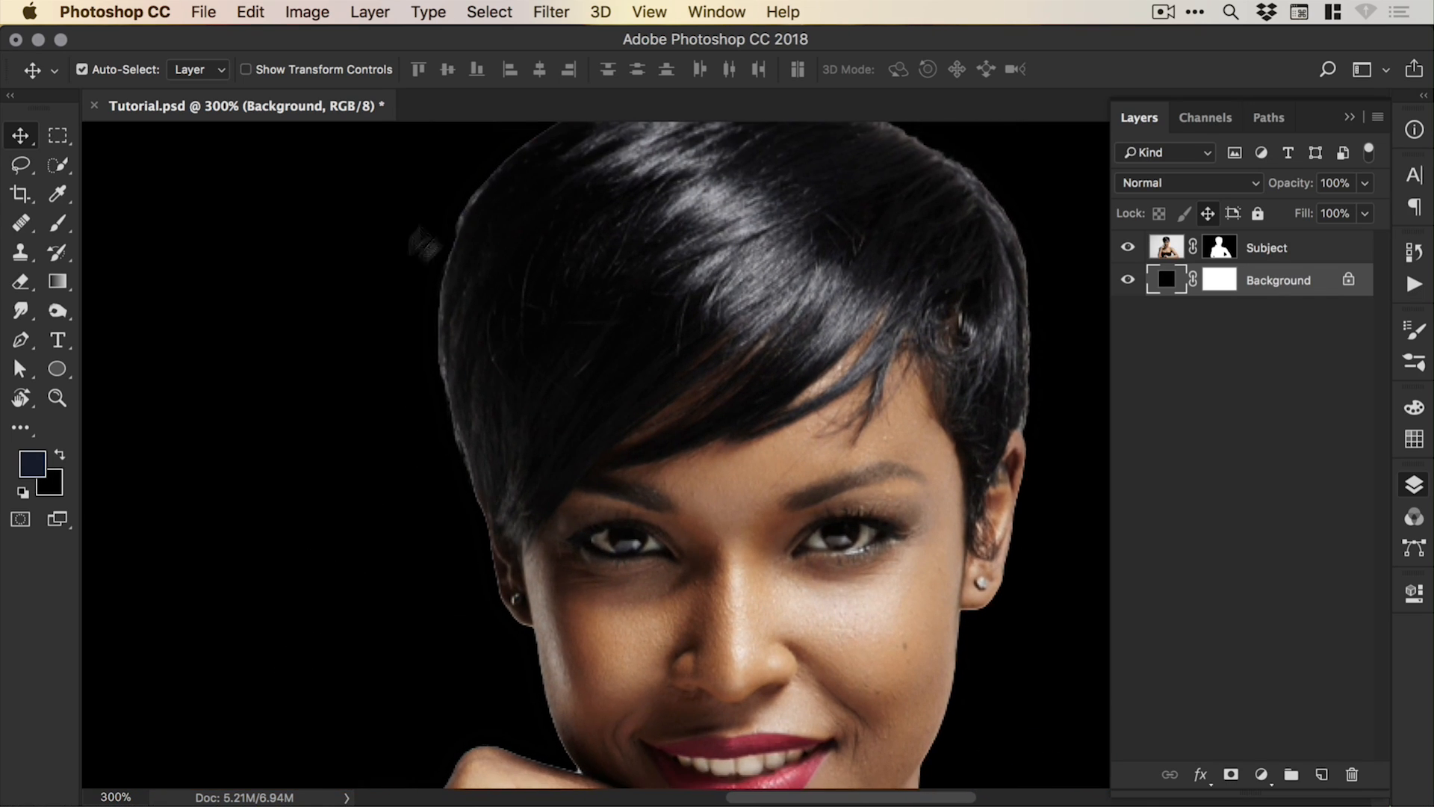
Step: Zoom in on the head, target the Subject mask thumbnail, and choose Select and Mask
scroll("down", 3)
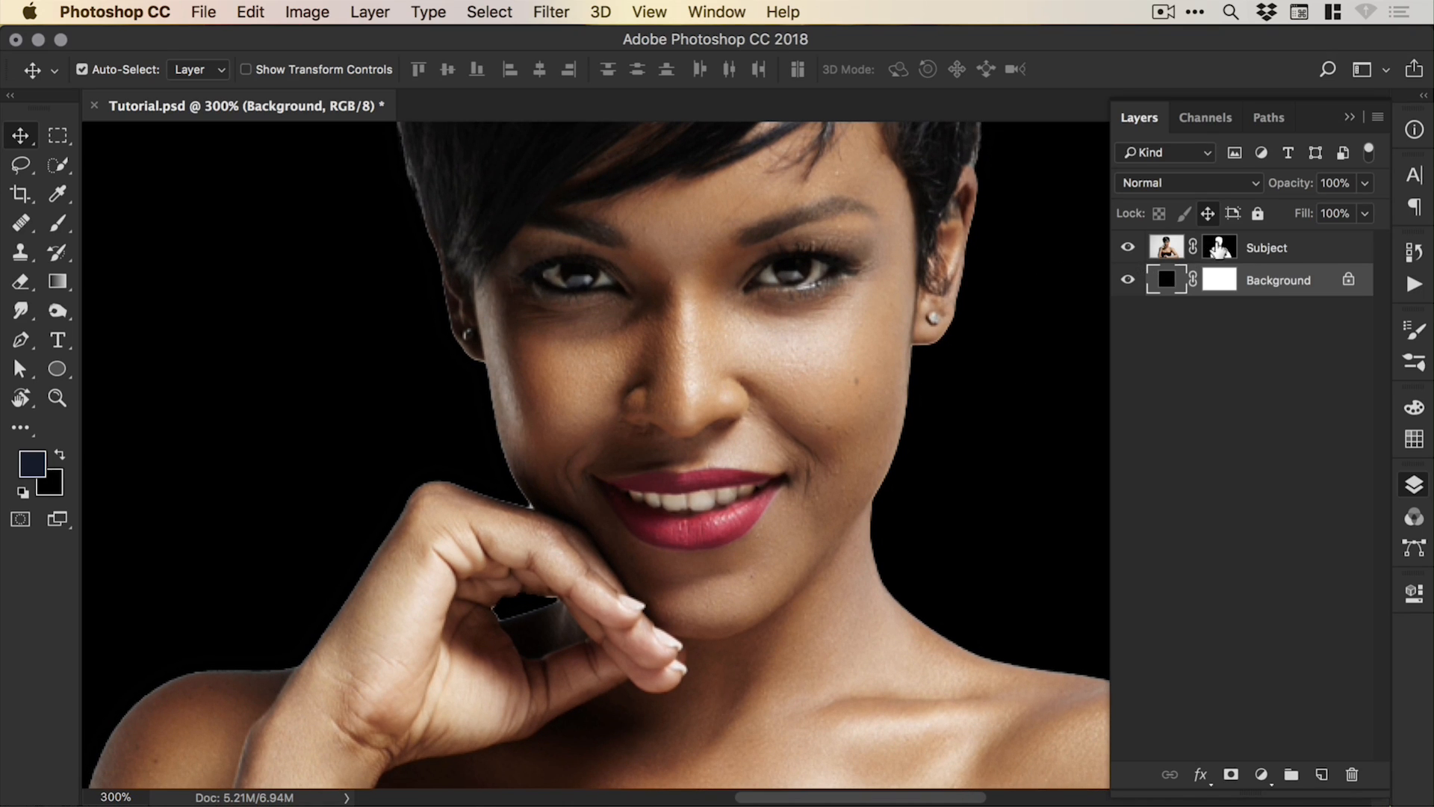
left_click(1220, 247)
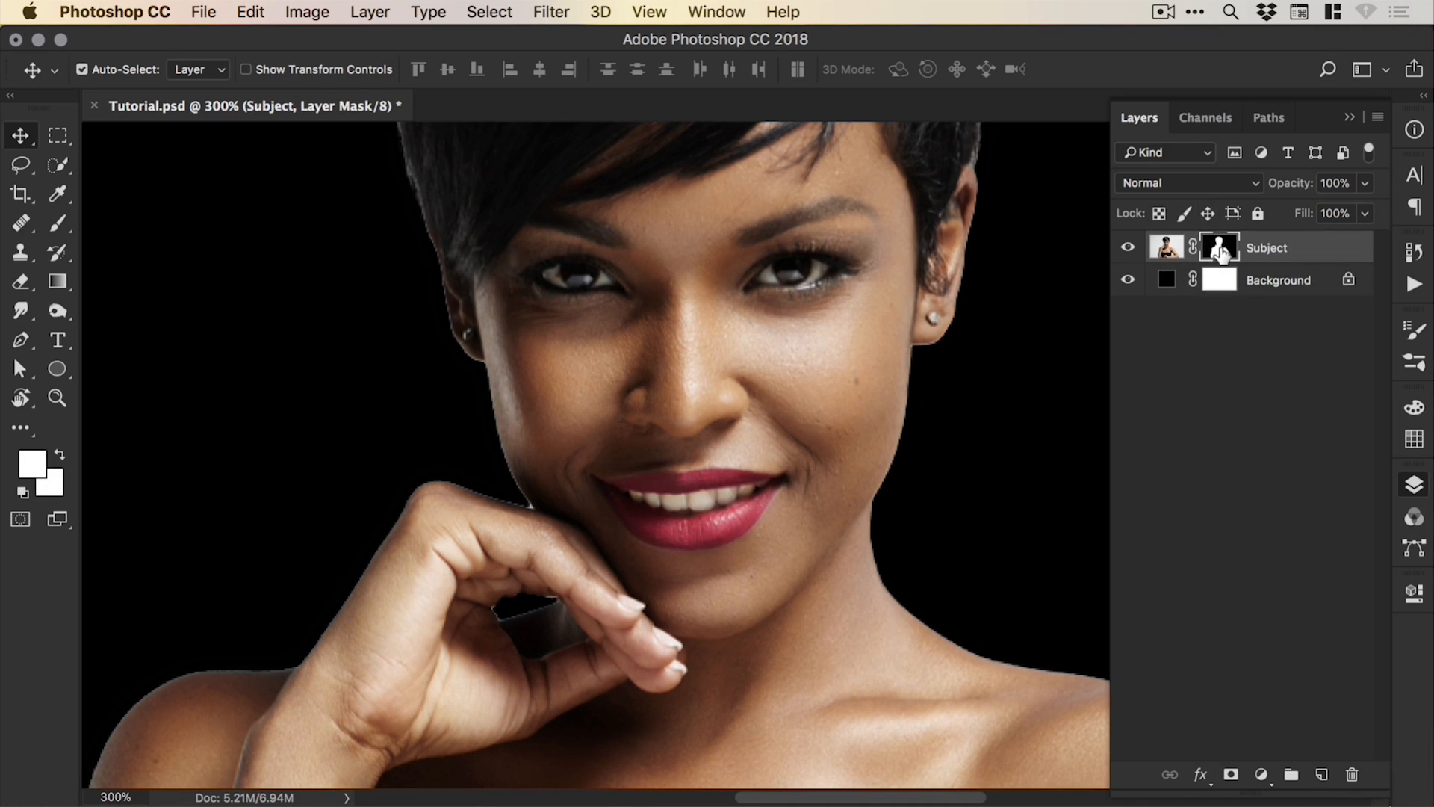
left_click(489, 12)
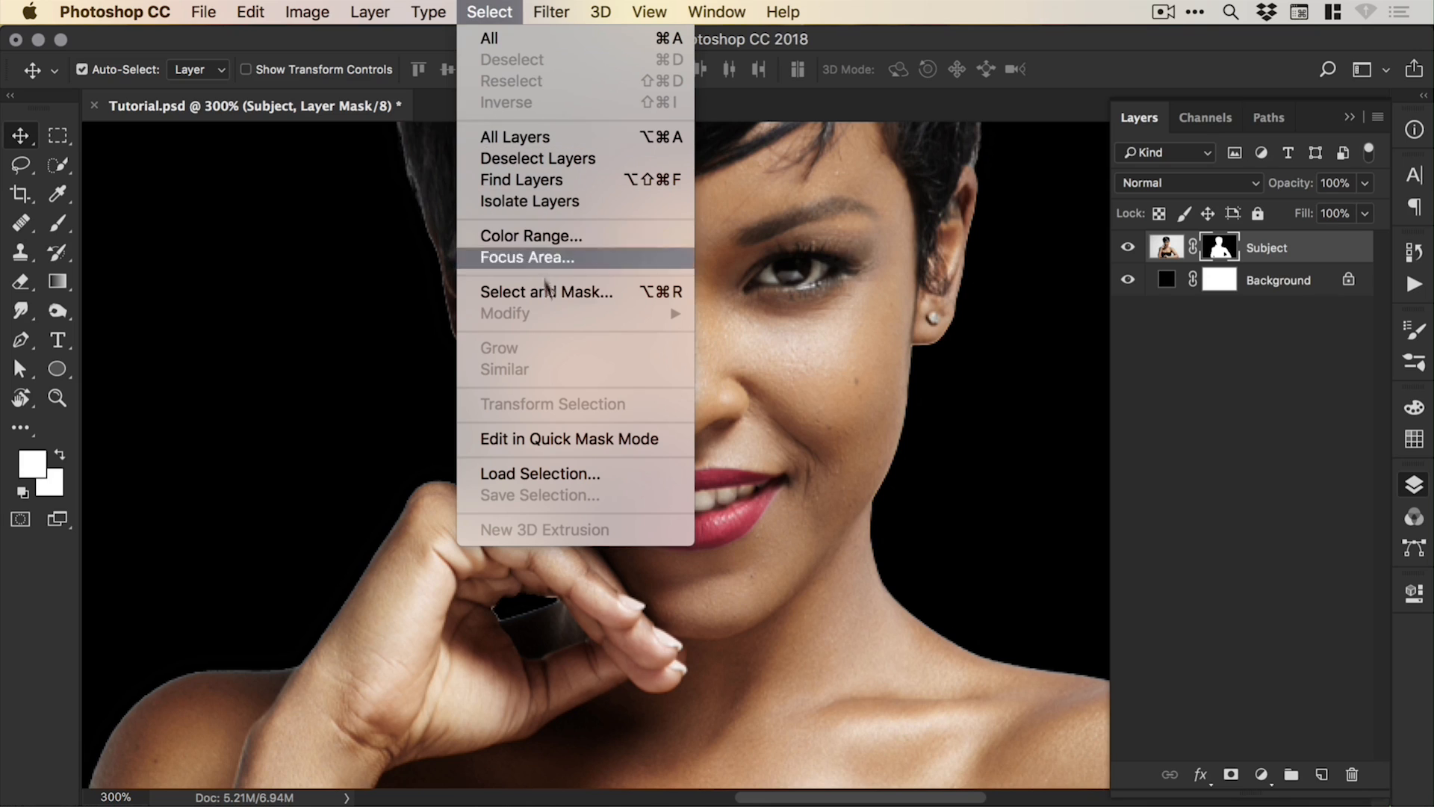
mouse_move(546, 292)
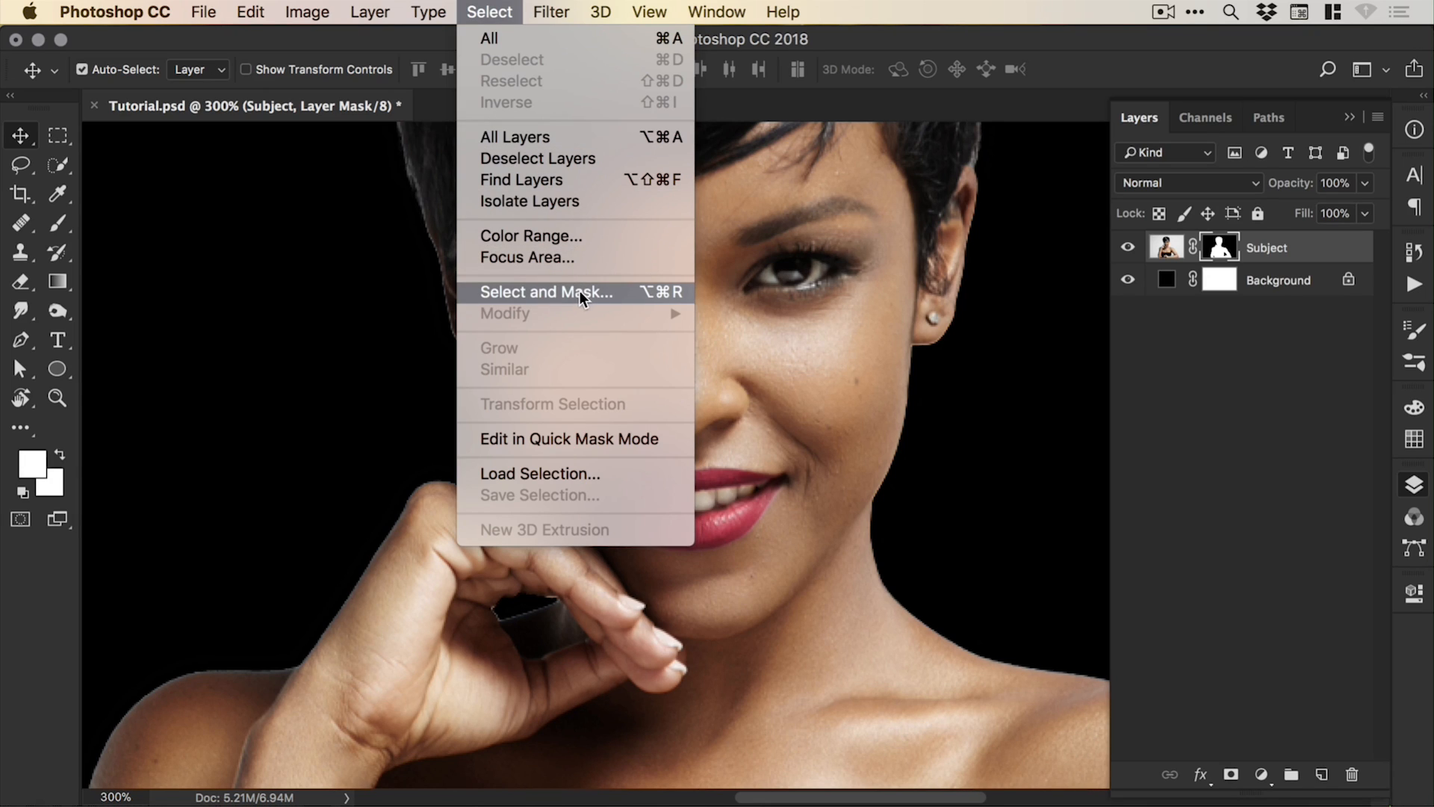
left_click(546, 292)
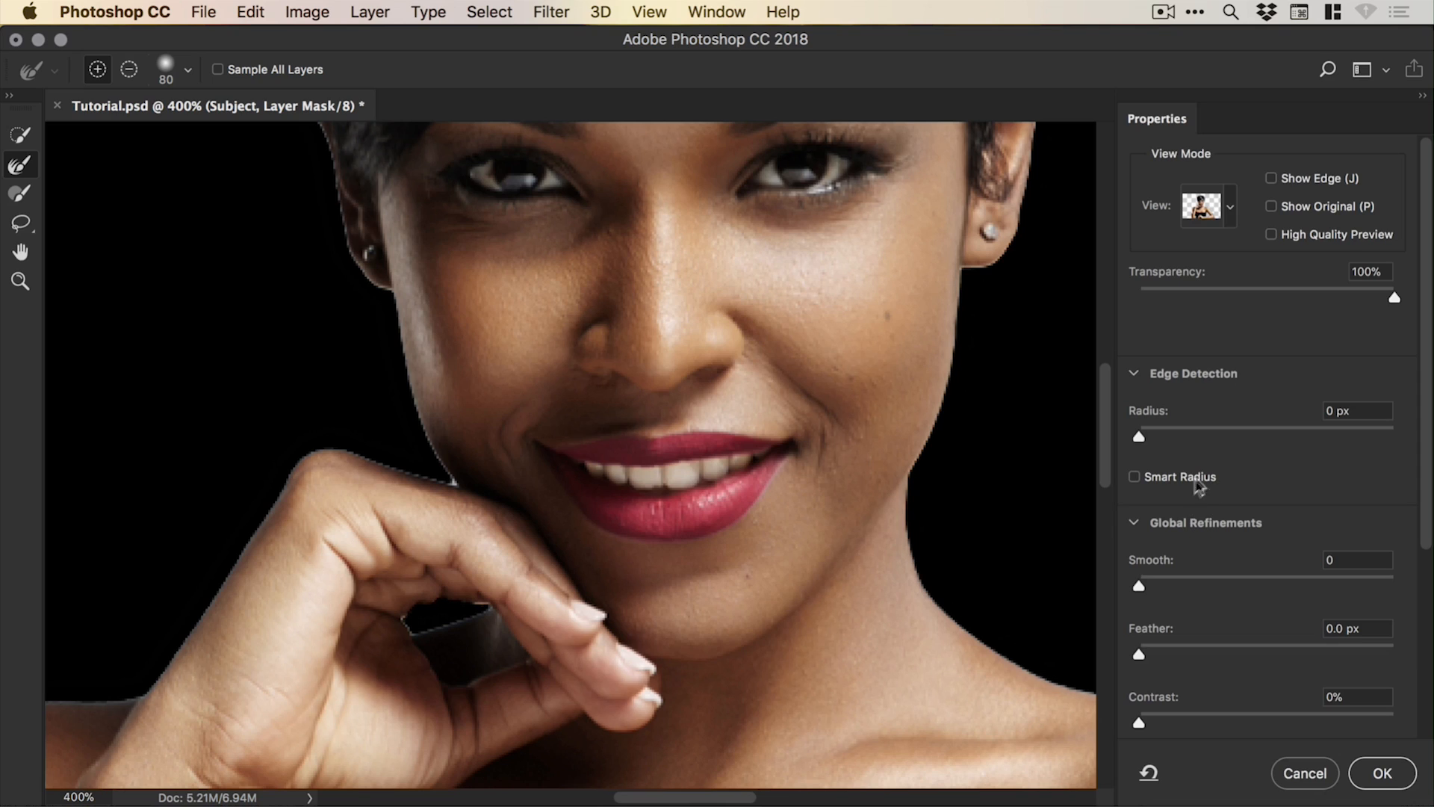
mouse_move(1424, 510)
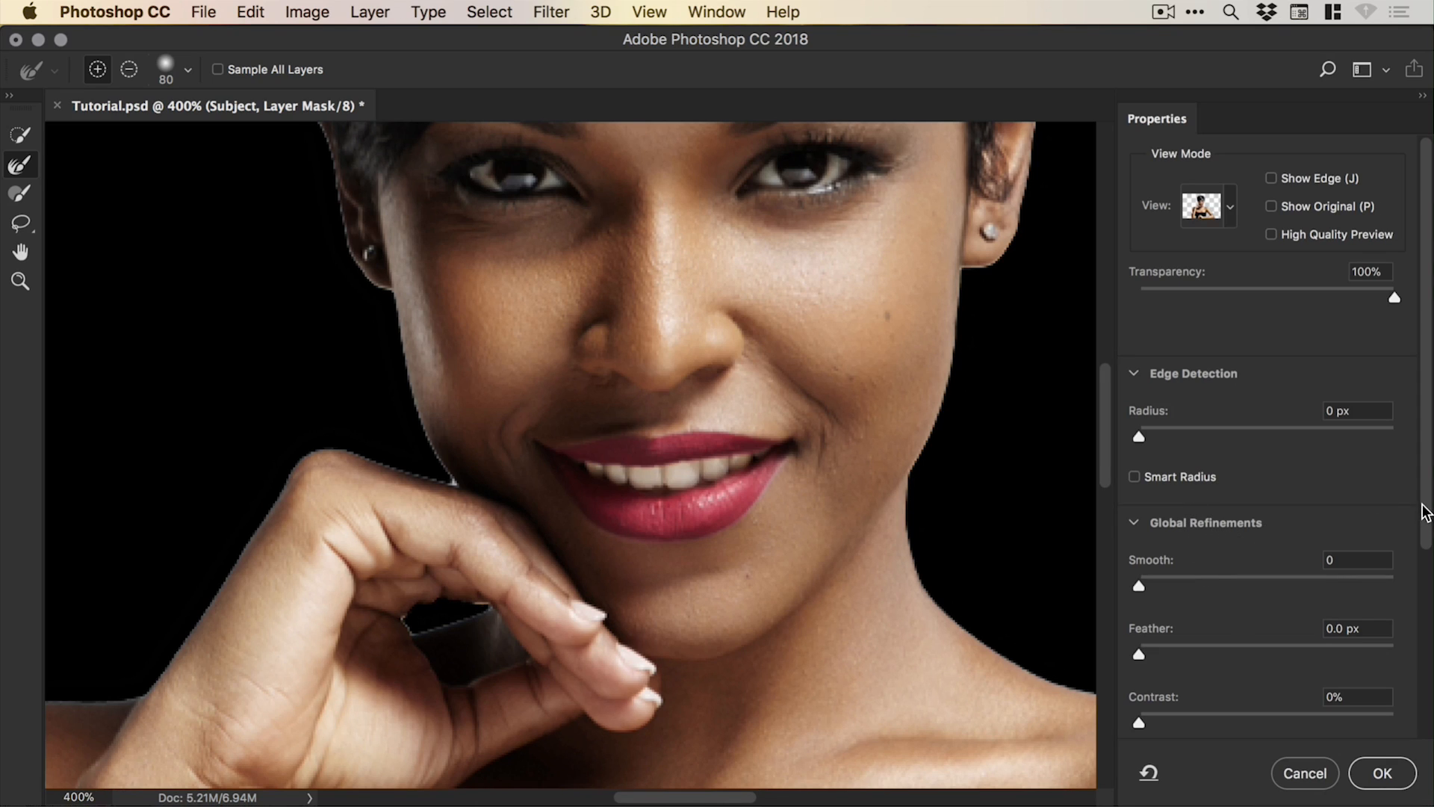
Step: Apply Smooth 4, Feather 0.4 px, Contrast 13%, Shift Edge -30%, turning off Show Original
scroll("down", 3)
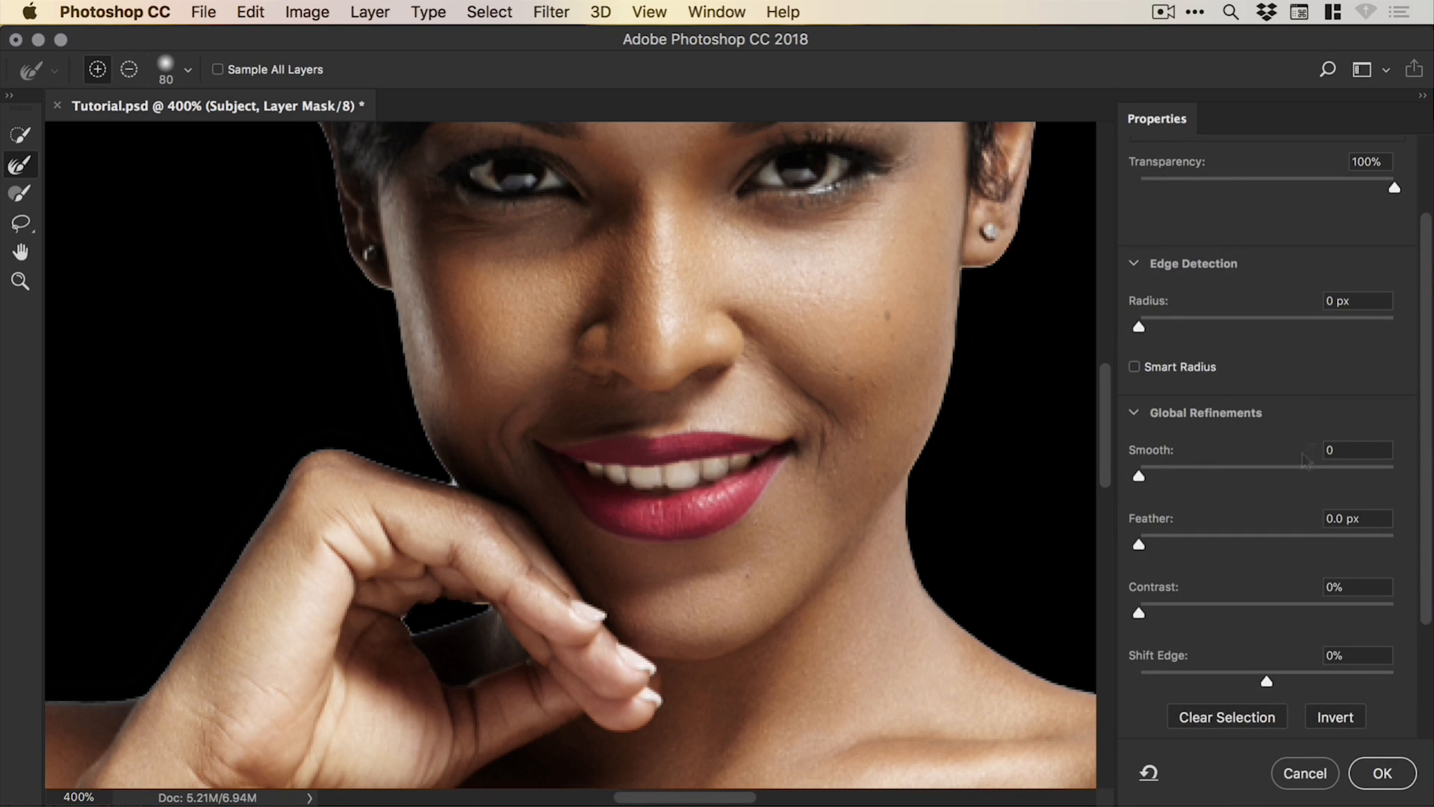
mouse_move(904, 477)
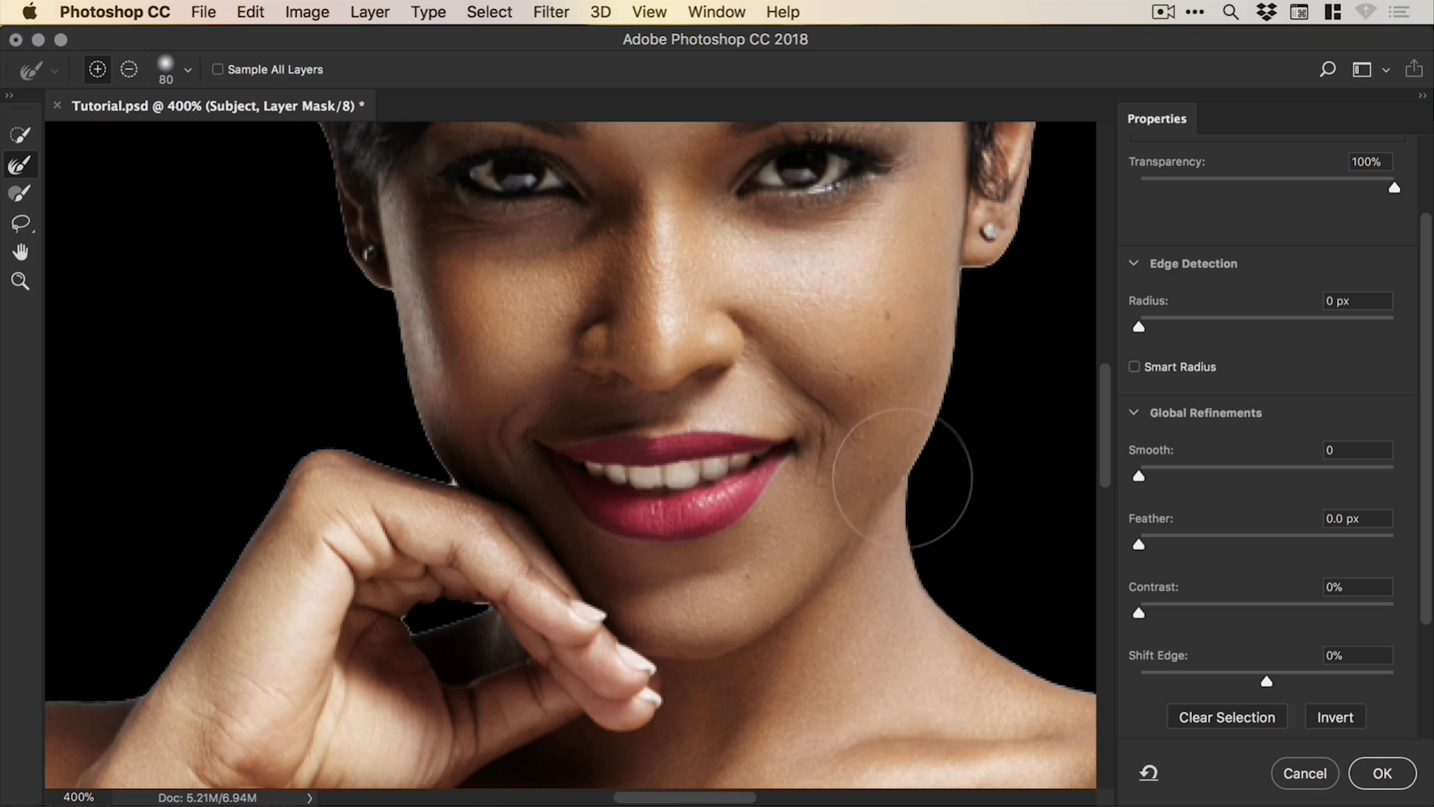
mouse_move(1150, 475)
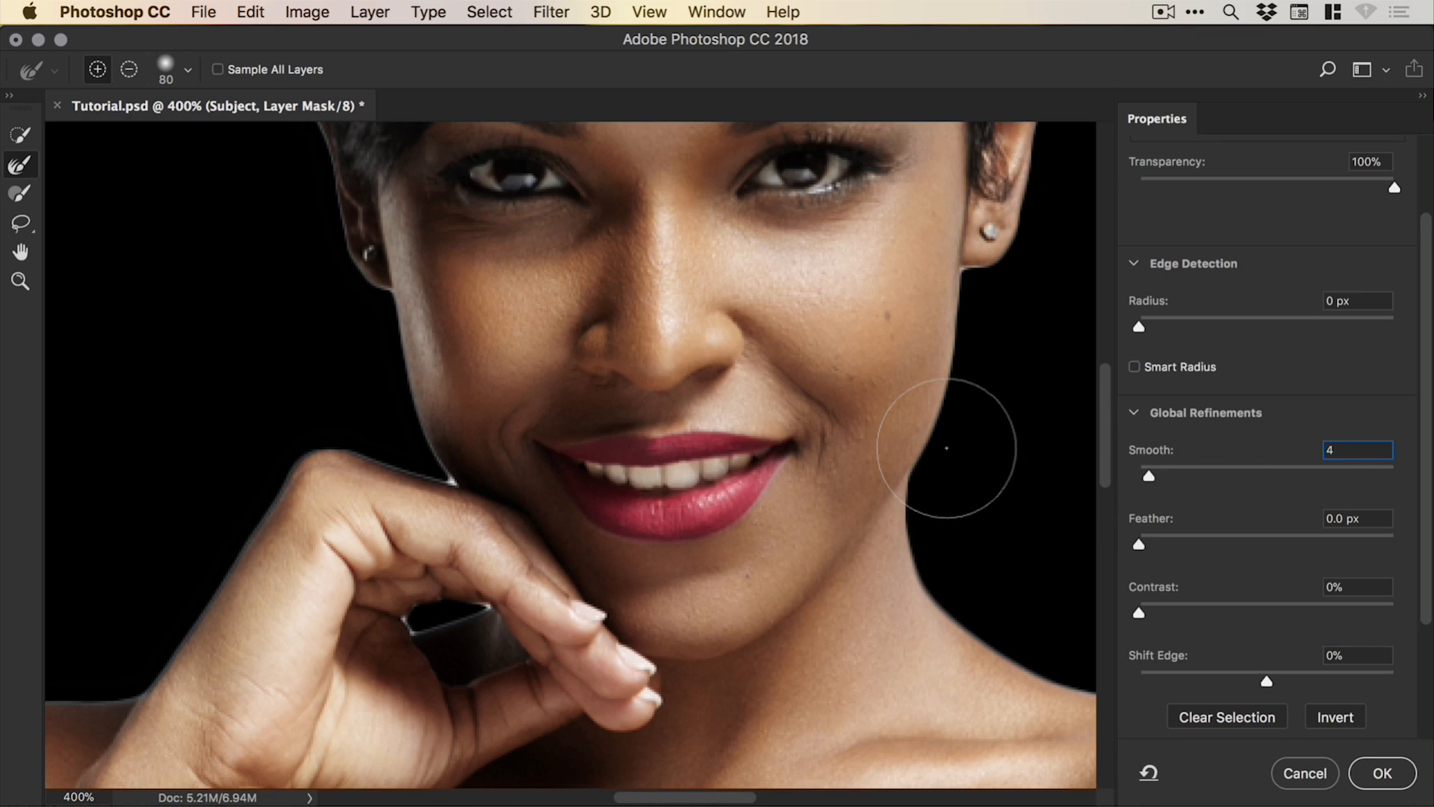
mouse_move(1154, 547)
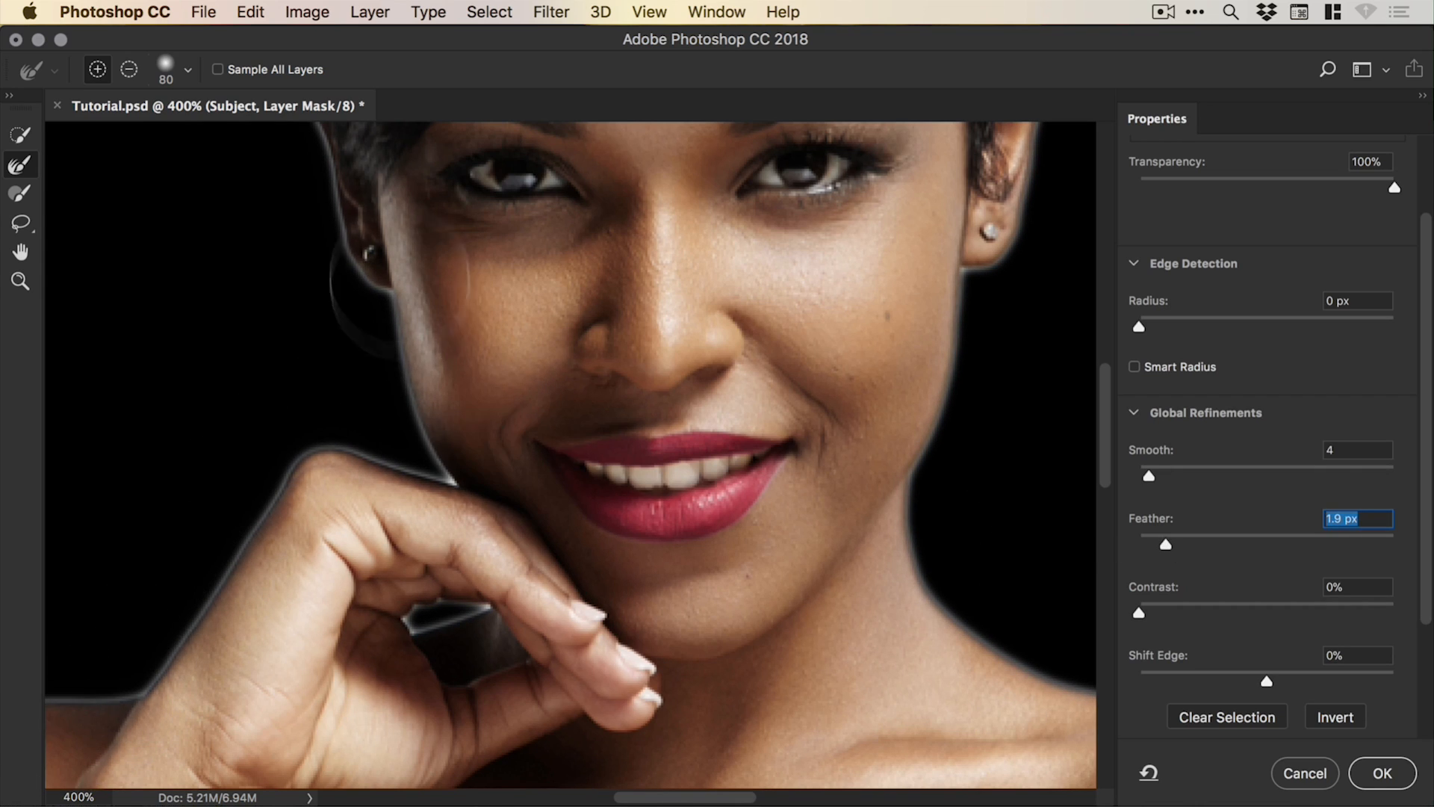
mouse_move(1162, 549)
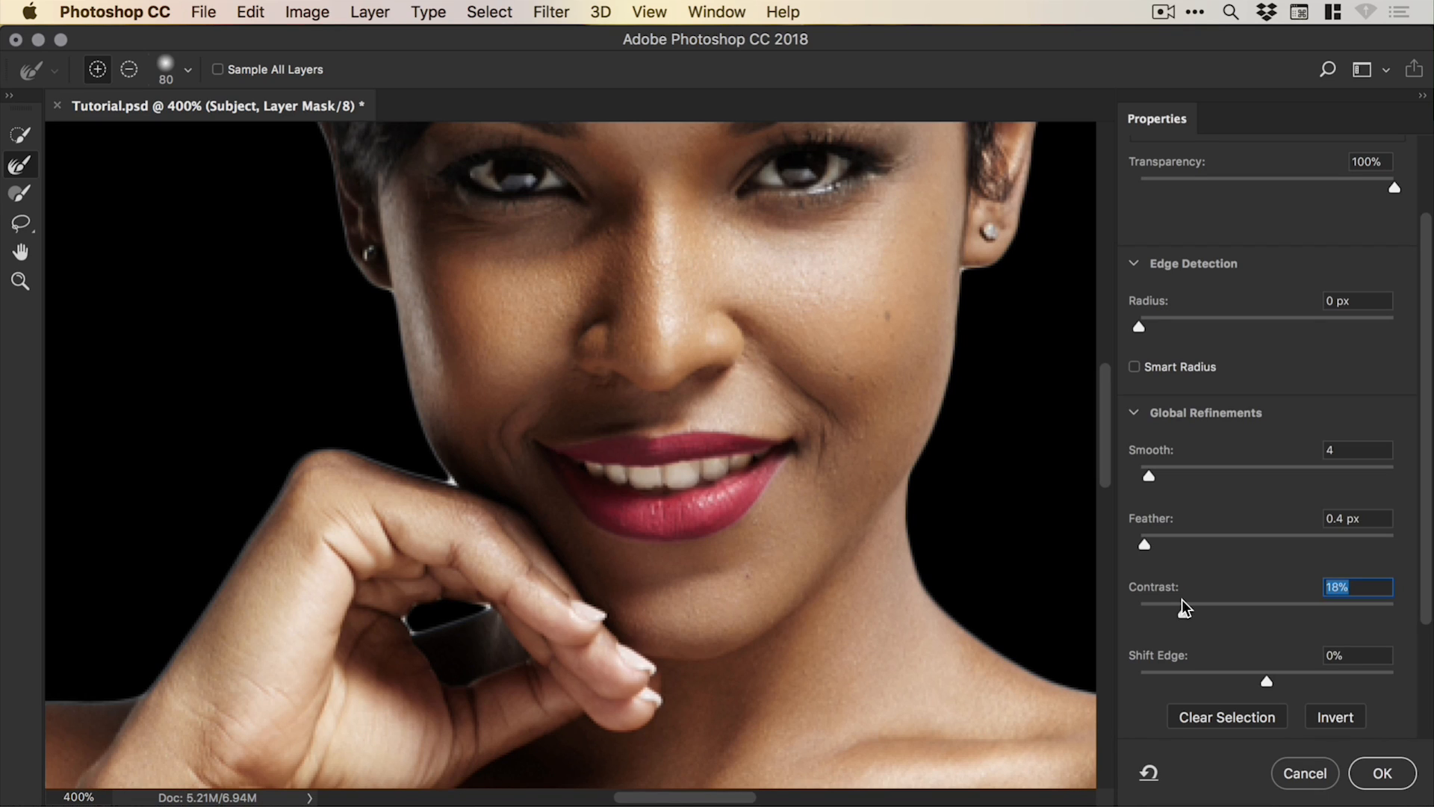
mouse_move(1183, 618)
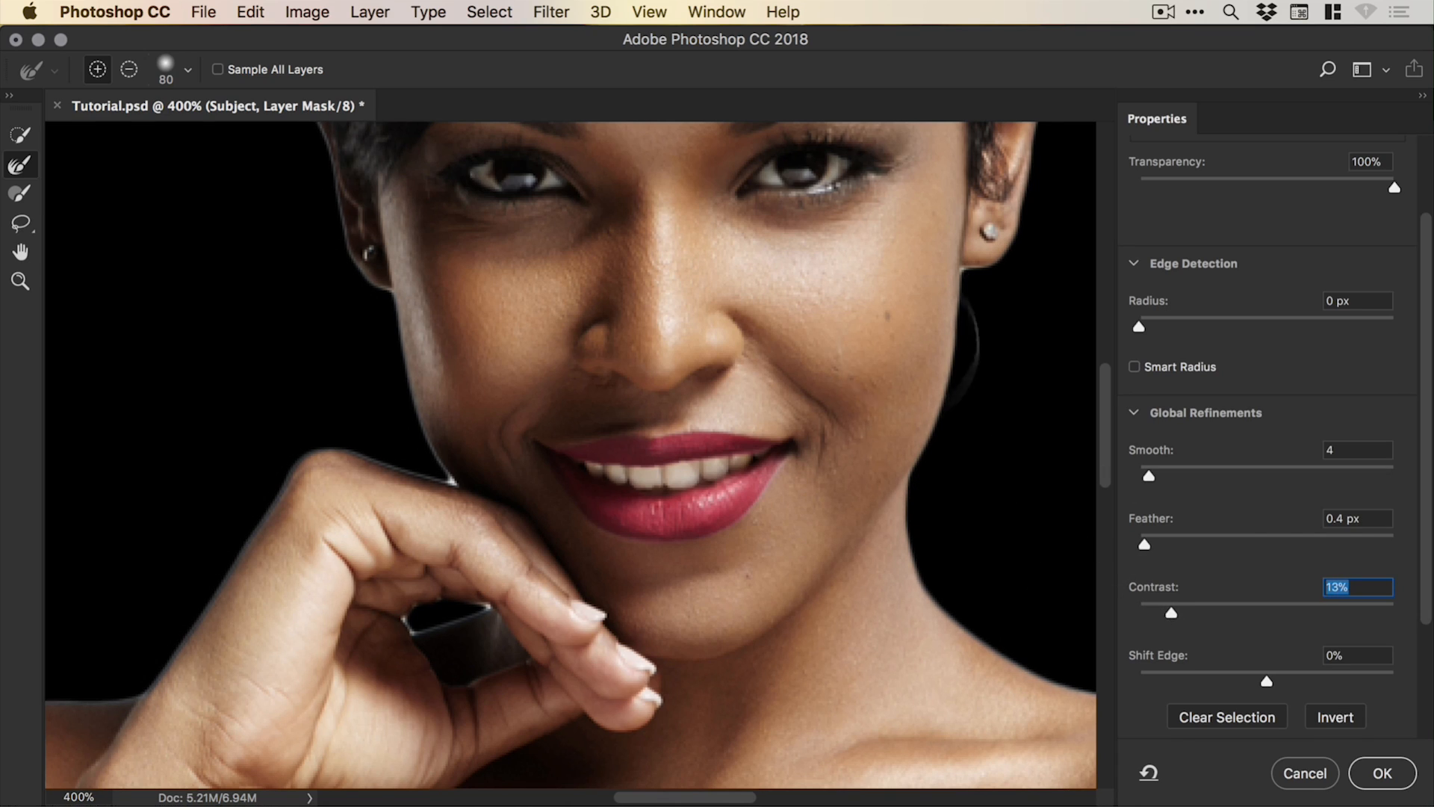
mouse_move(909, 534)
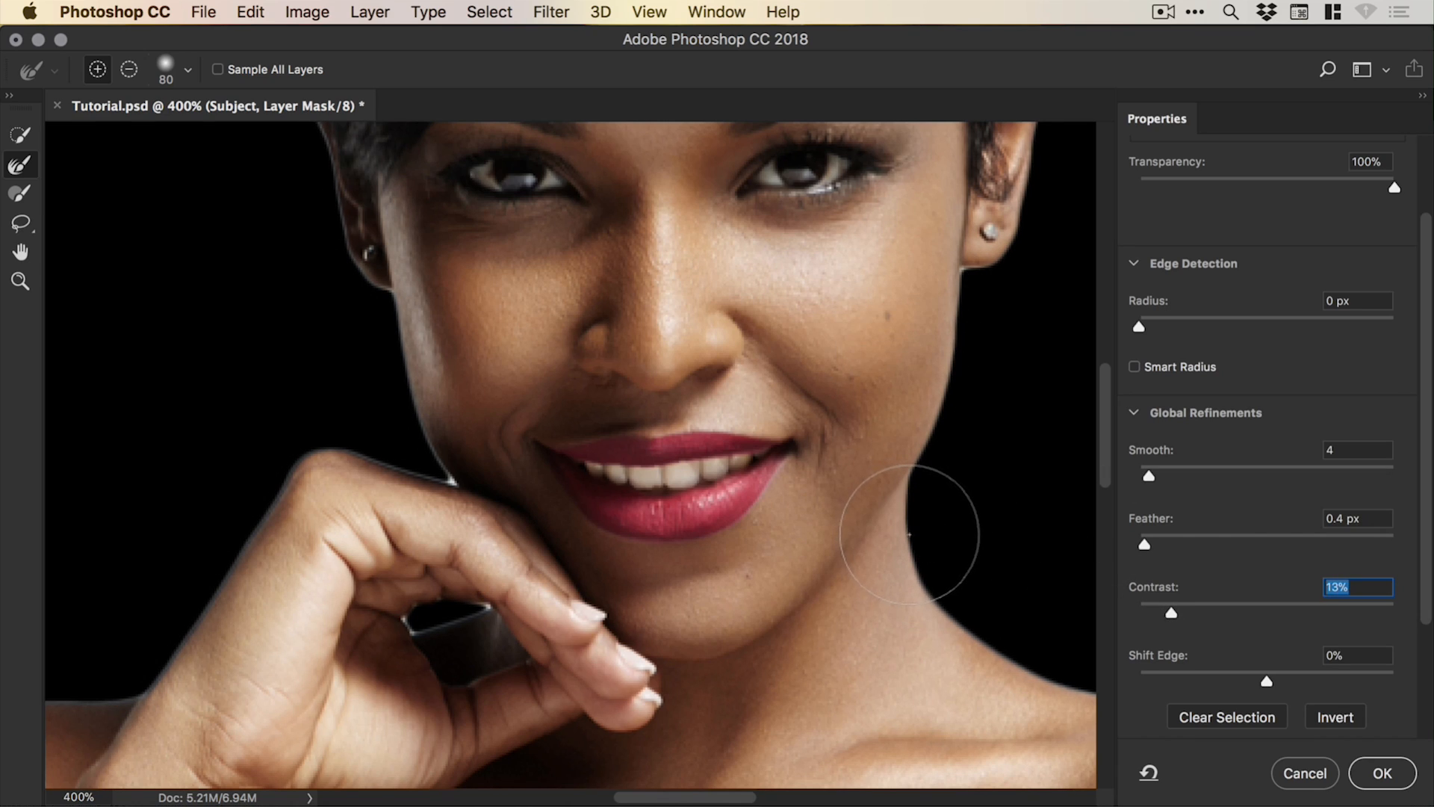
mouse_move(905, 531)
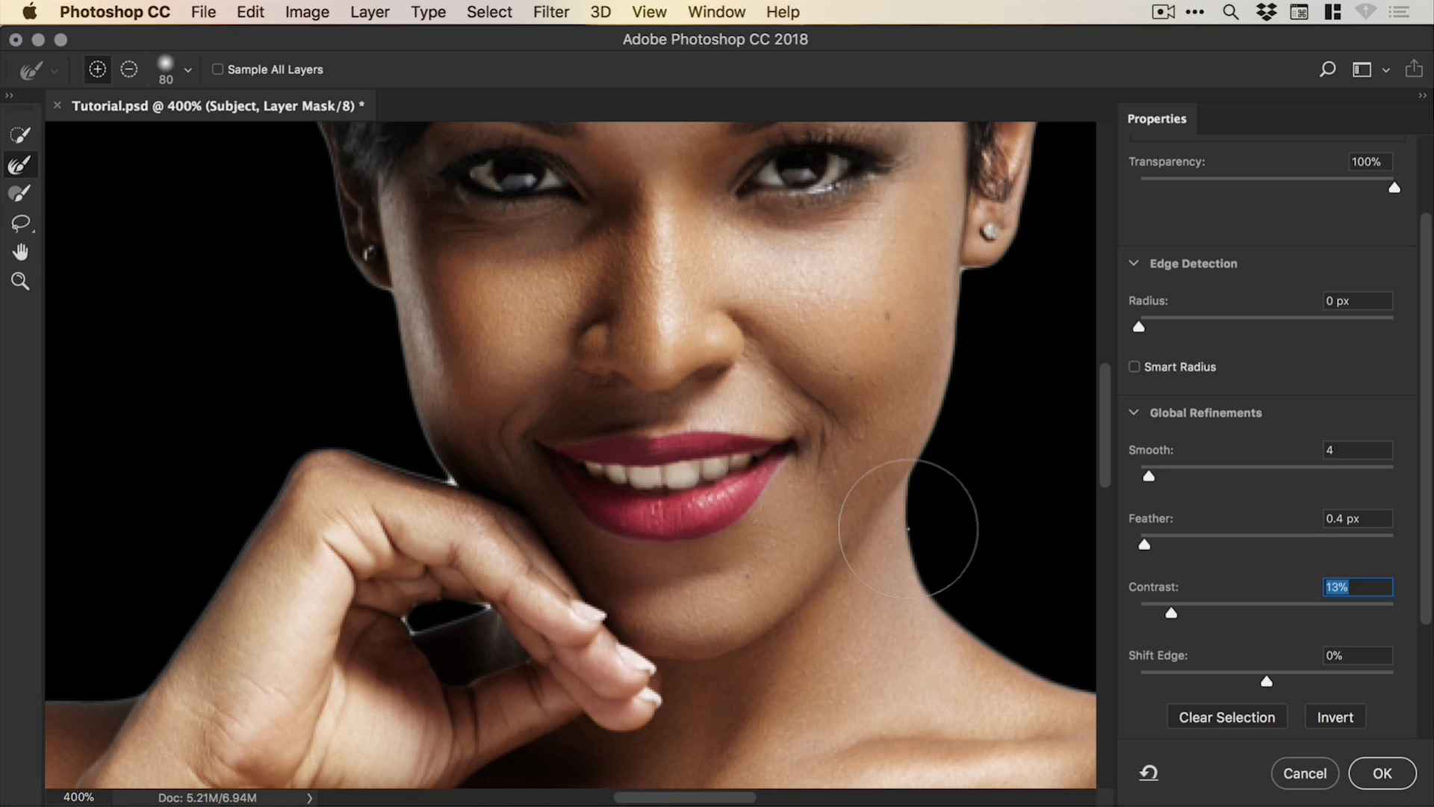
mouse_move(1226, 615)
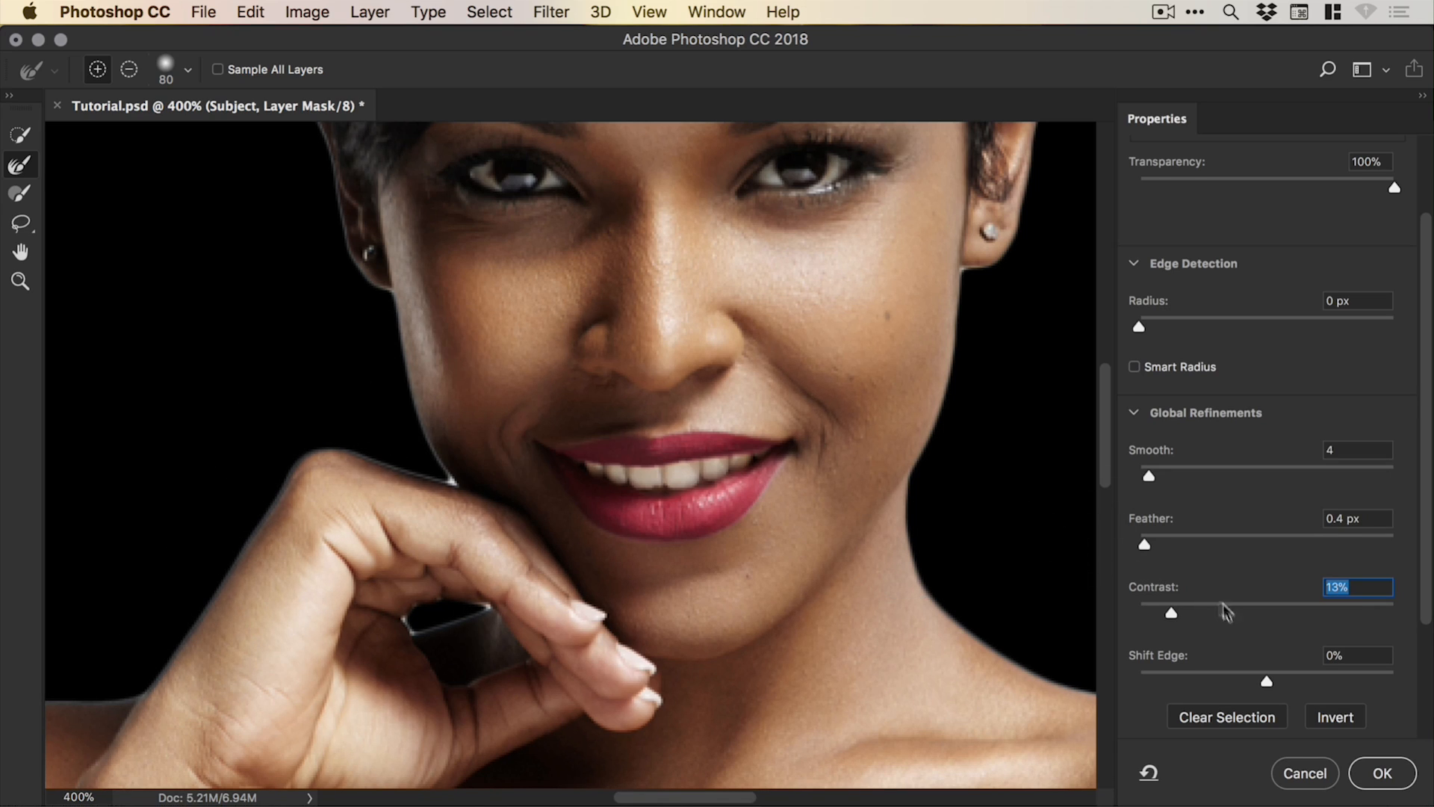
mouse_move(1270, 682)
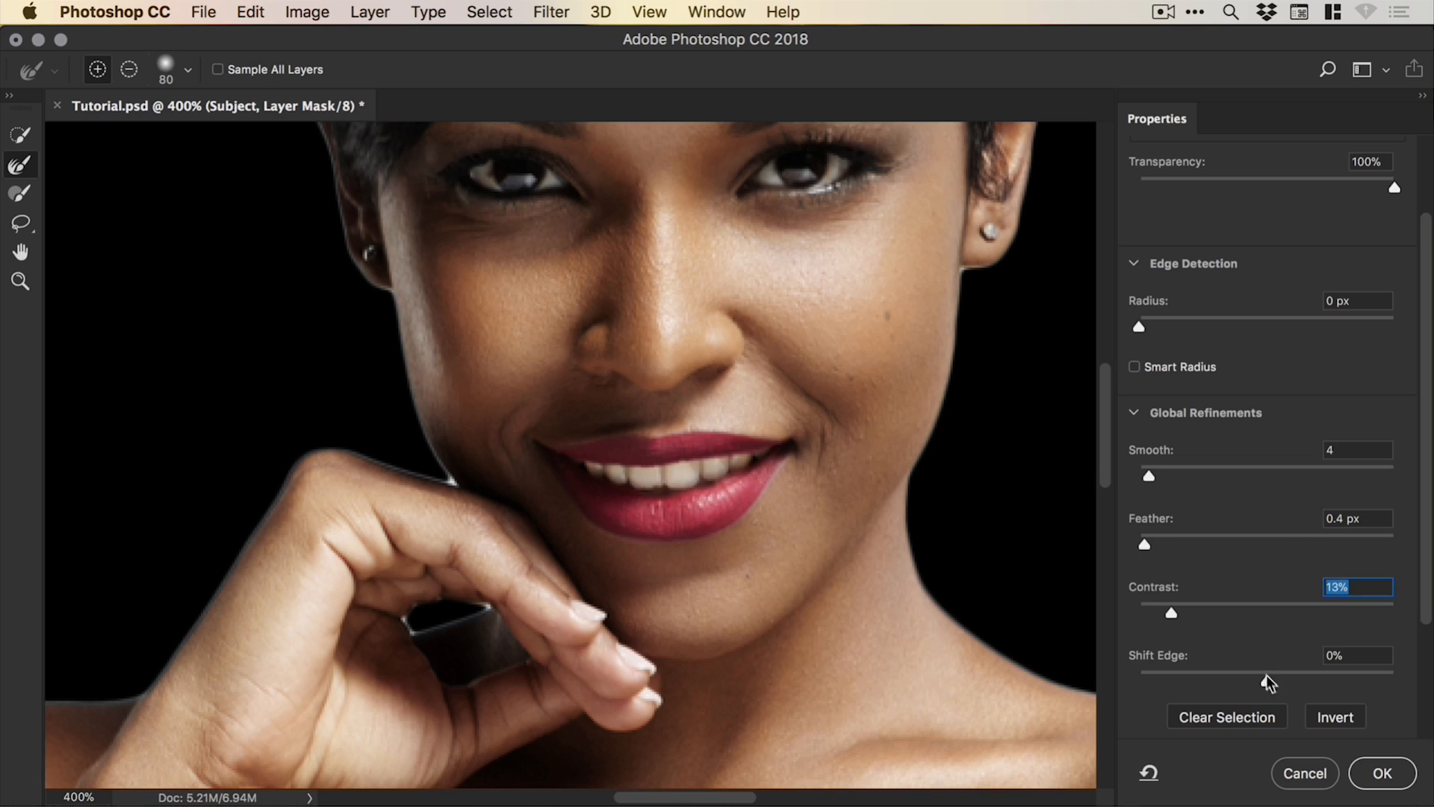
mouse_move(1271, 688)
type("-30")
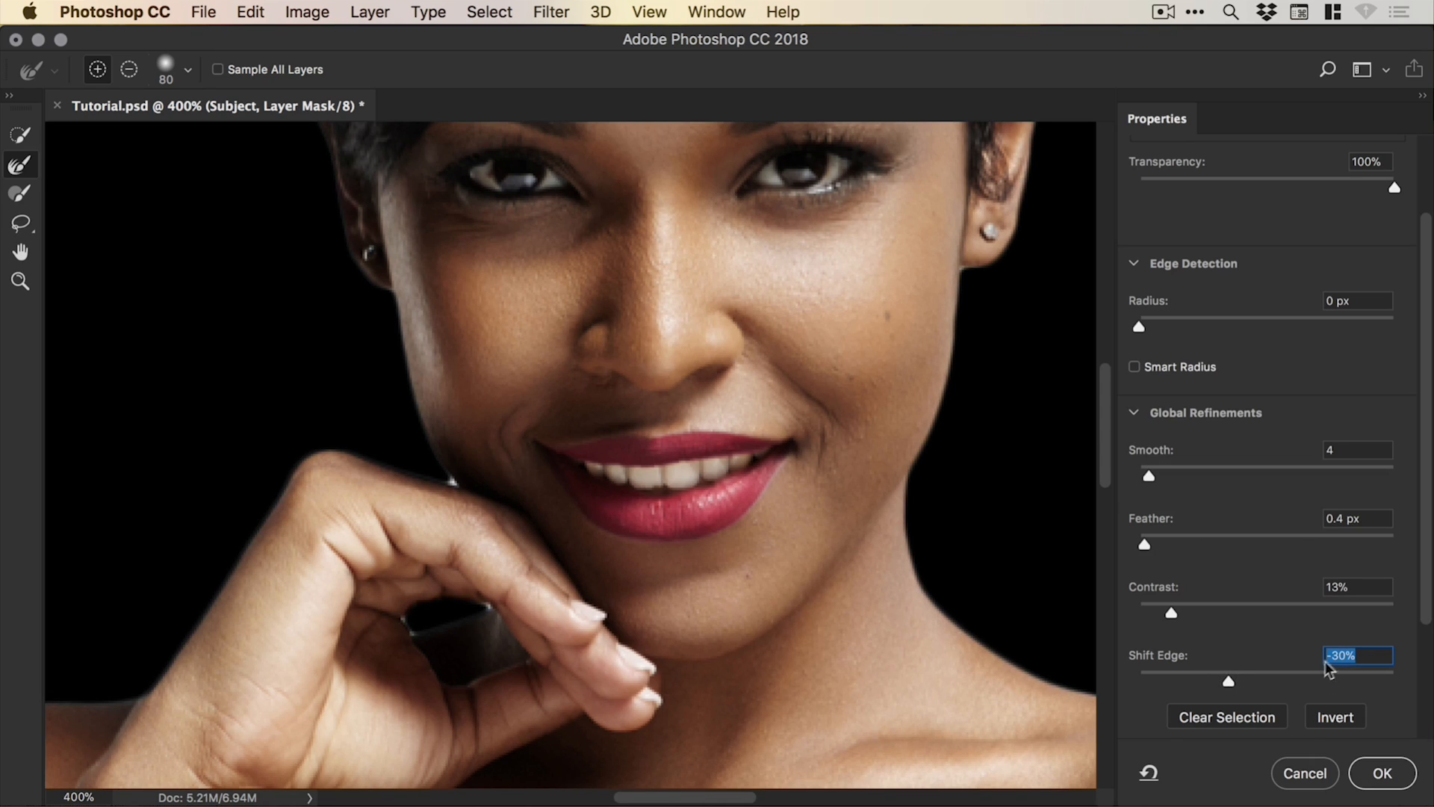
mouse_move(1414, 363)
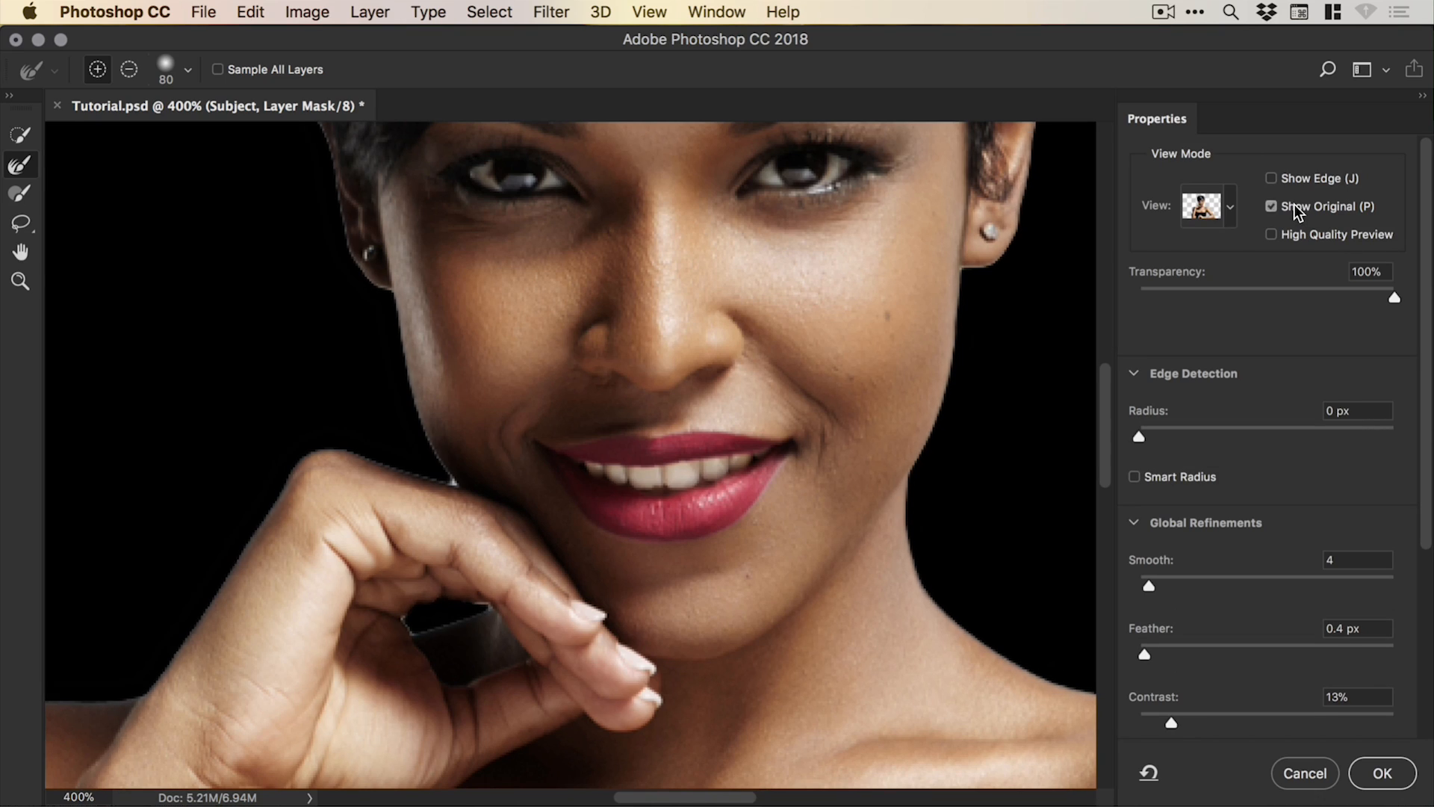
left_click(1272, 206)
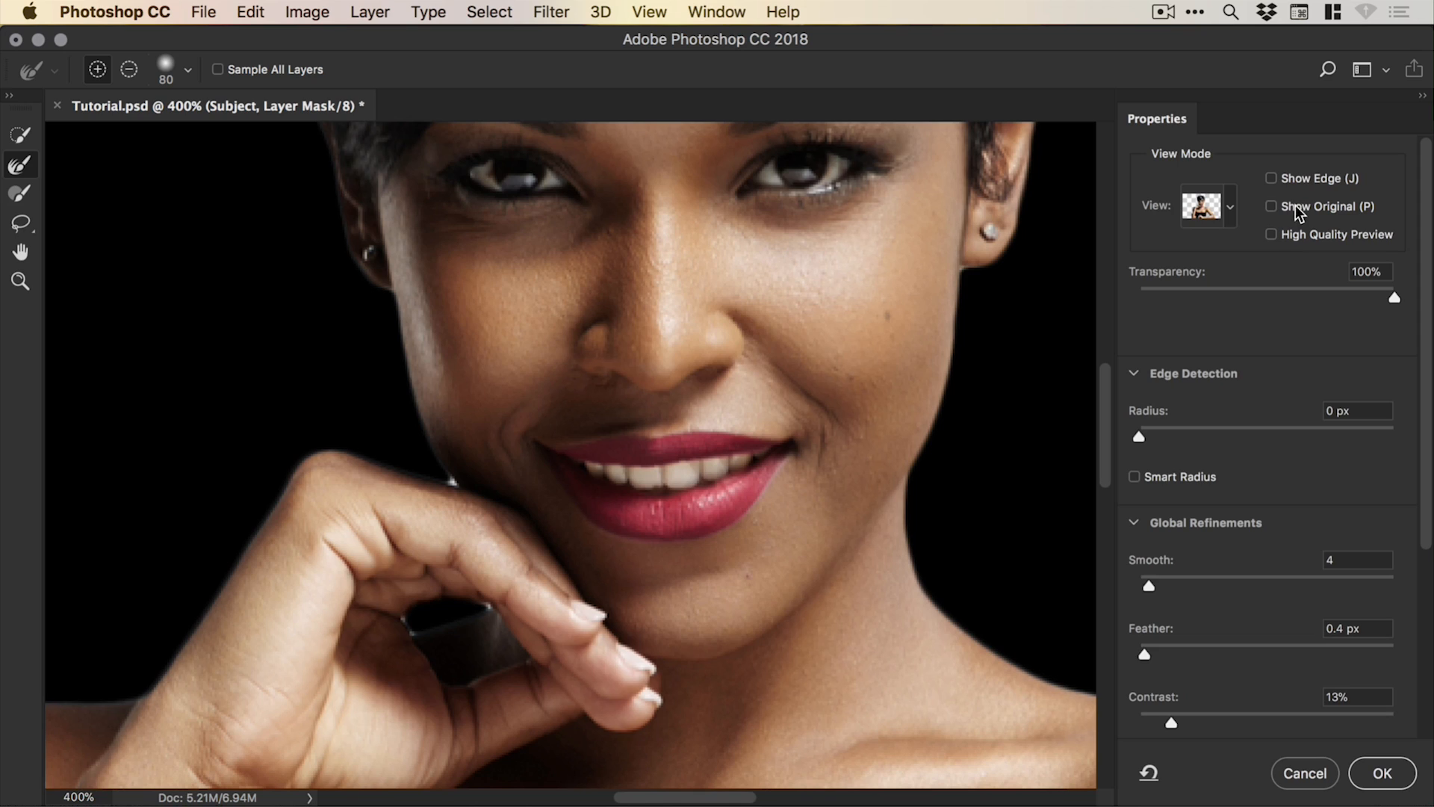
mouse_move(1332, 726)
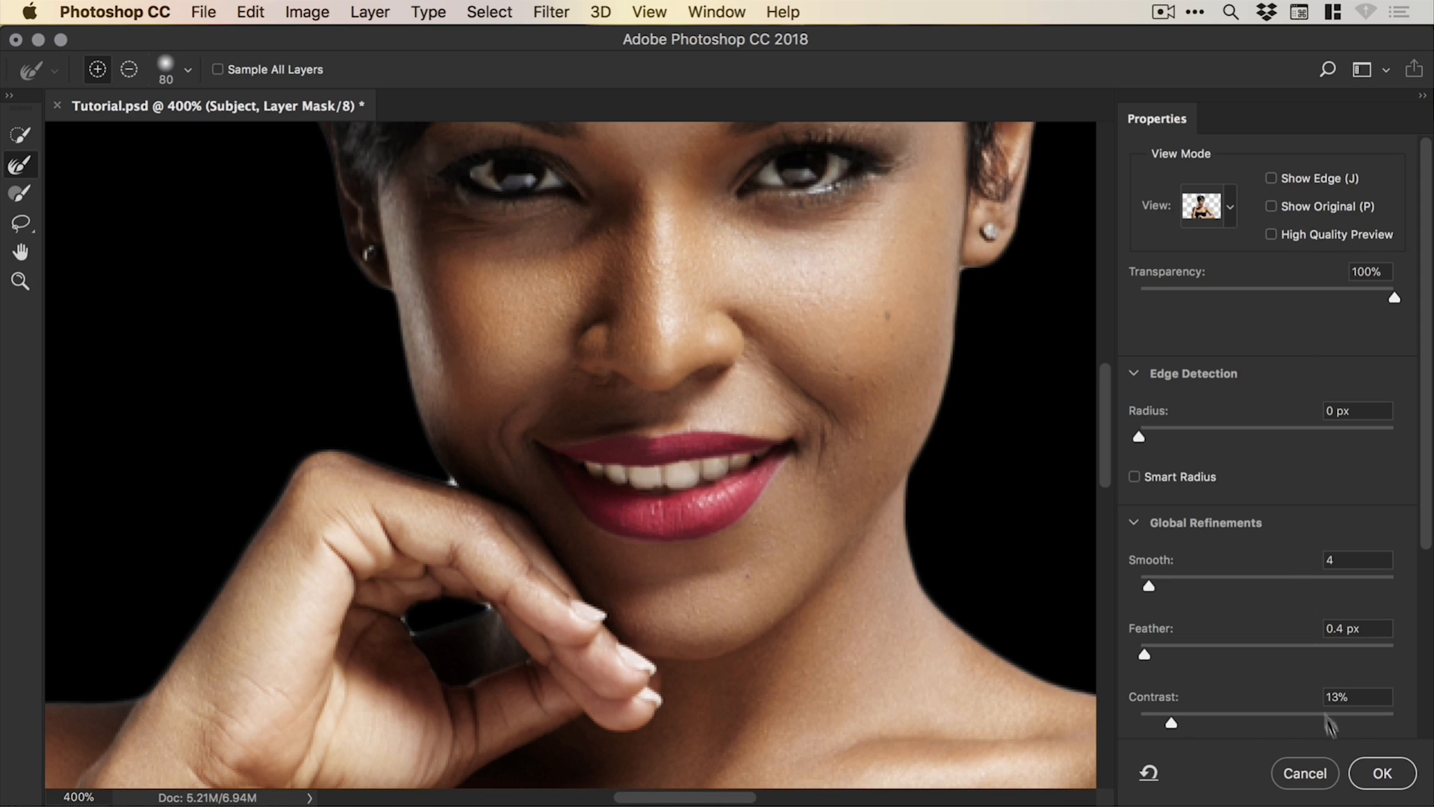
left_click(1382, 774)
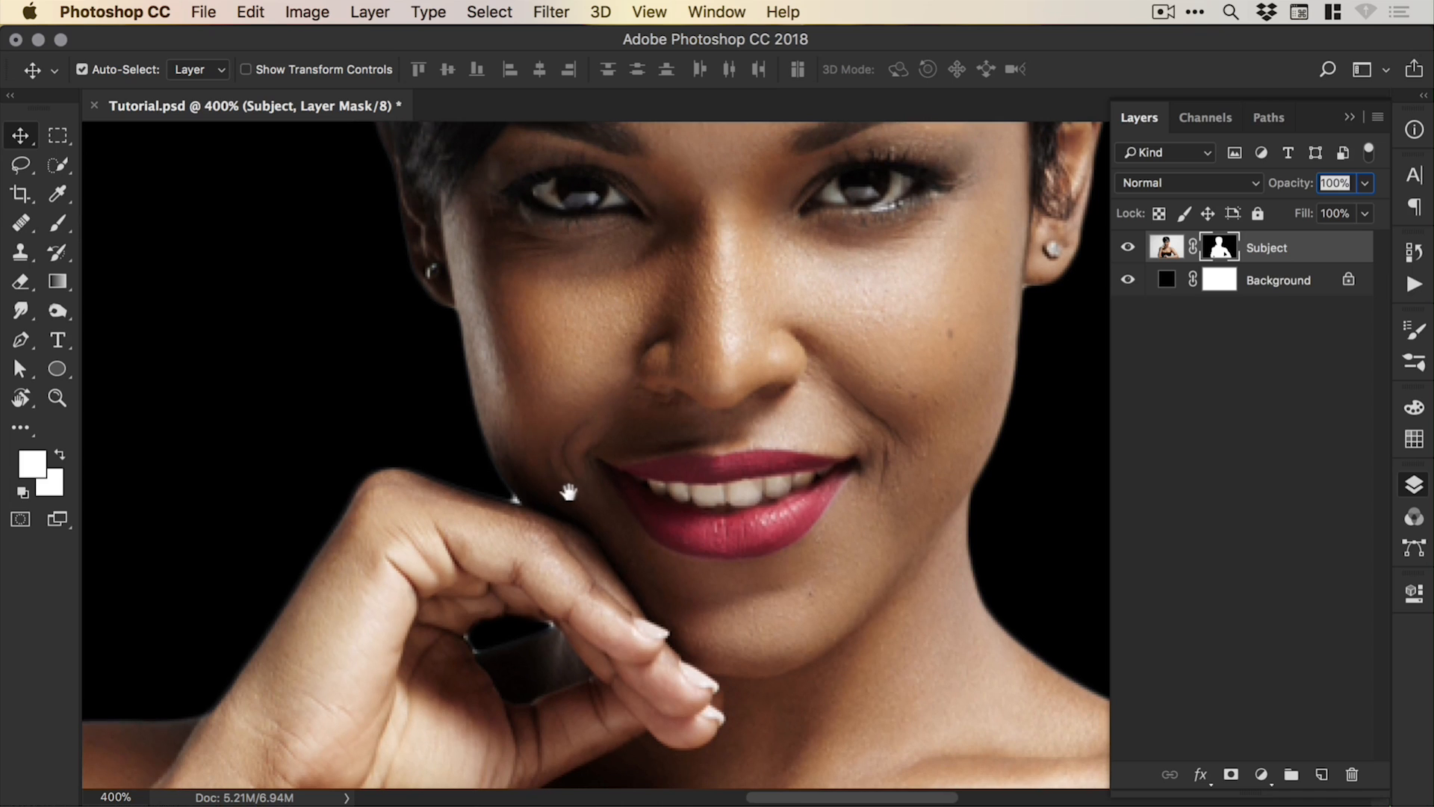
Step: Set black as foreground and brush leftover backdrop out of the mask along chin, arm and elbow
left_click(518, 508)
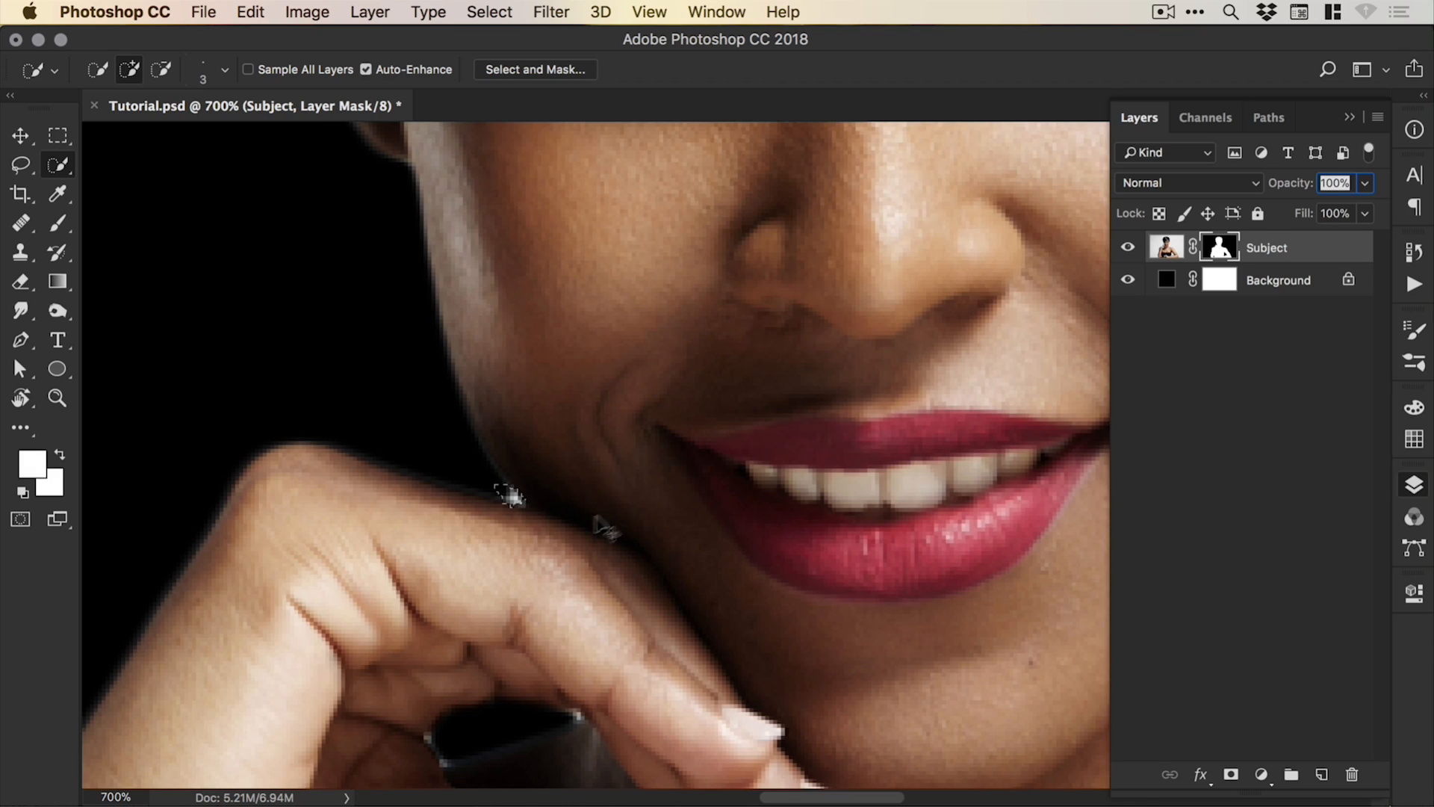
left_click(57, 223)
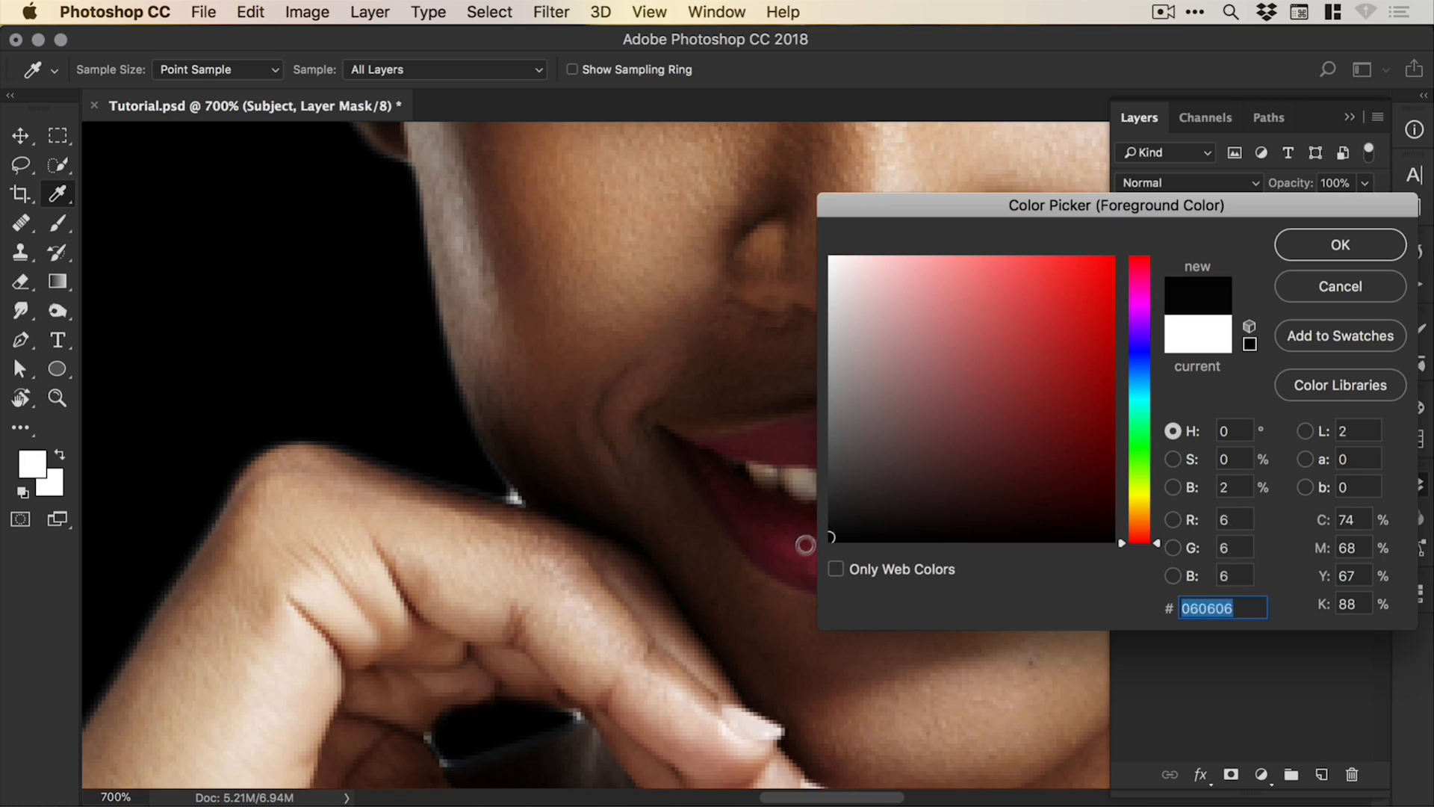
left_click(1340, 245)
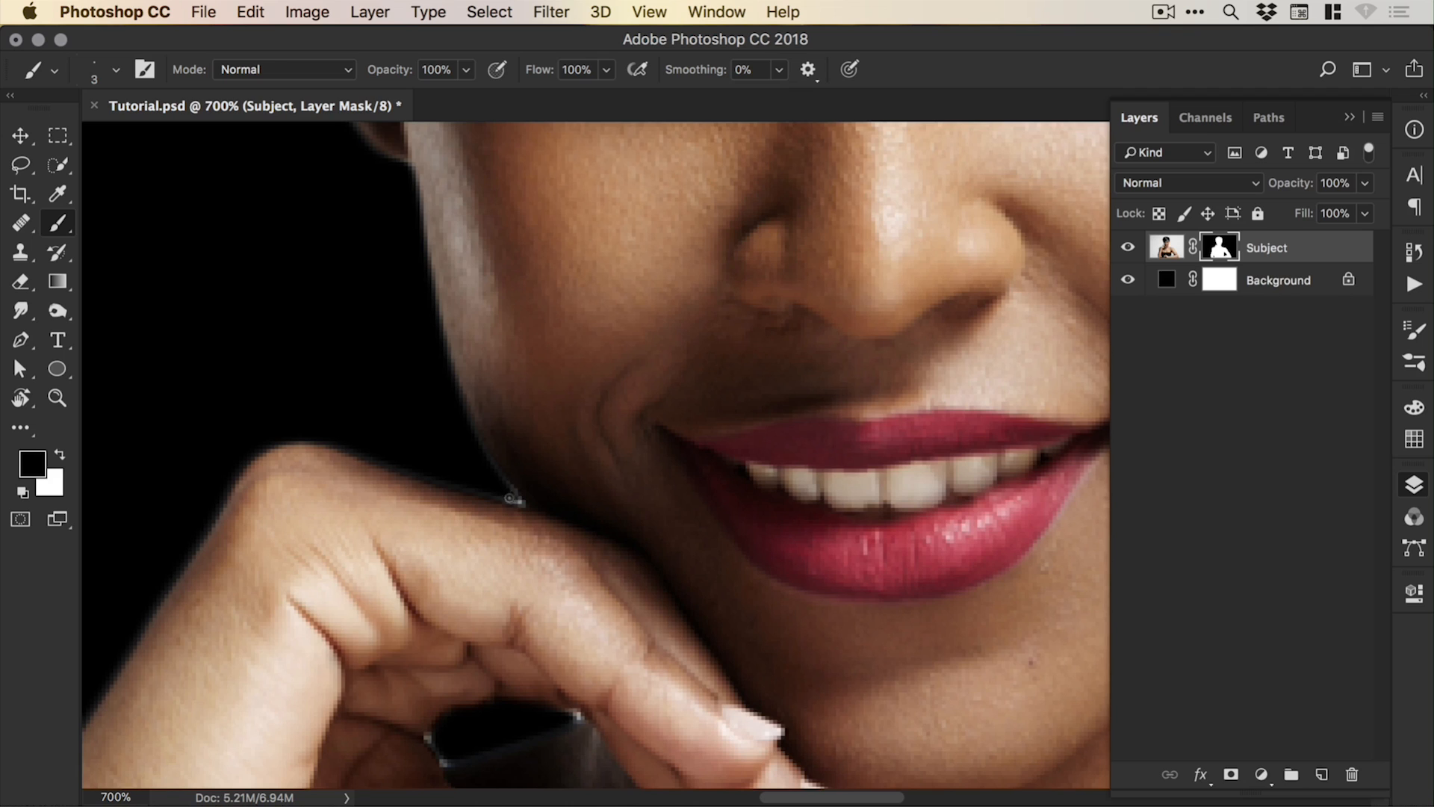
mouse_move(503, 494)
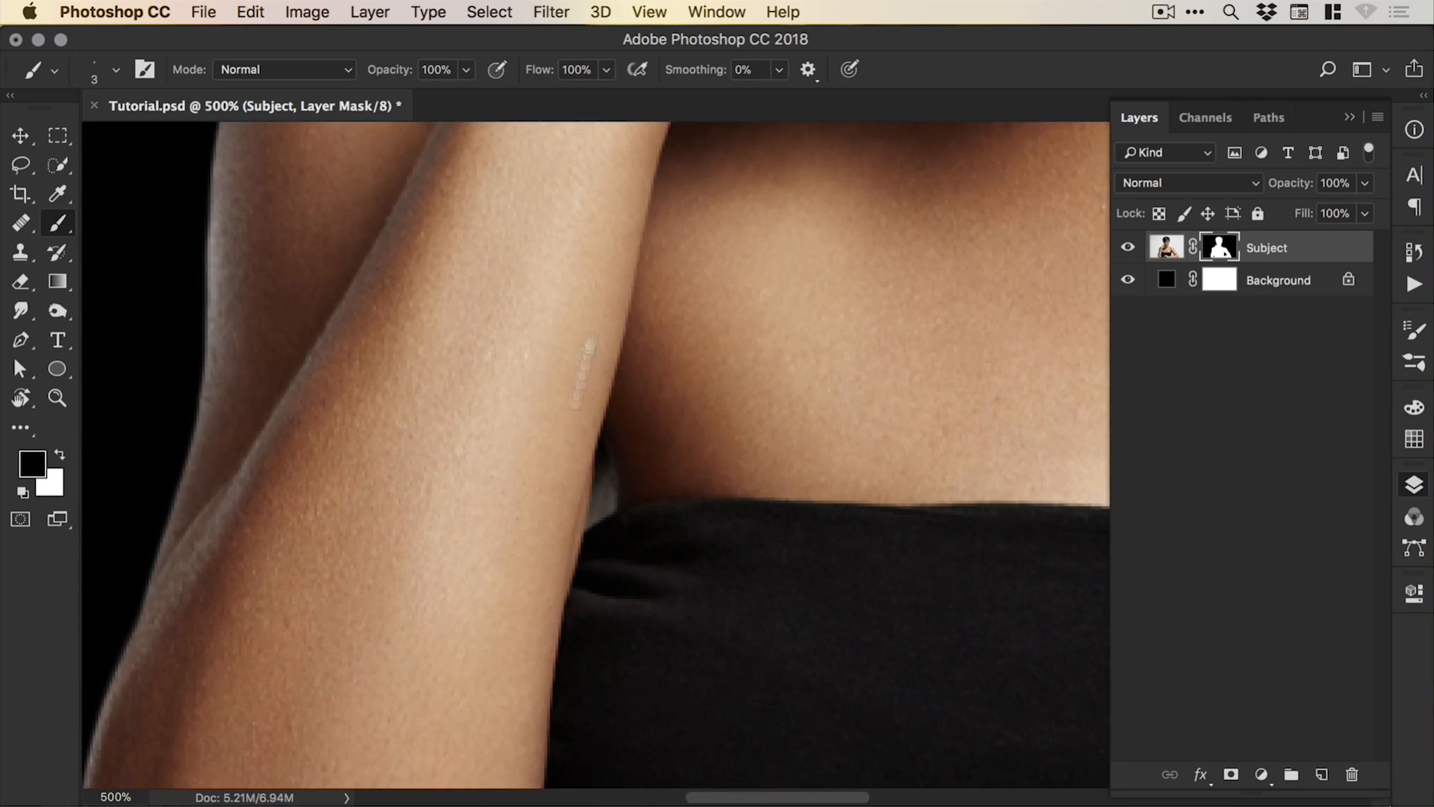
left_click(57, 397)
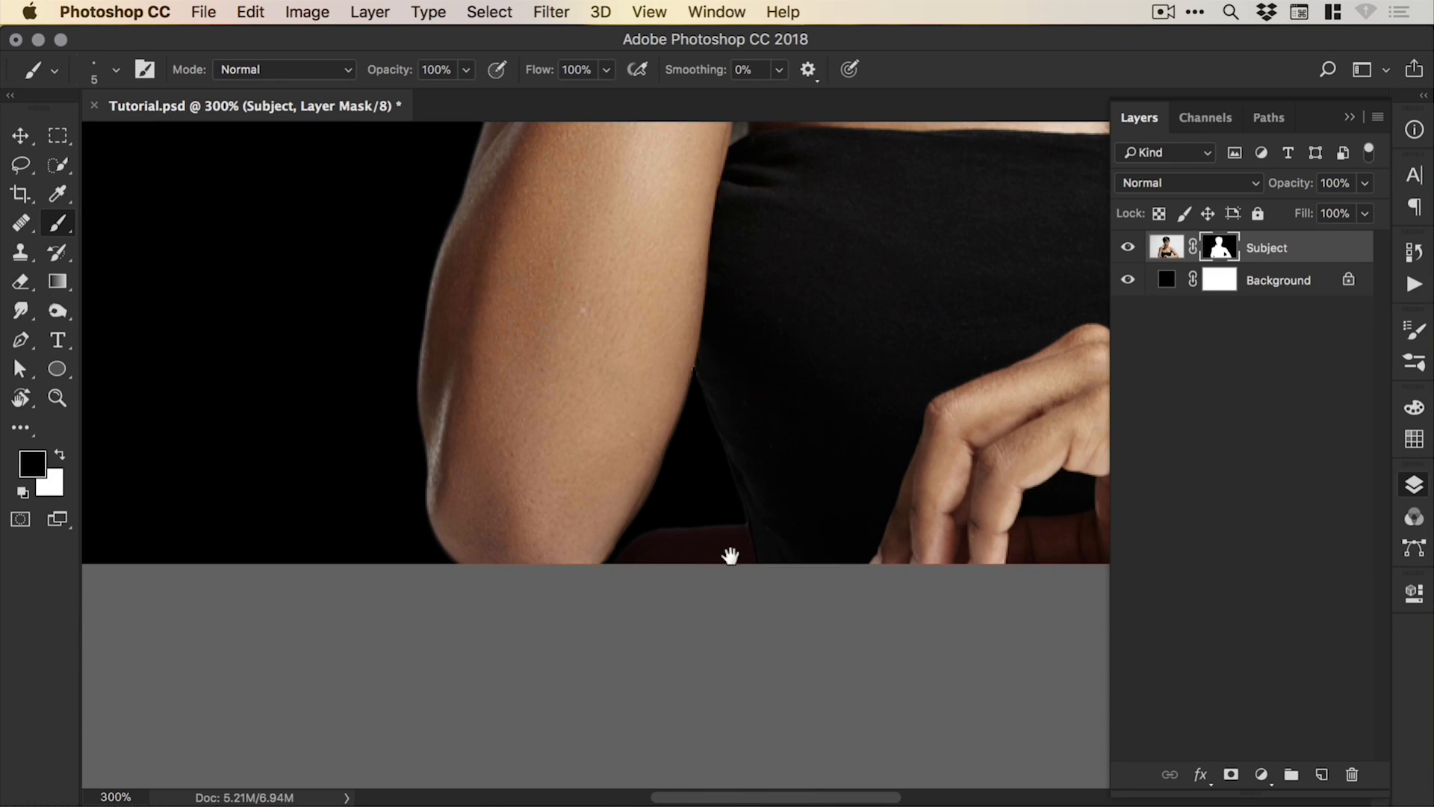
left_click(56, 398)
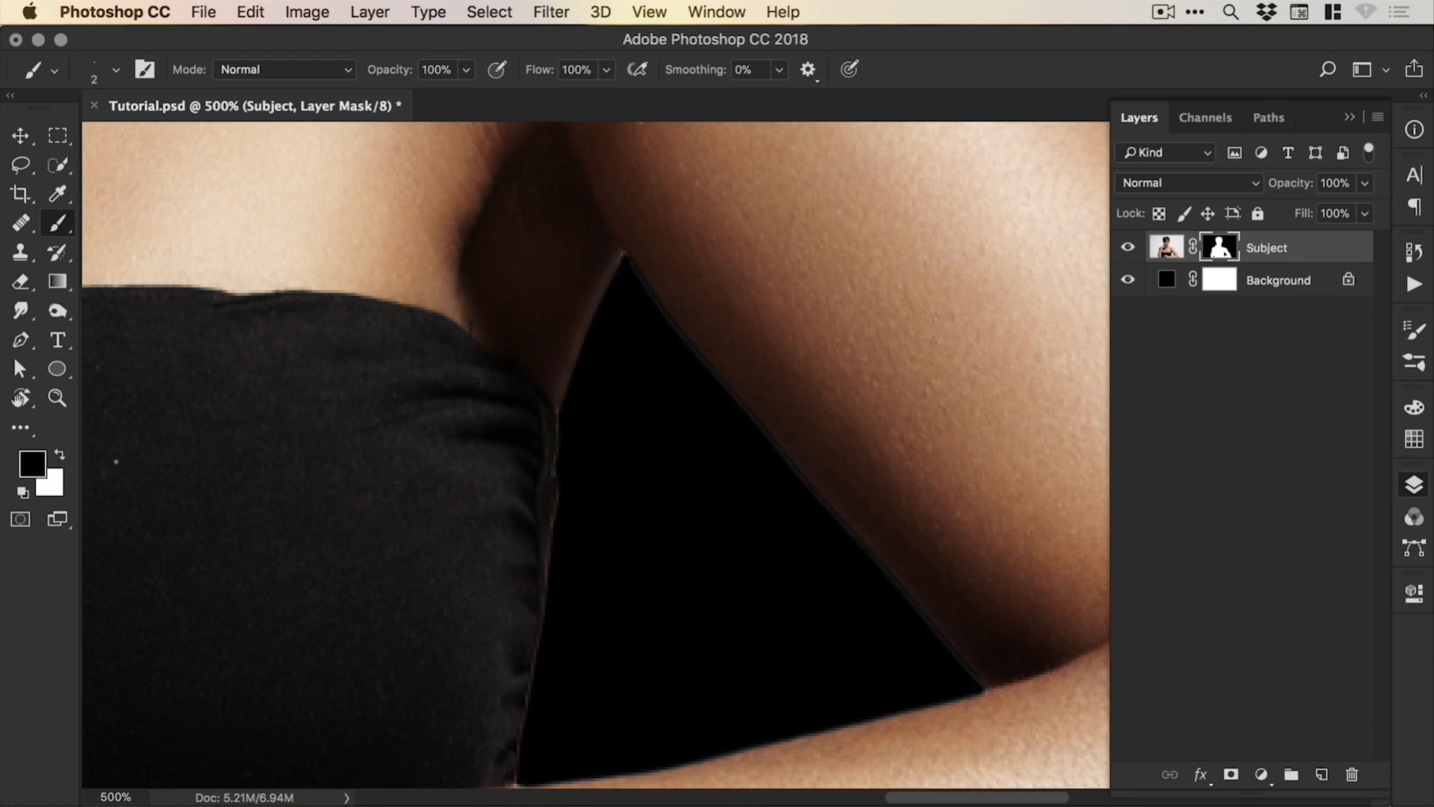
Step: Zoom in on the arm-to-top gap and switch to the Smudge tool at 24% strength
right_click(20, 311)
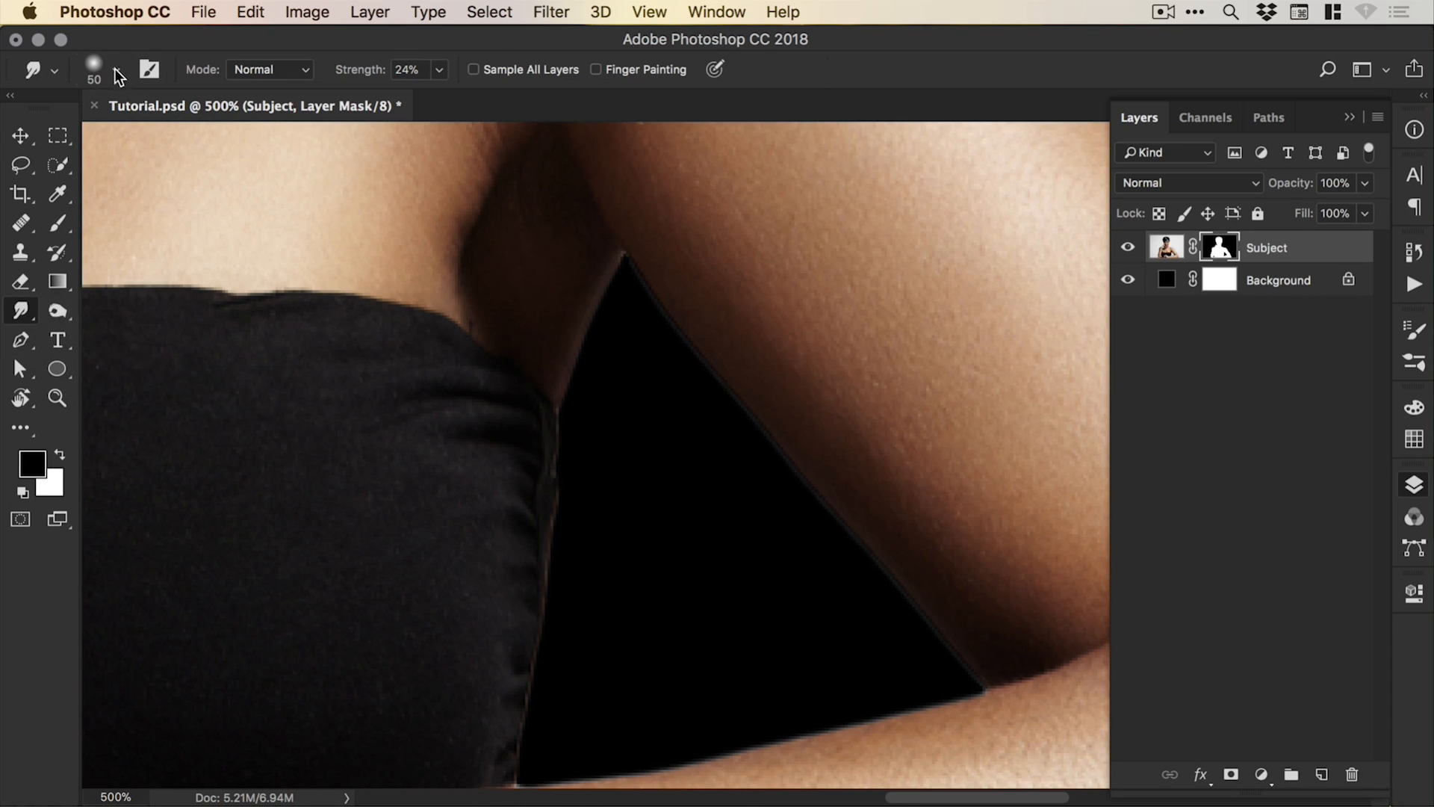
left_click(95, 70)
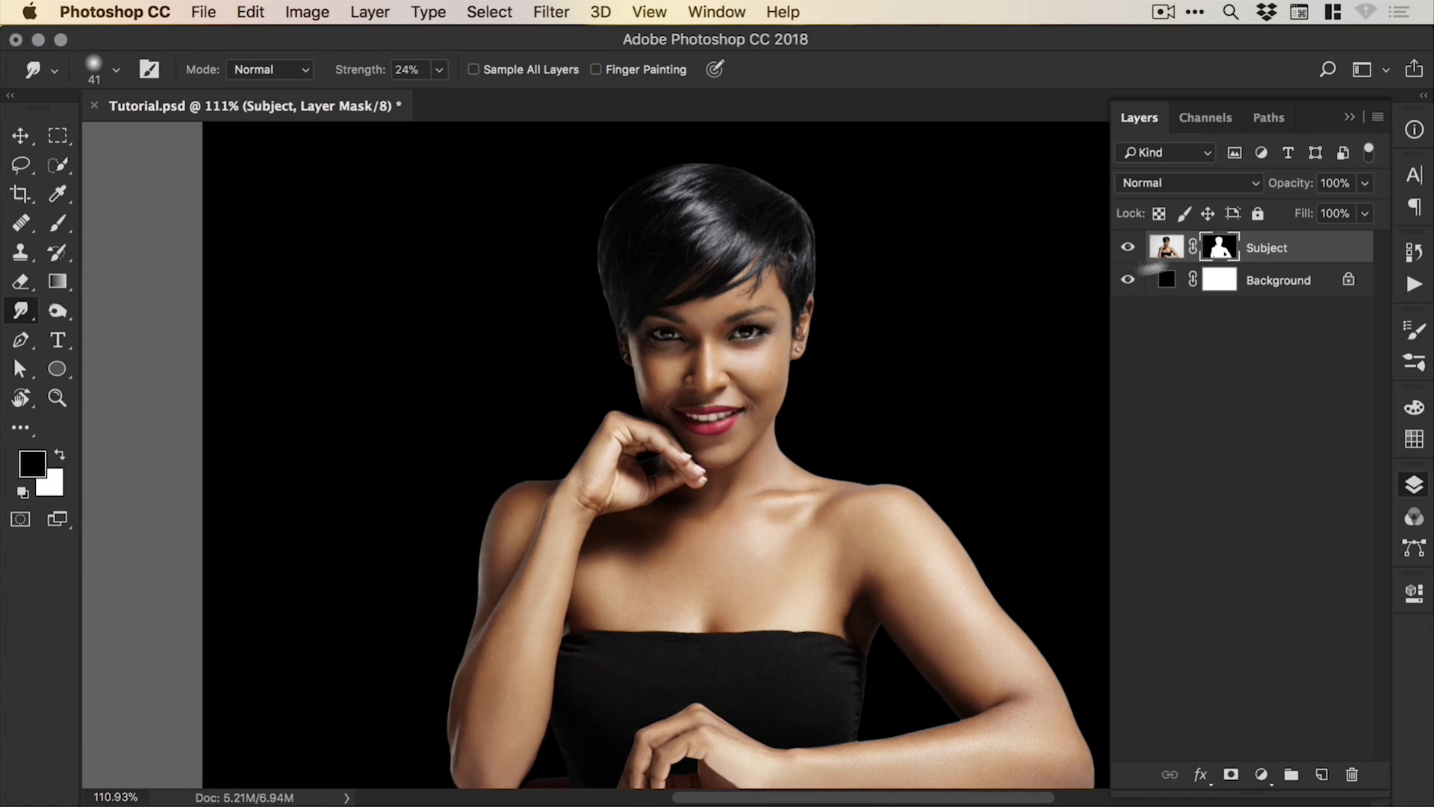
left_click(1166, 245)
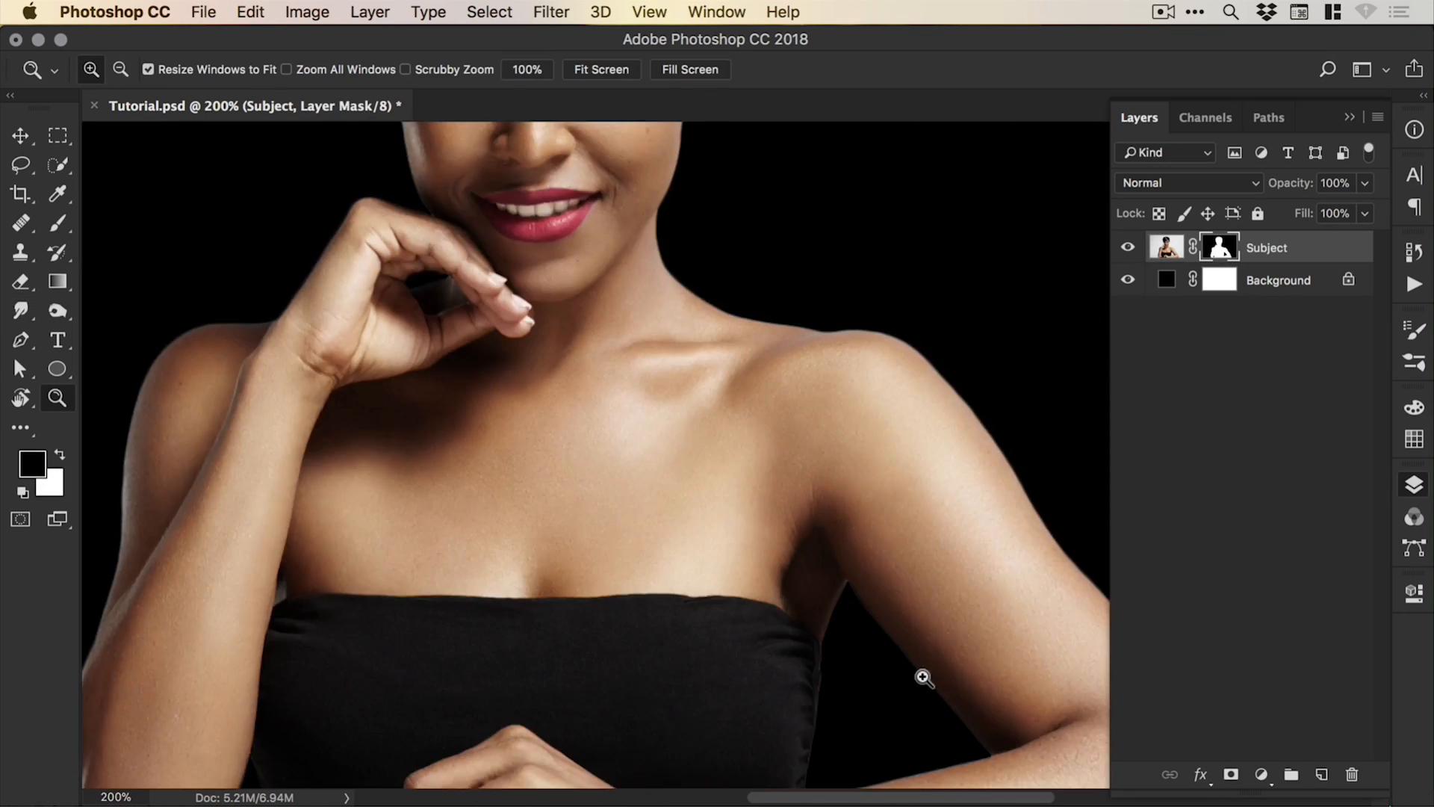
left_click(923, 677)
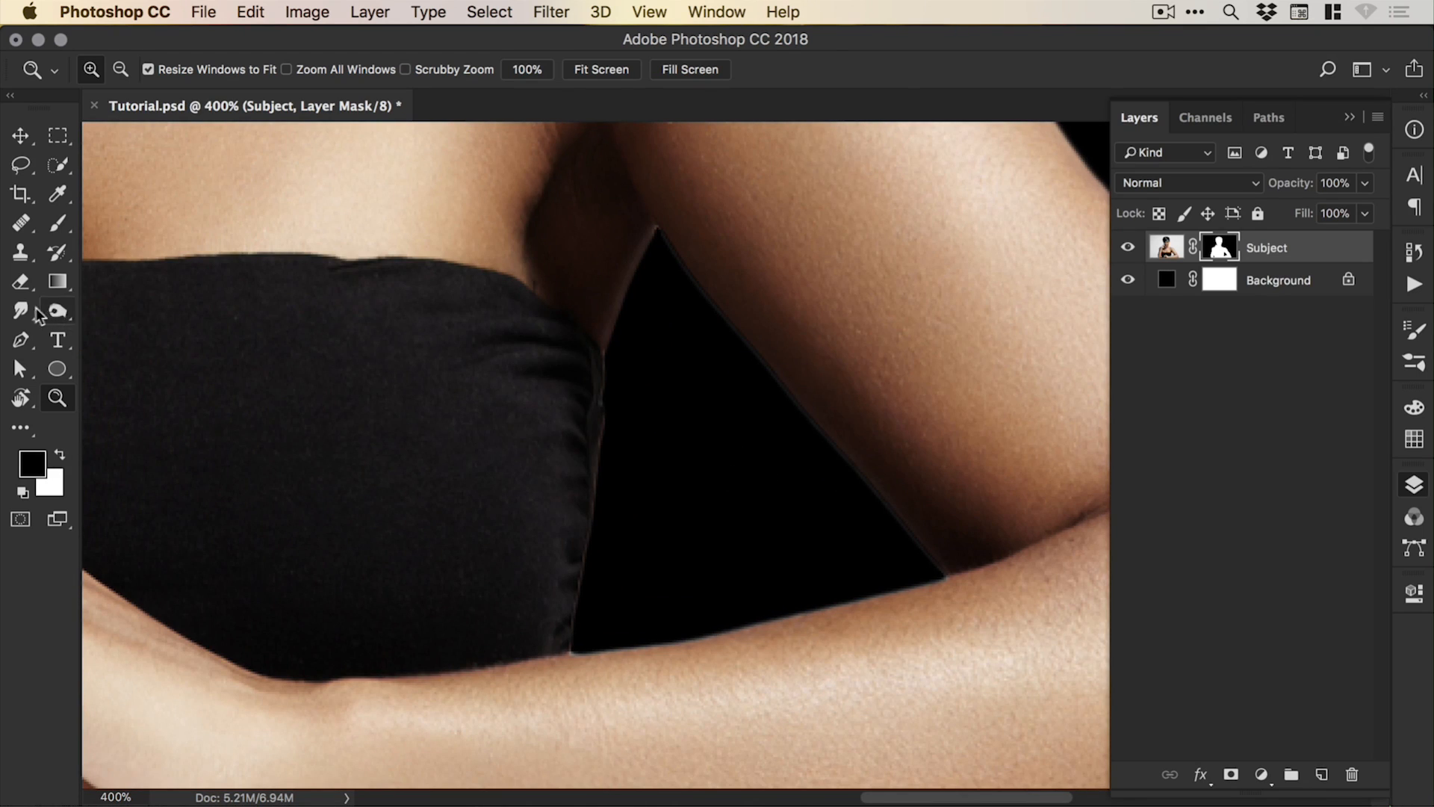
left_click(20, 310)
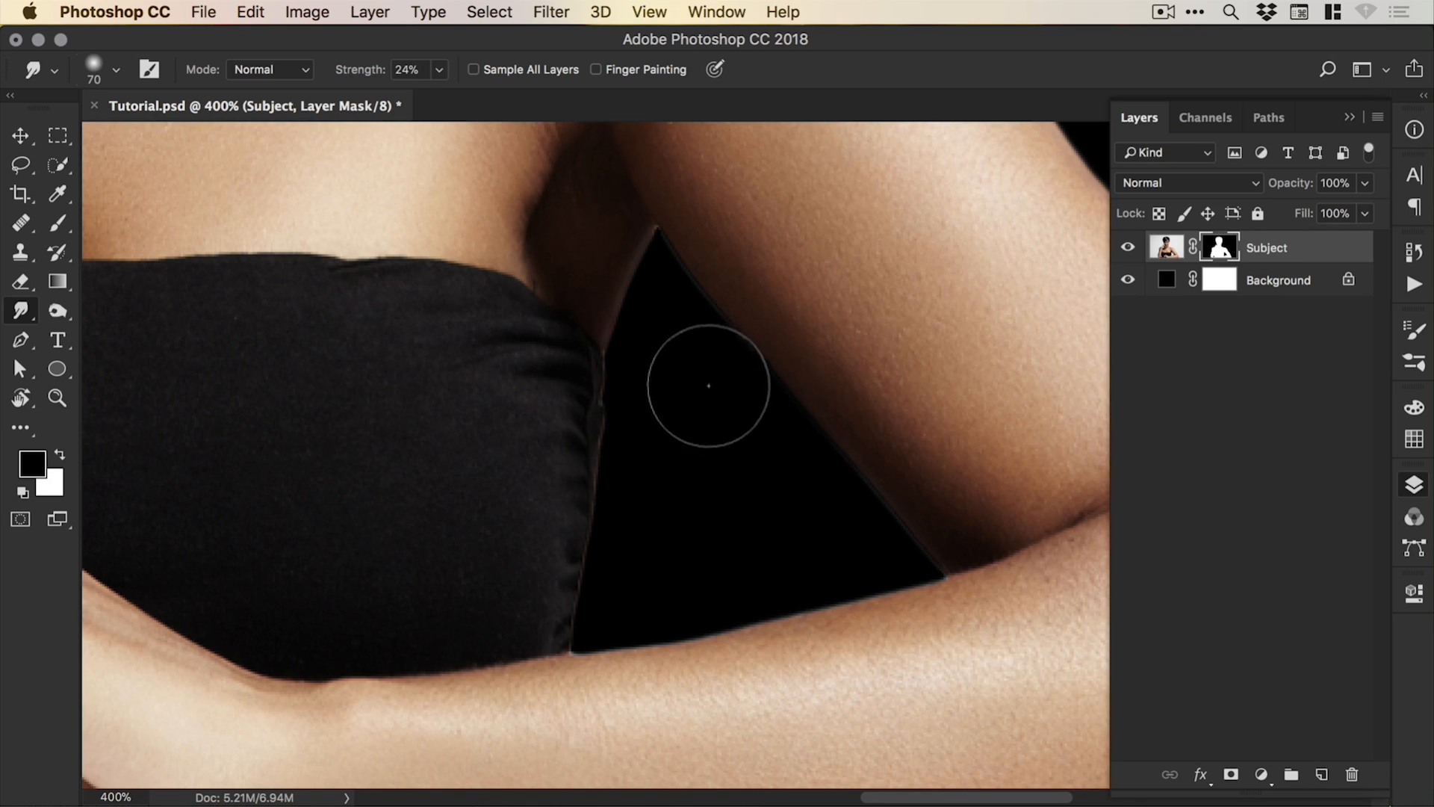
mouse_move(832, 535)
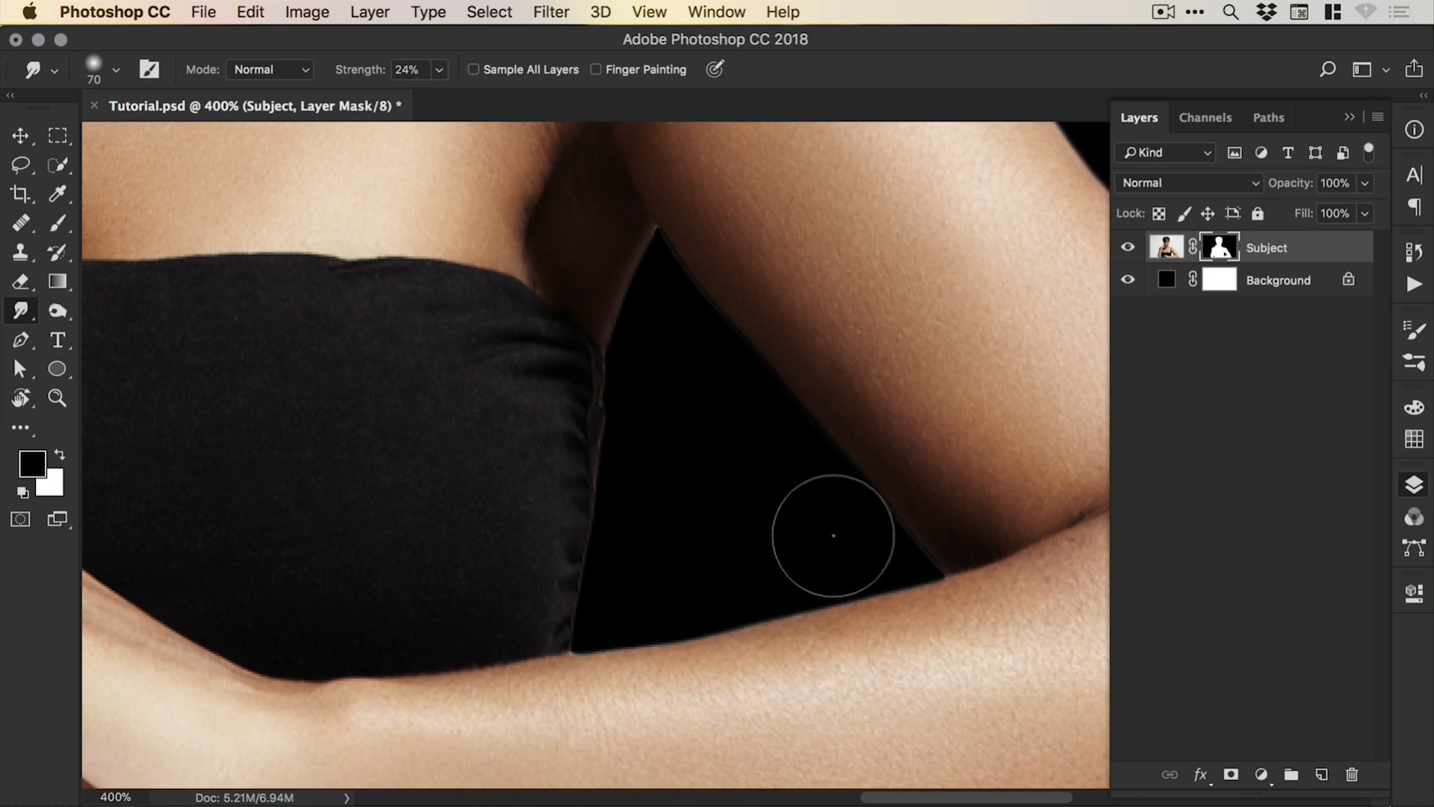
mouse_move(690, 357)
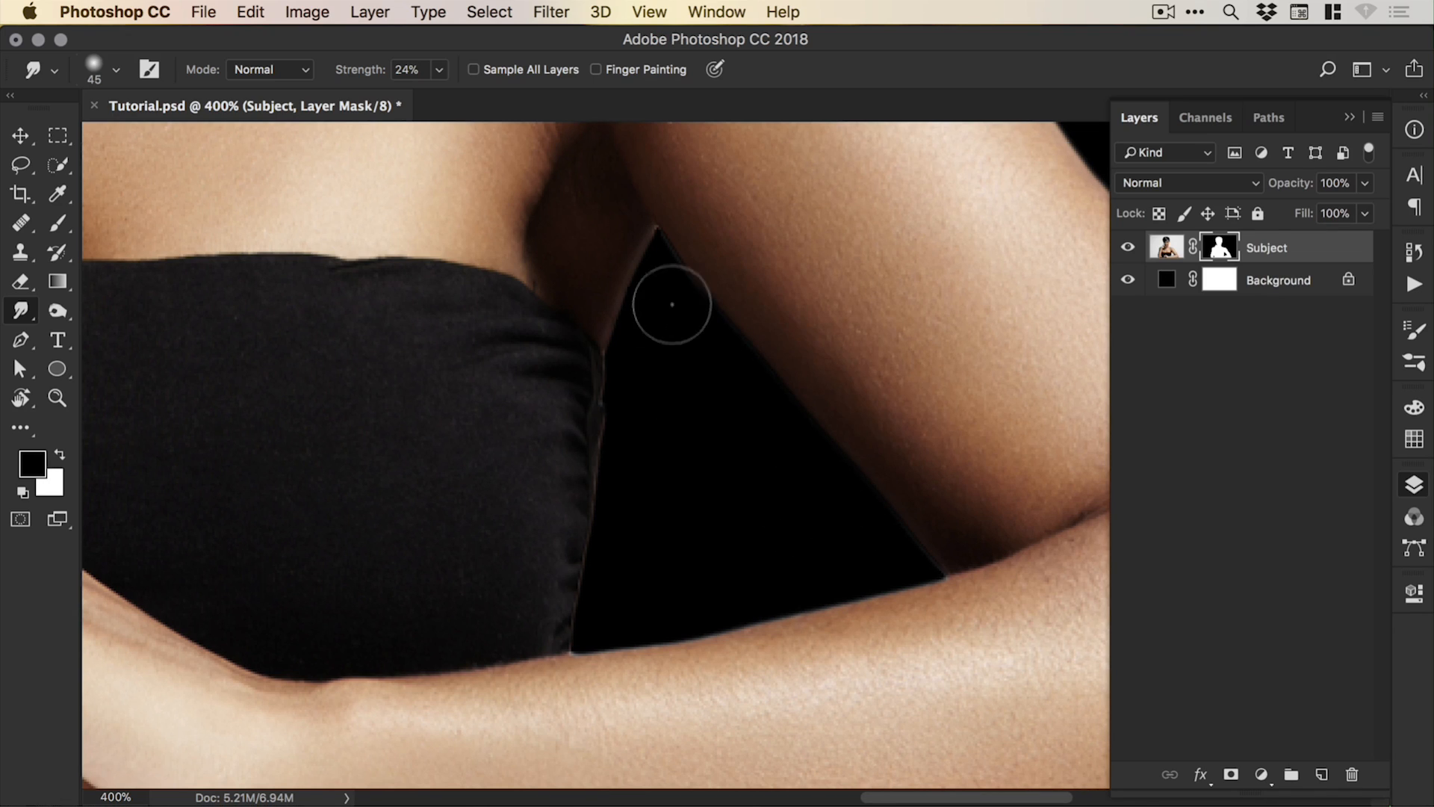
mouse_move(680, 406)
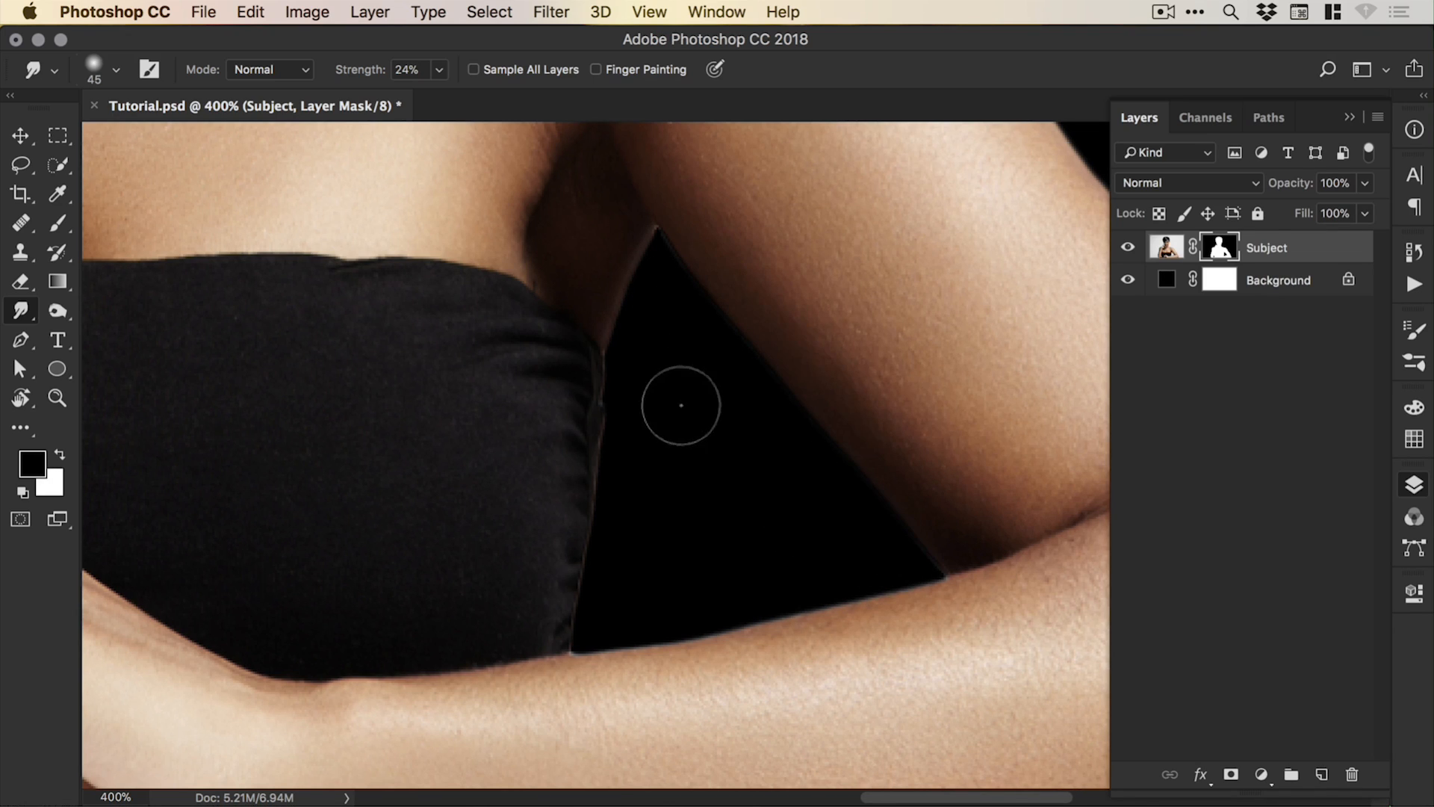
mouse_move(649, 415)
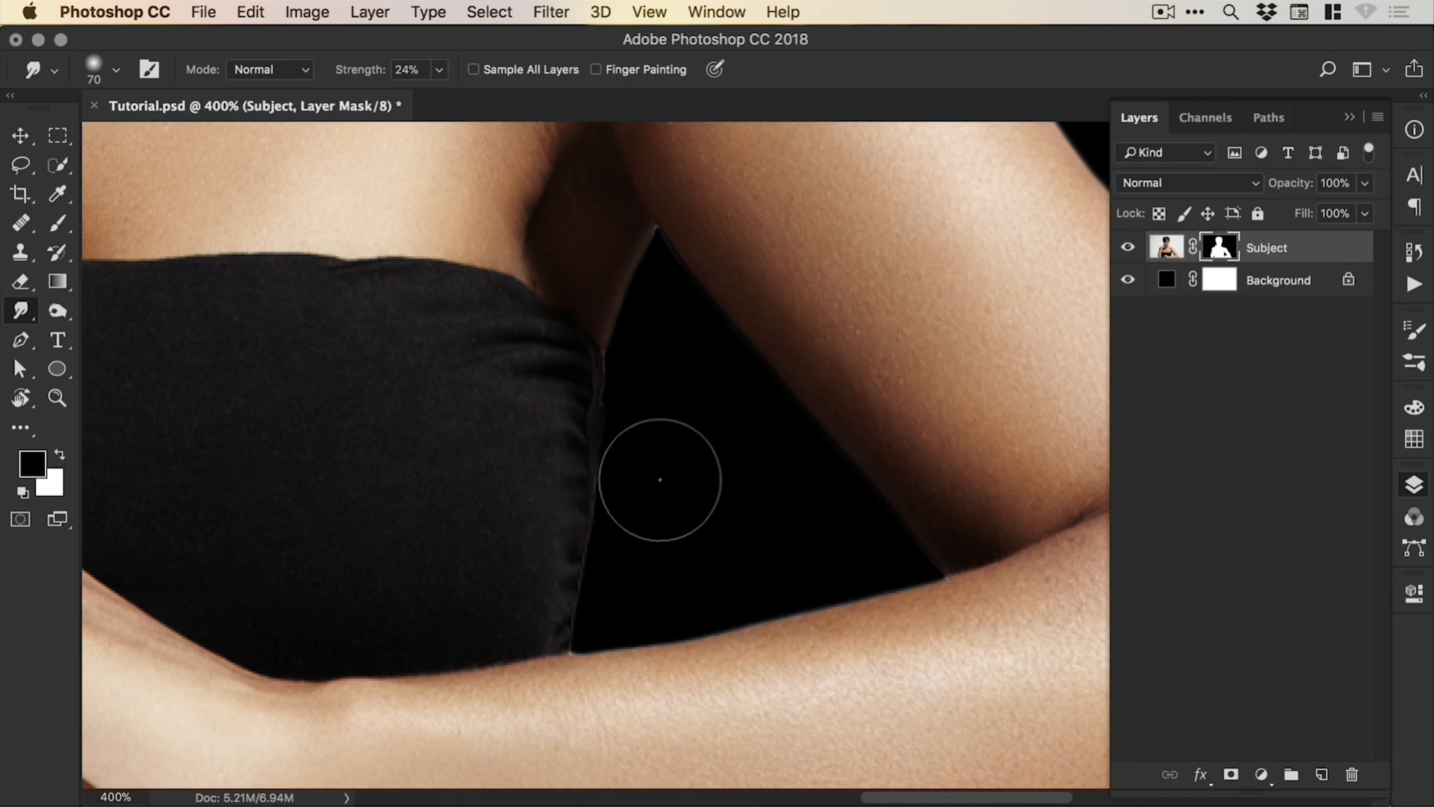
mouse_move(673, 506)
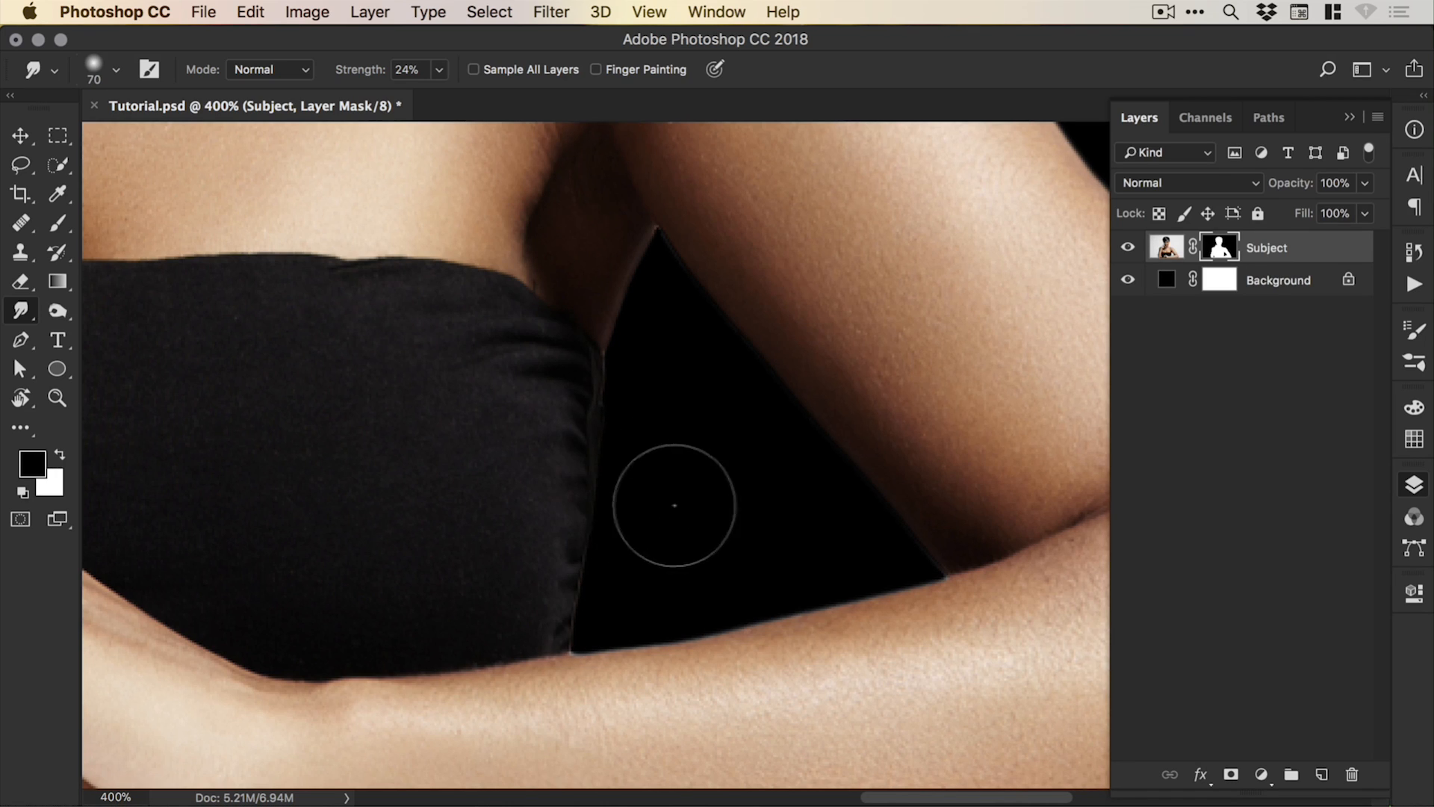
mouse_move(681, 466)
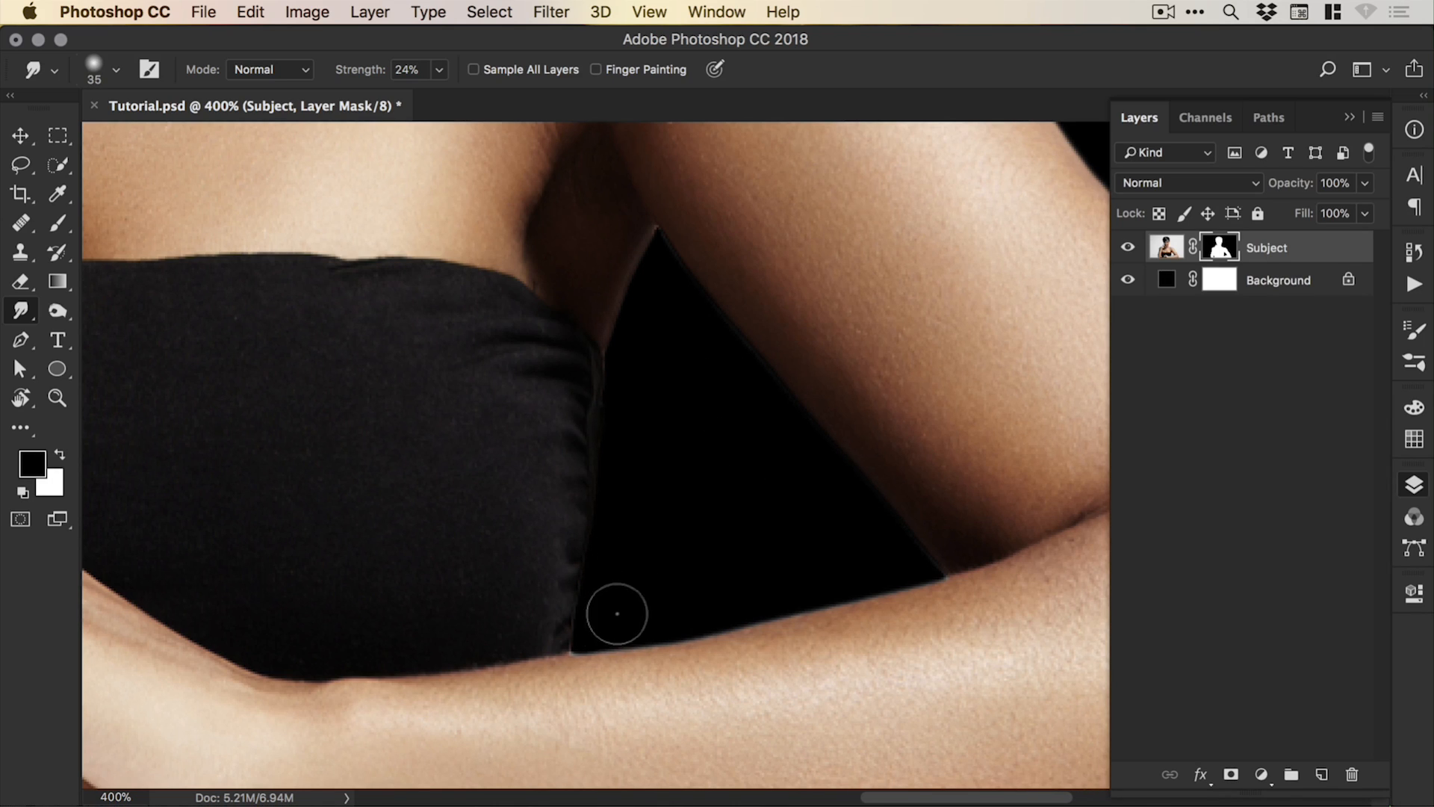
mouse_move(651, 354)
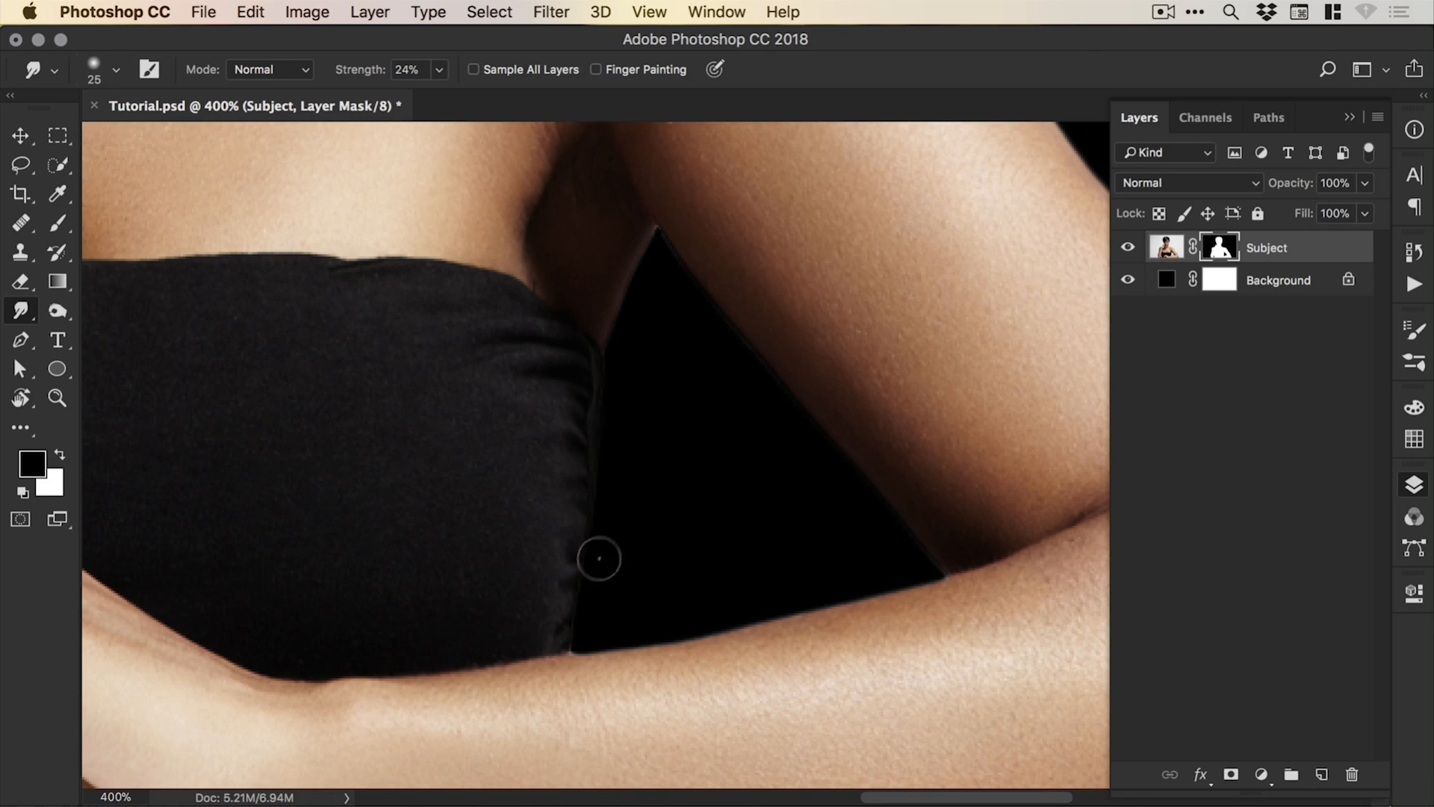
mouse_move(738, 366)
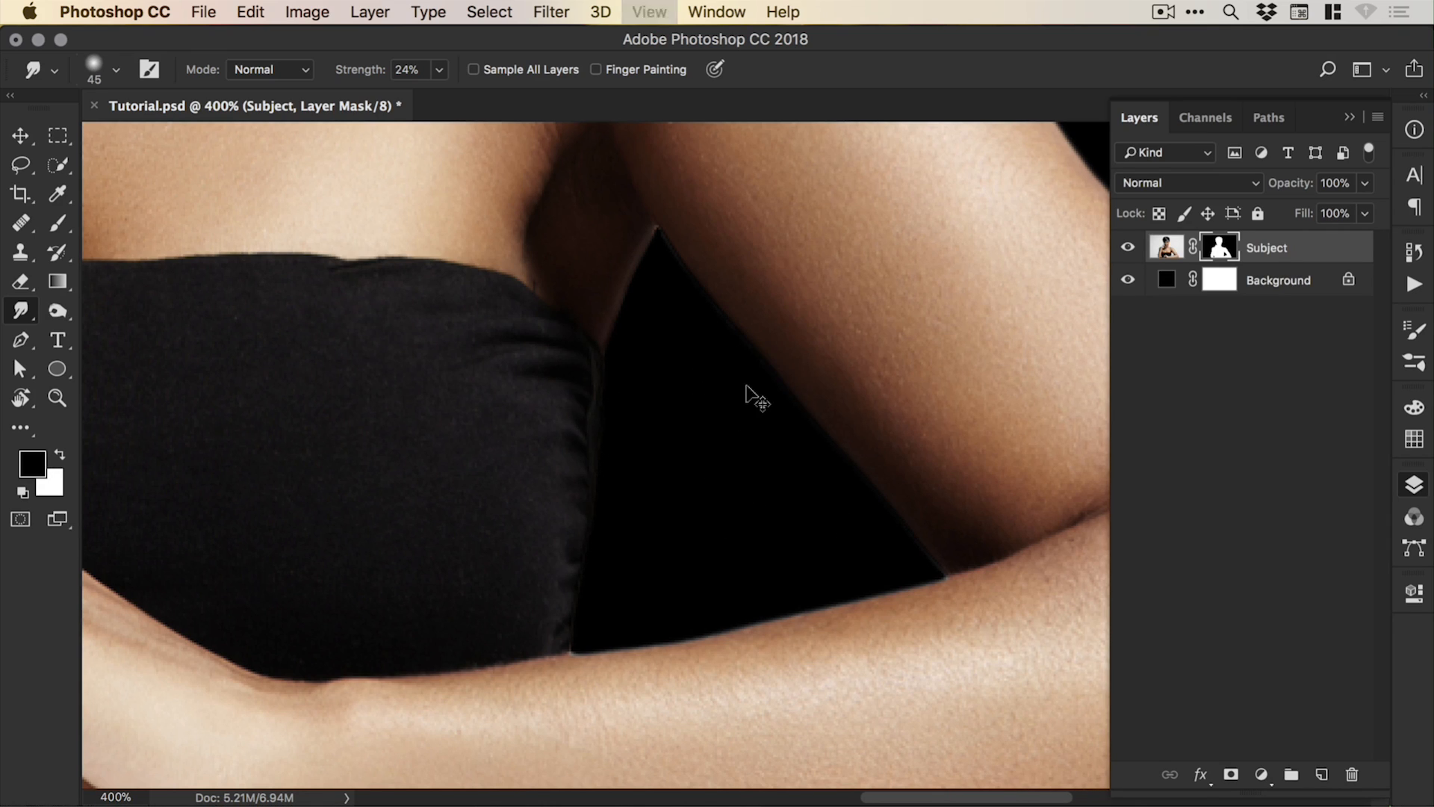
Step: Fit the portrait on screen and add a Curves adjustment layer above Subject
left_click(20, 135)
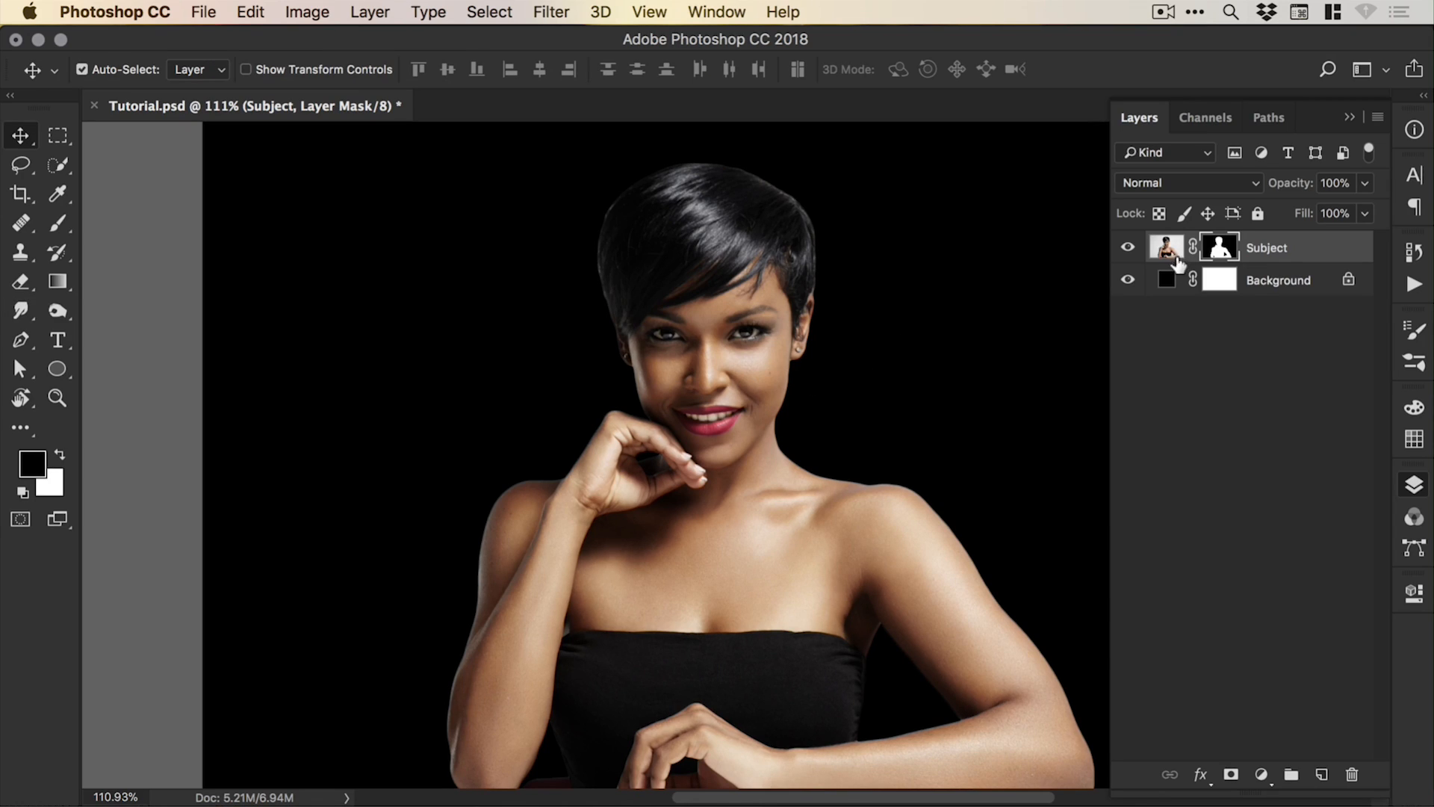
mouse_move(649, 192)
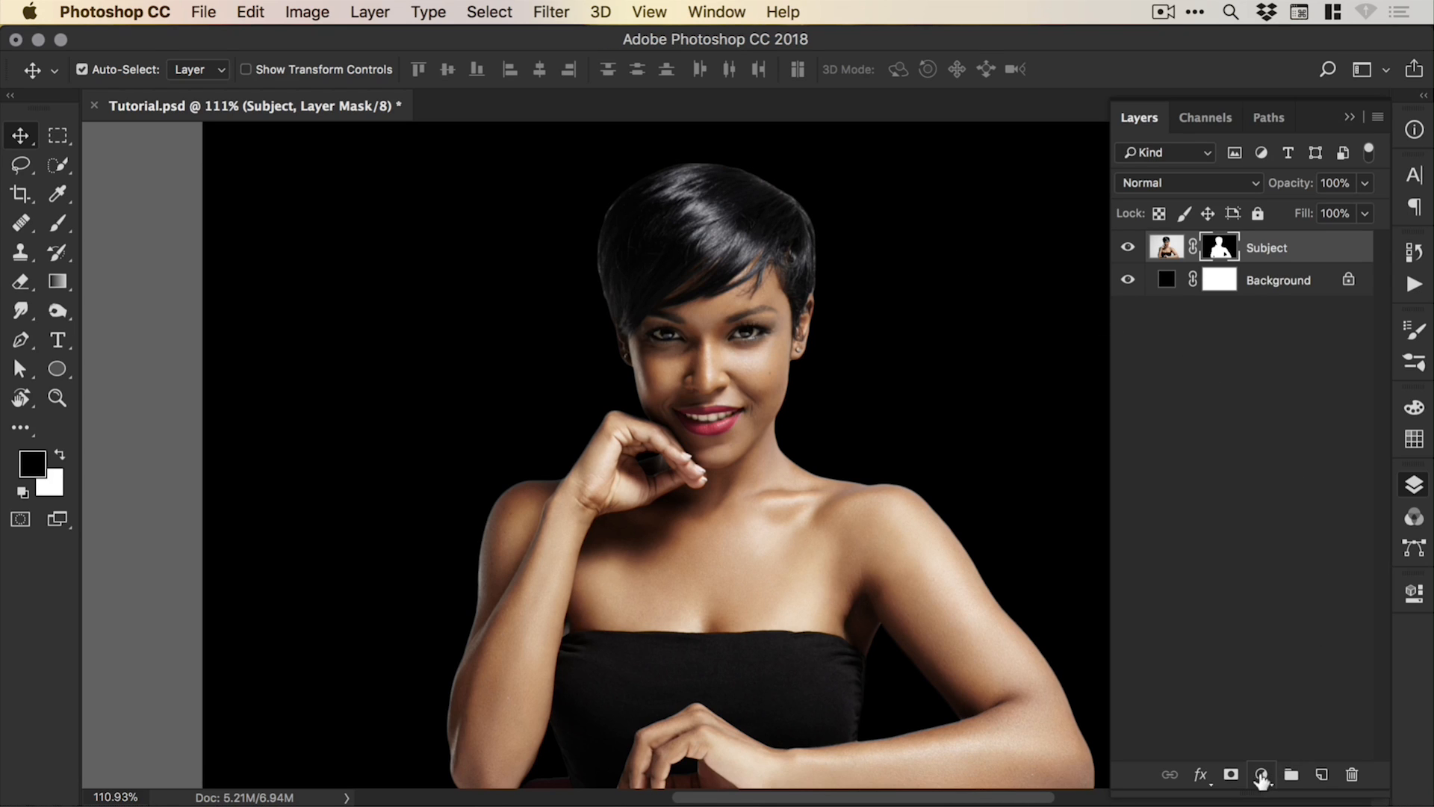
left_click(1261, 775)
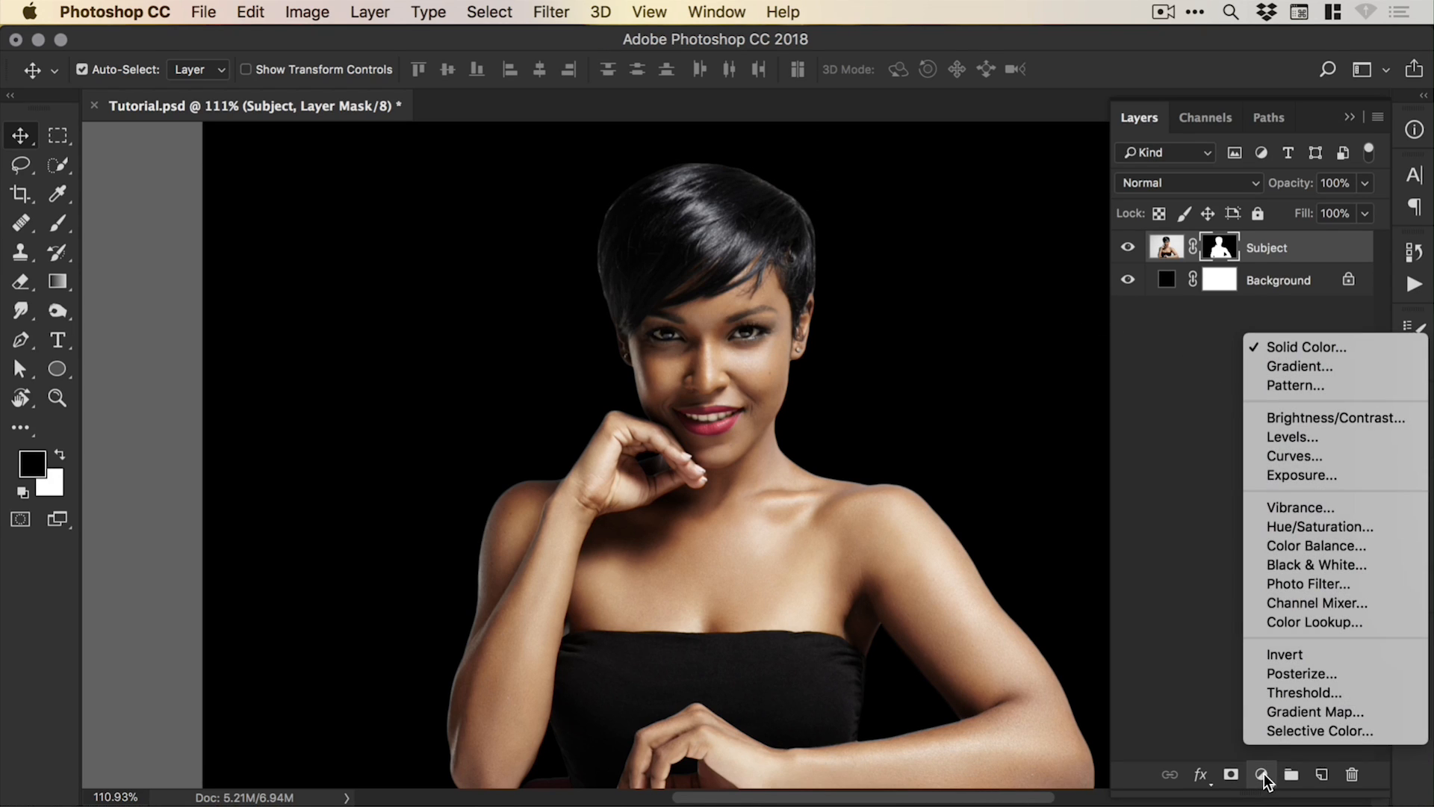
left_click(1294, 456)
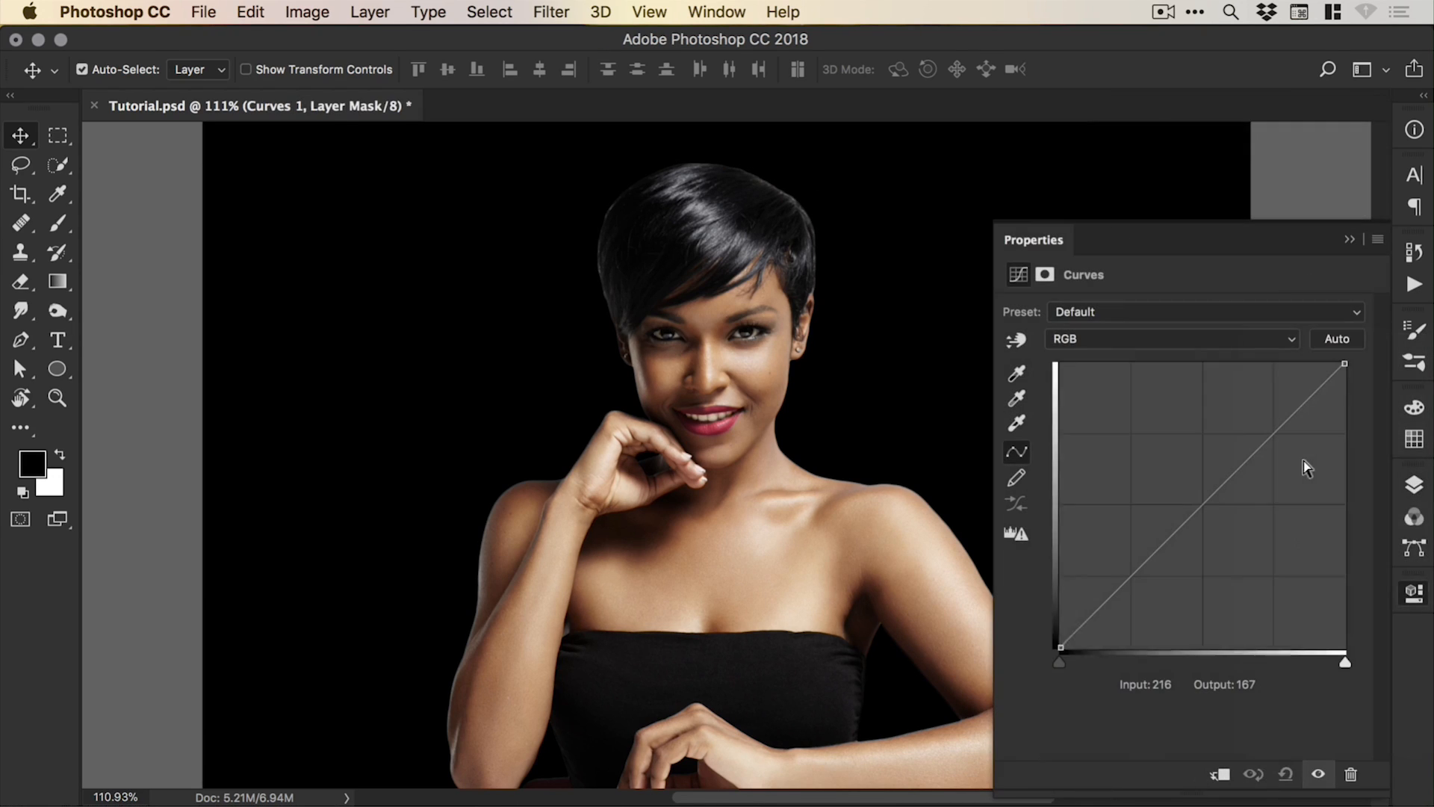
mouse_move(1161, 545)
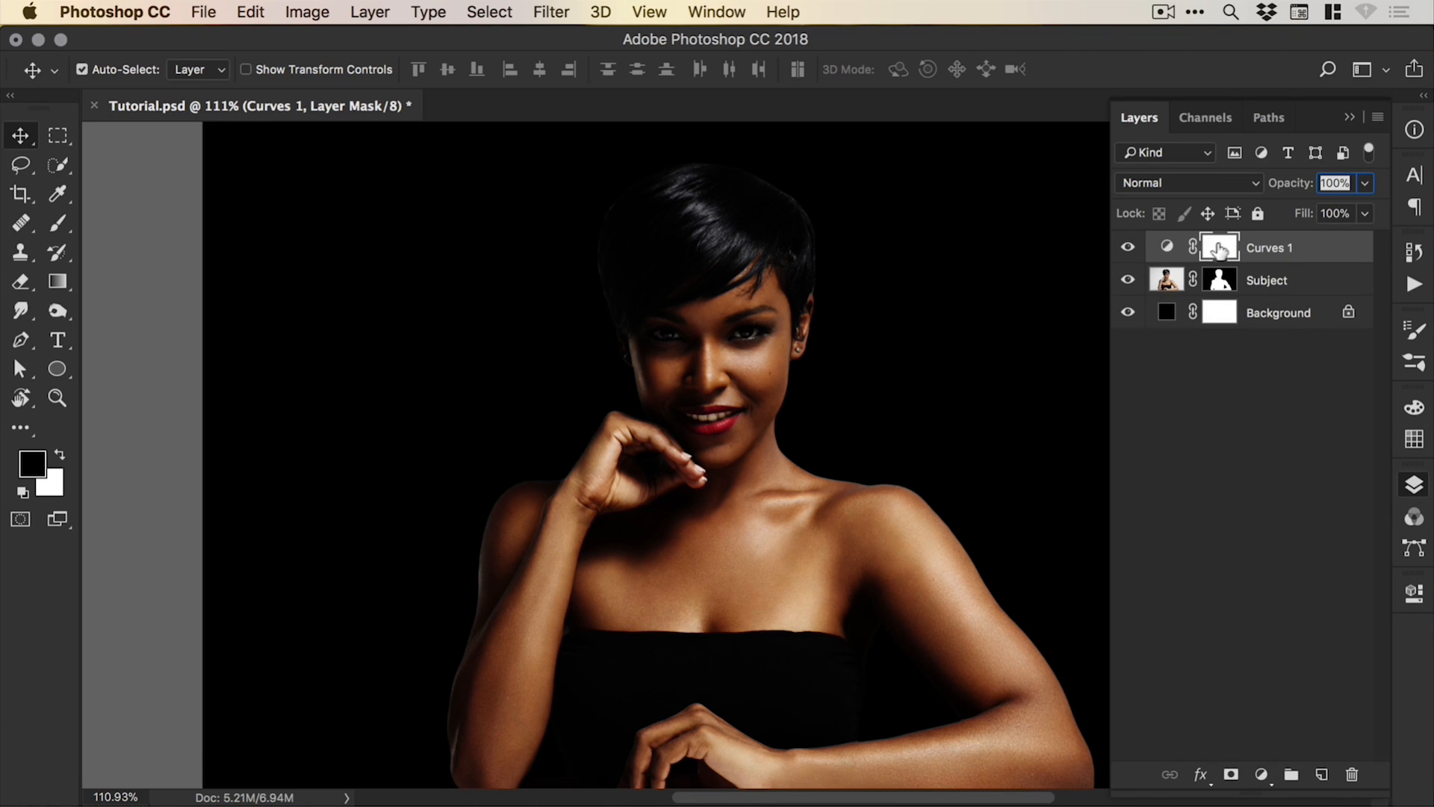
Step: Invert the Curves 1 mask to black and set the foreground colour to white (ffffff)
left_click(307, 12)
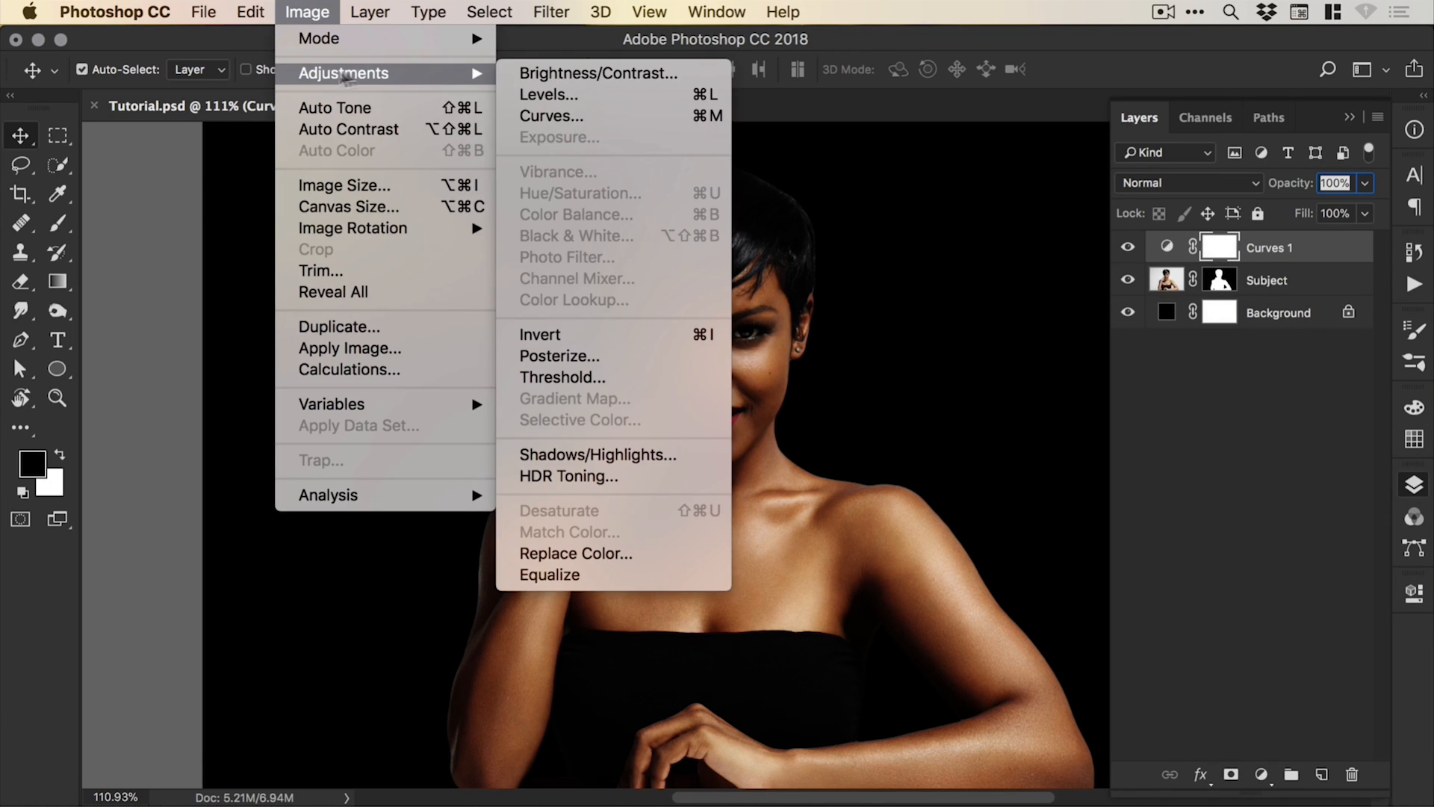
mouse_move(620, 335)
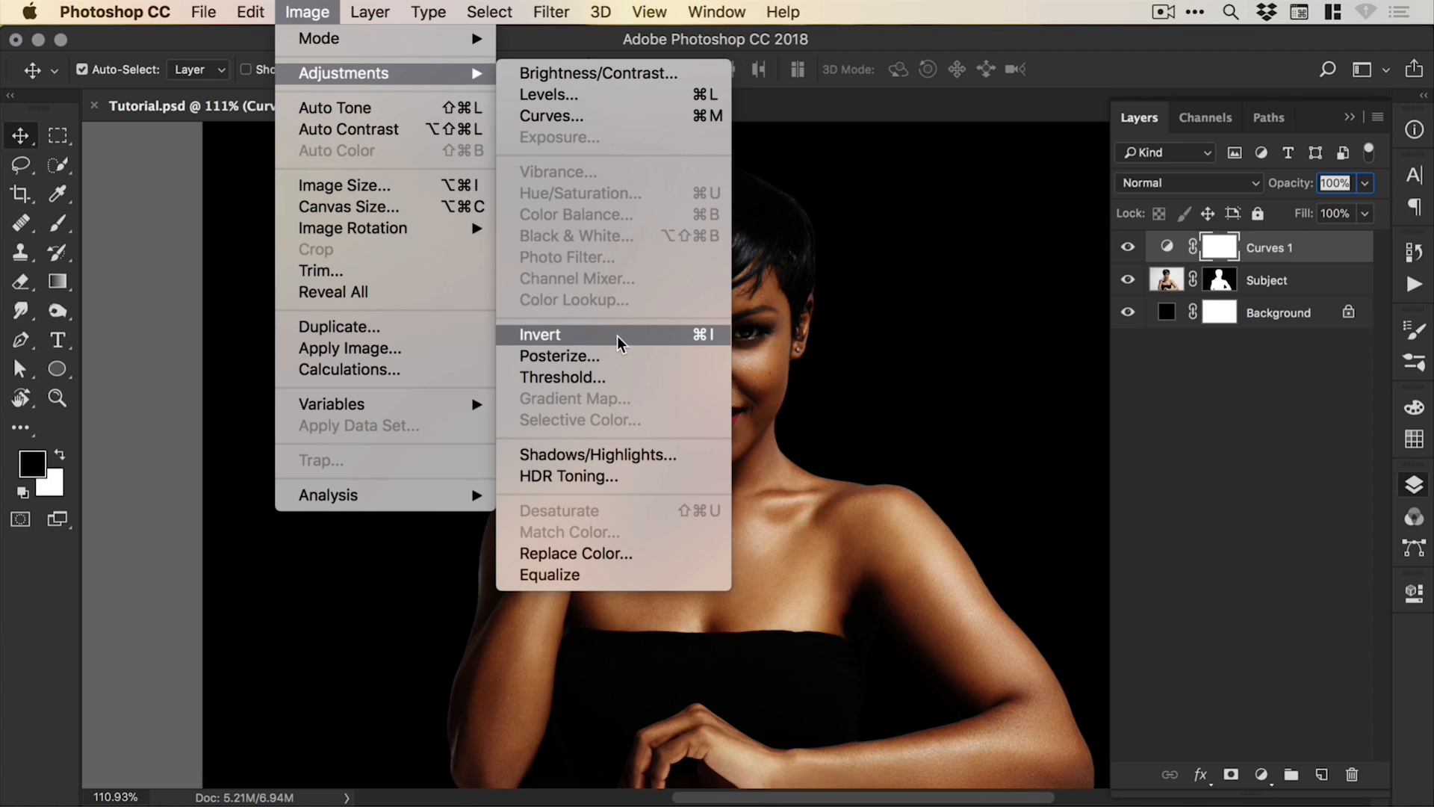
left_click(539, 334)
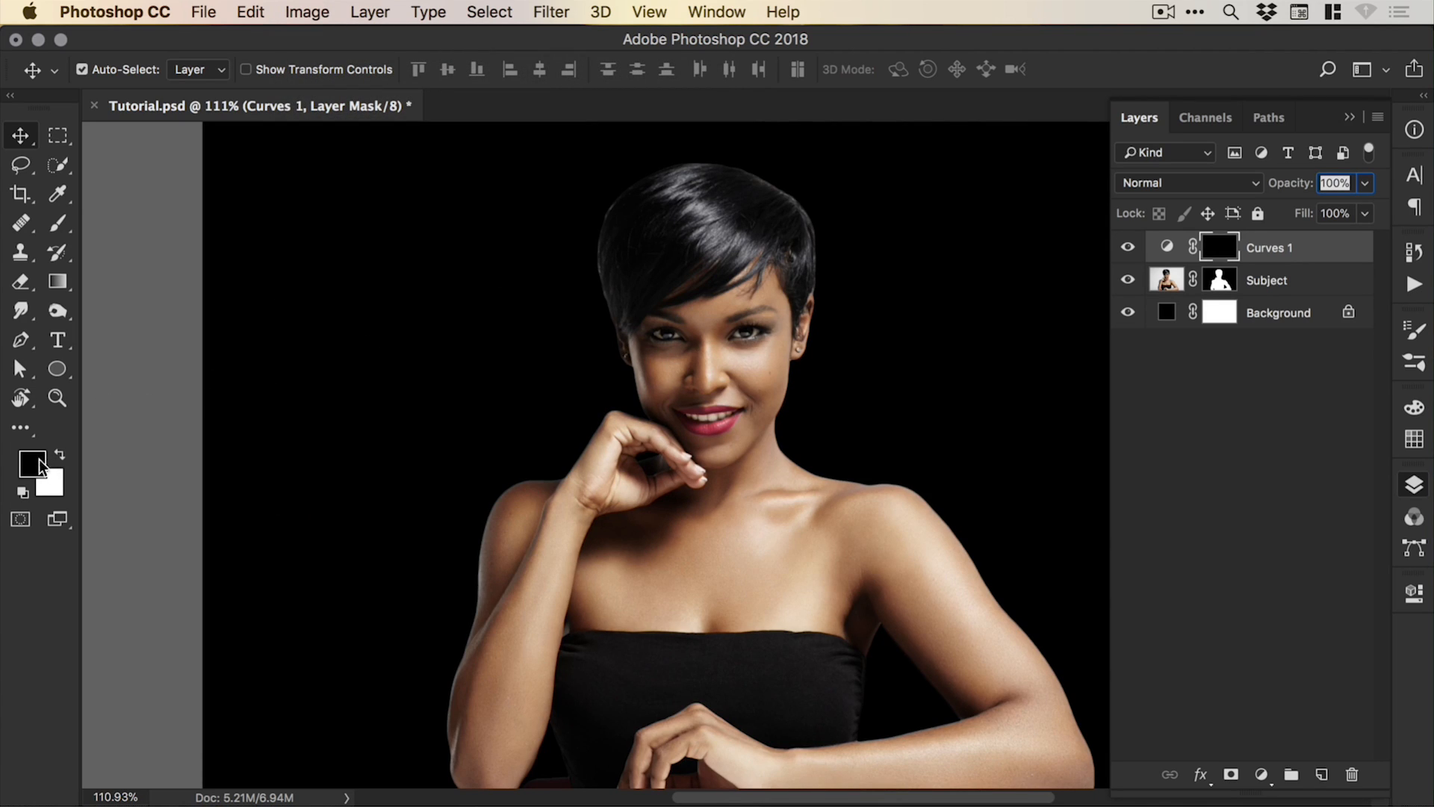
left_click(32, 460)
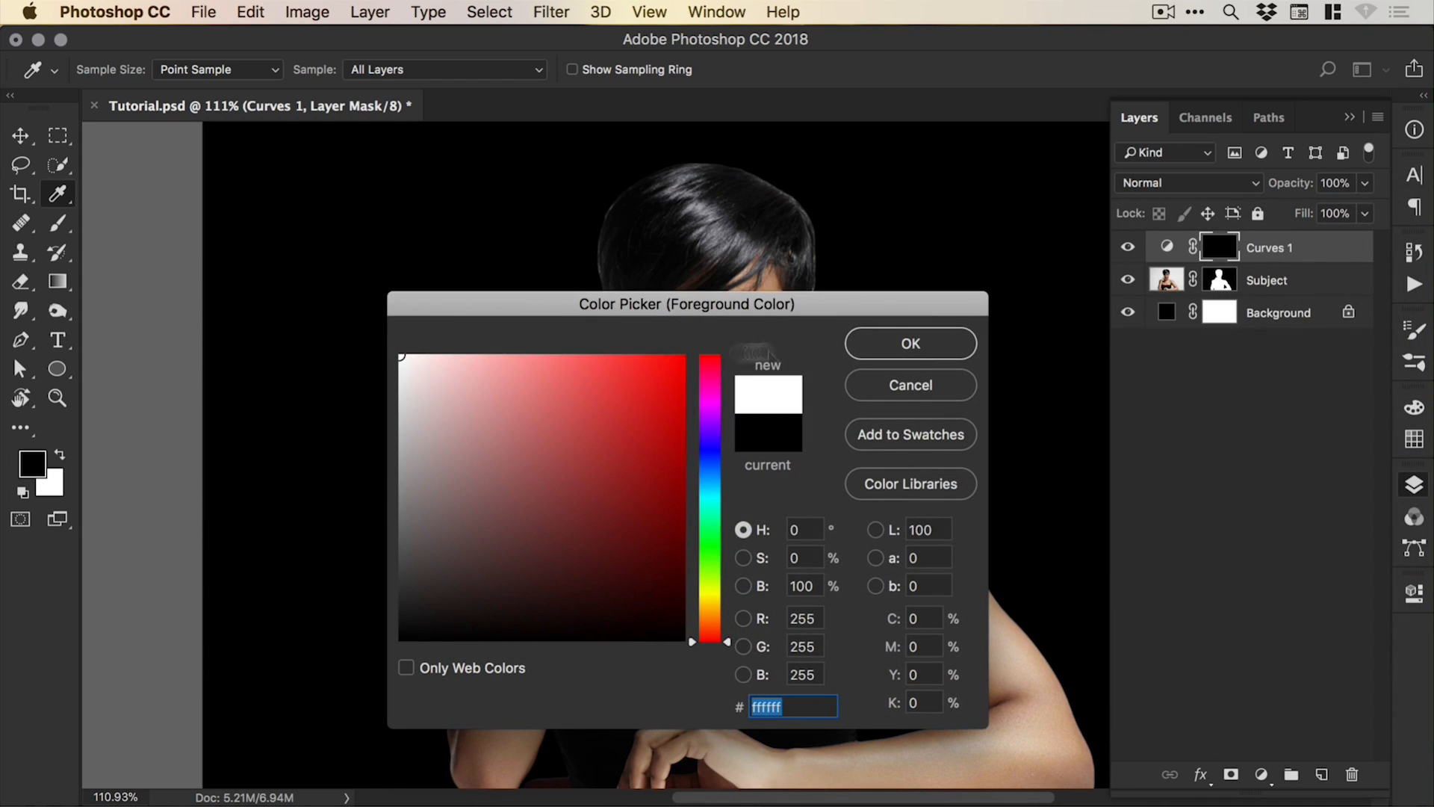
left_click(909, 386)
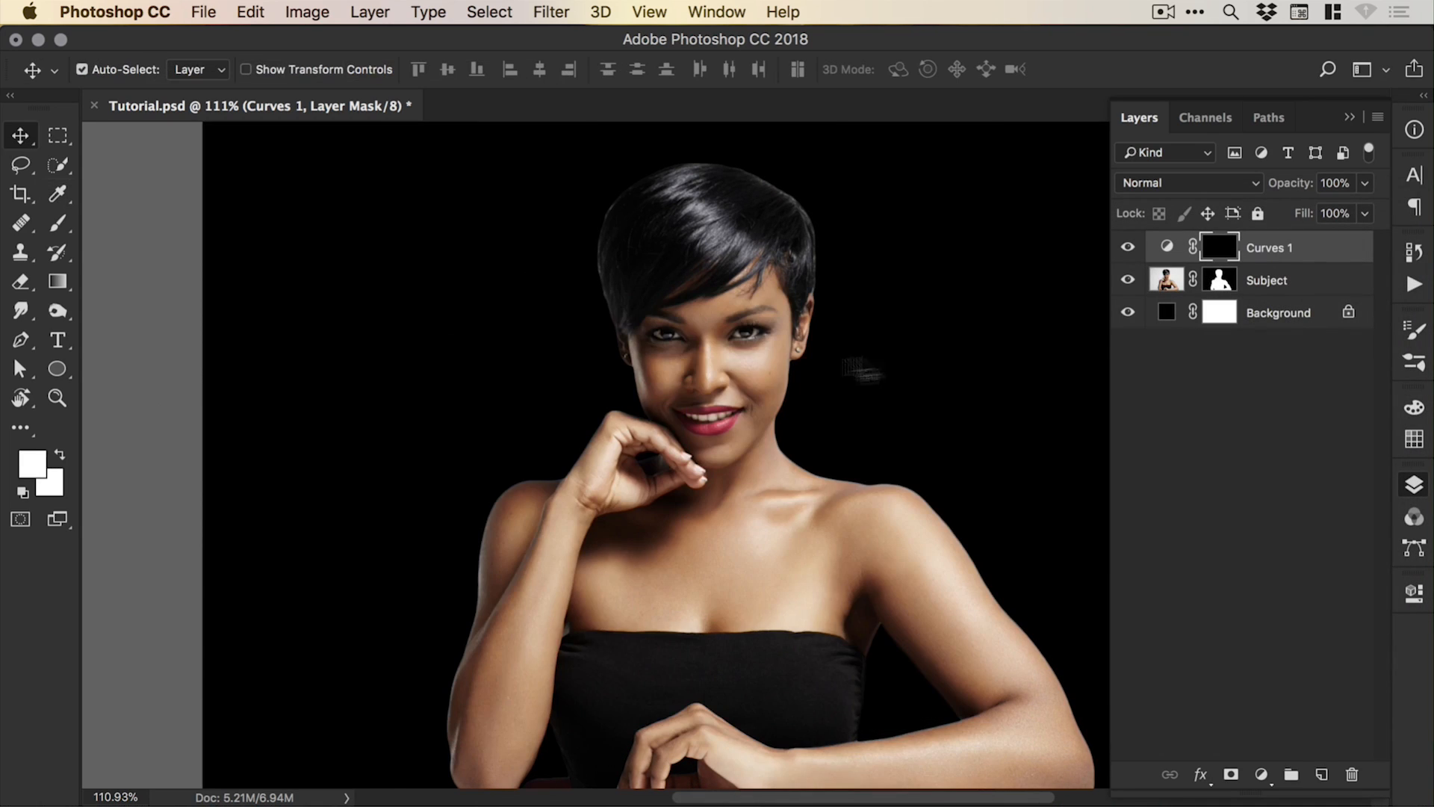
Step: Brush white onto the Curves 1 mask along the top of the hair, then zoom out
left_click(20, 223)
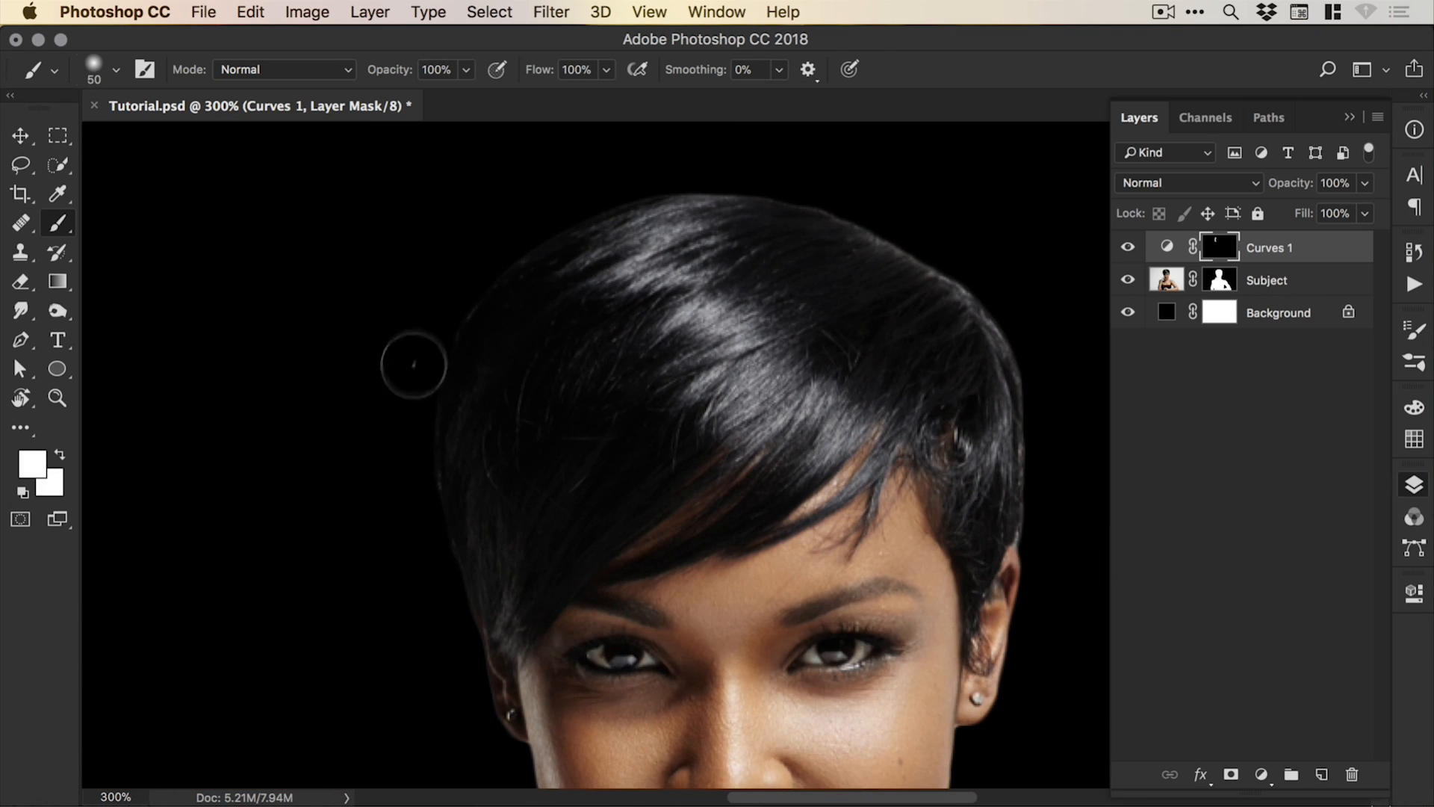
mouse_move(1043, 201)
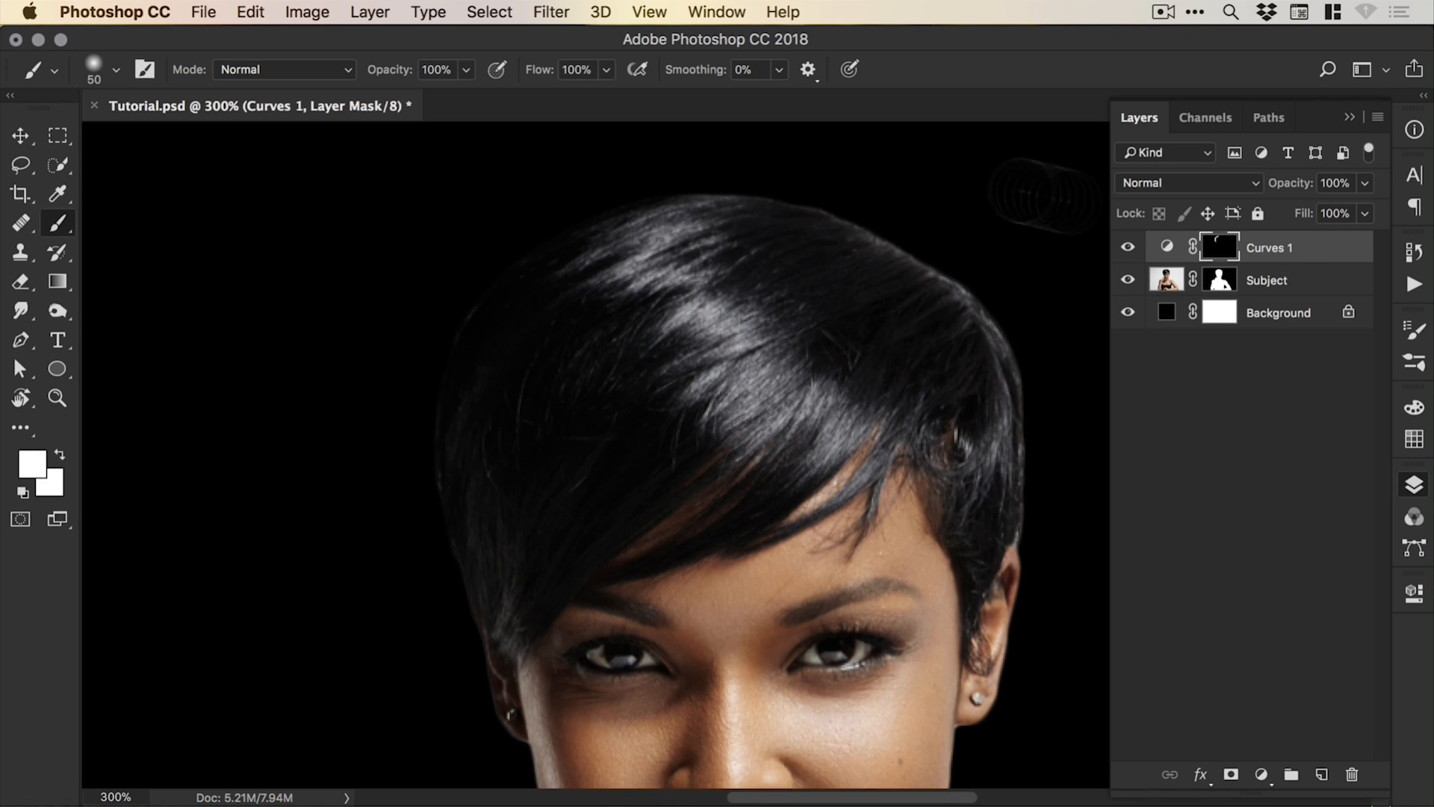
mouse_move(810, 187)
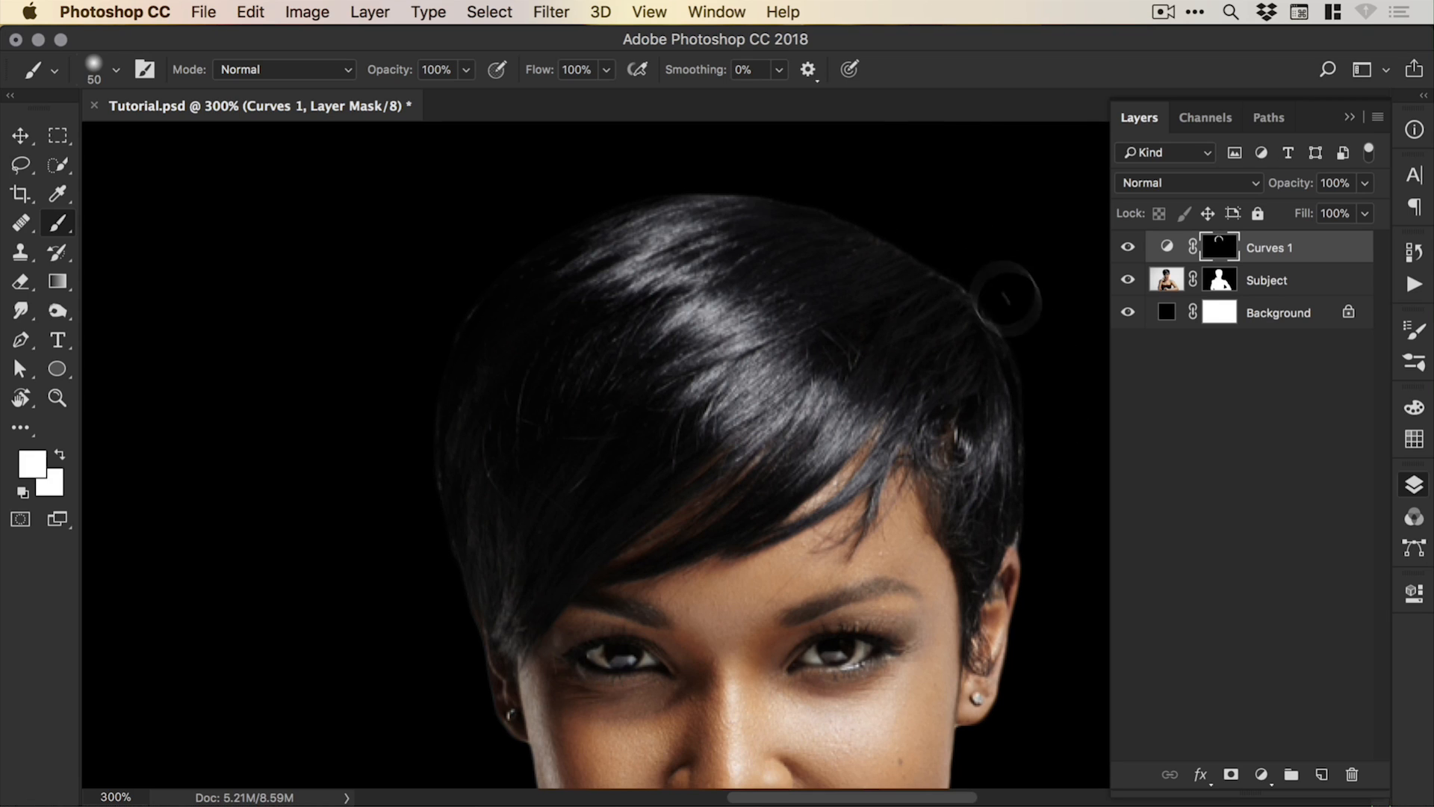
mouse_move(777, 176)
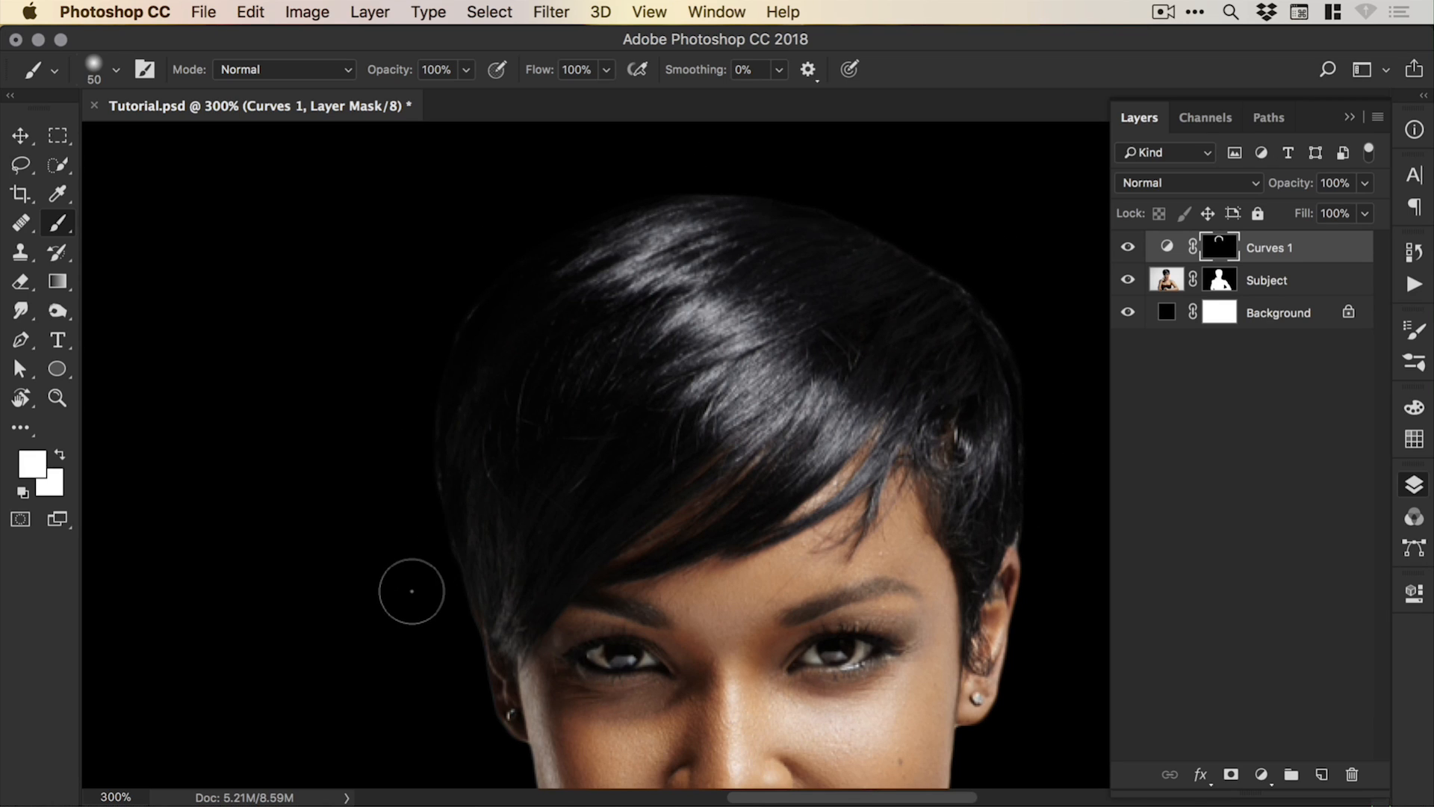
left_click(20, 135)
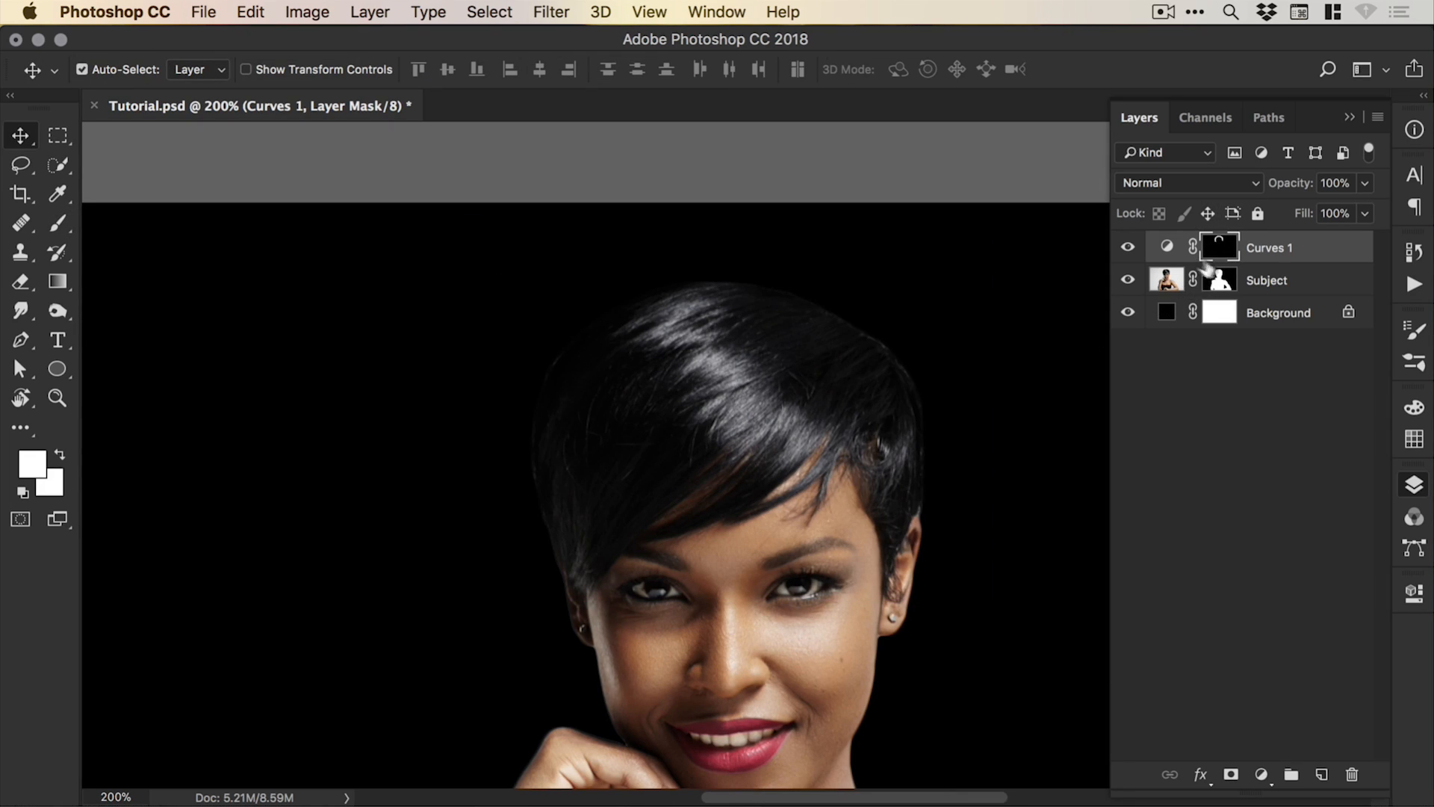
left_click(1128, 247)
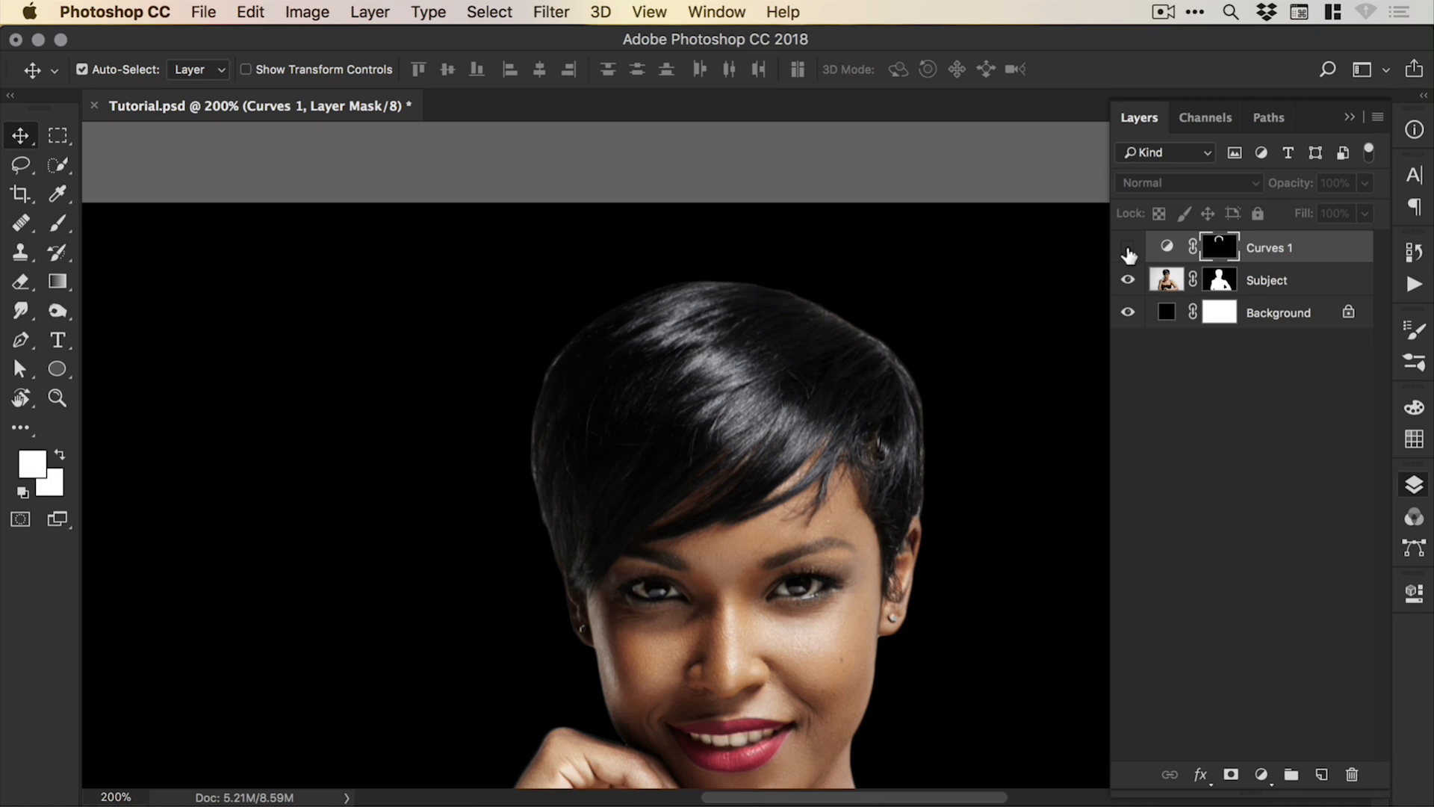
left_click(1128, 248)
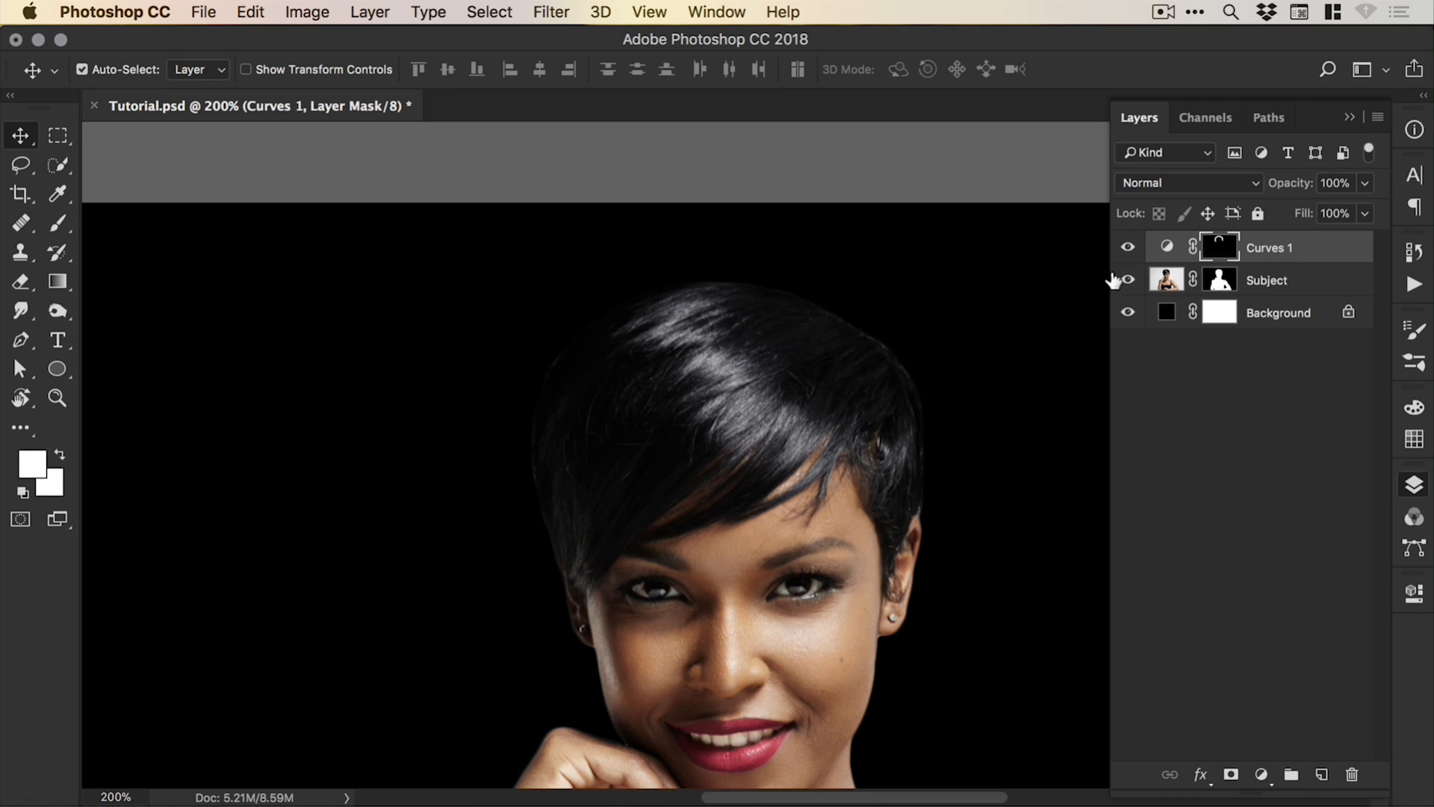